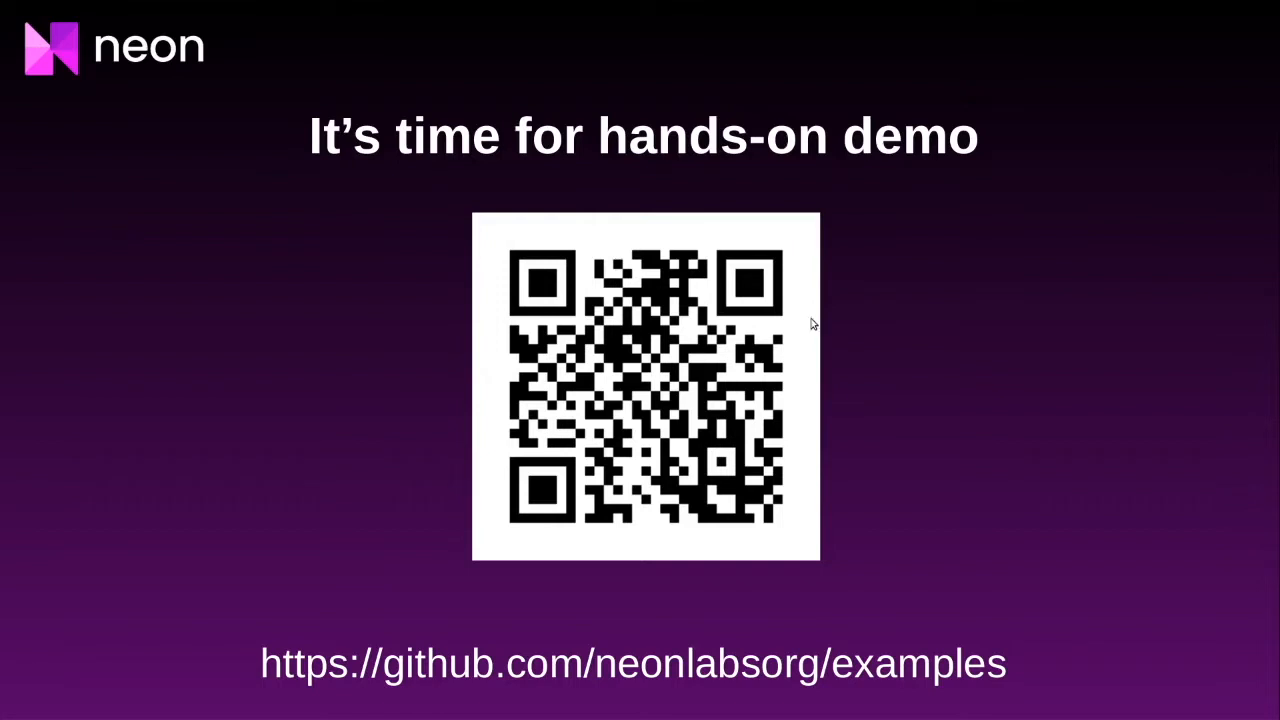
{"action": "mouse_move", "coordinate": [305, 675]}
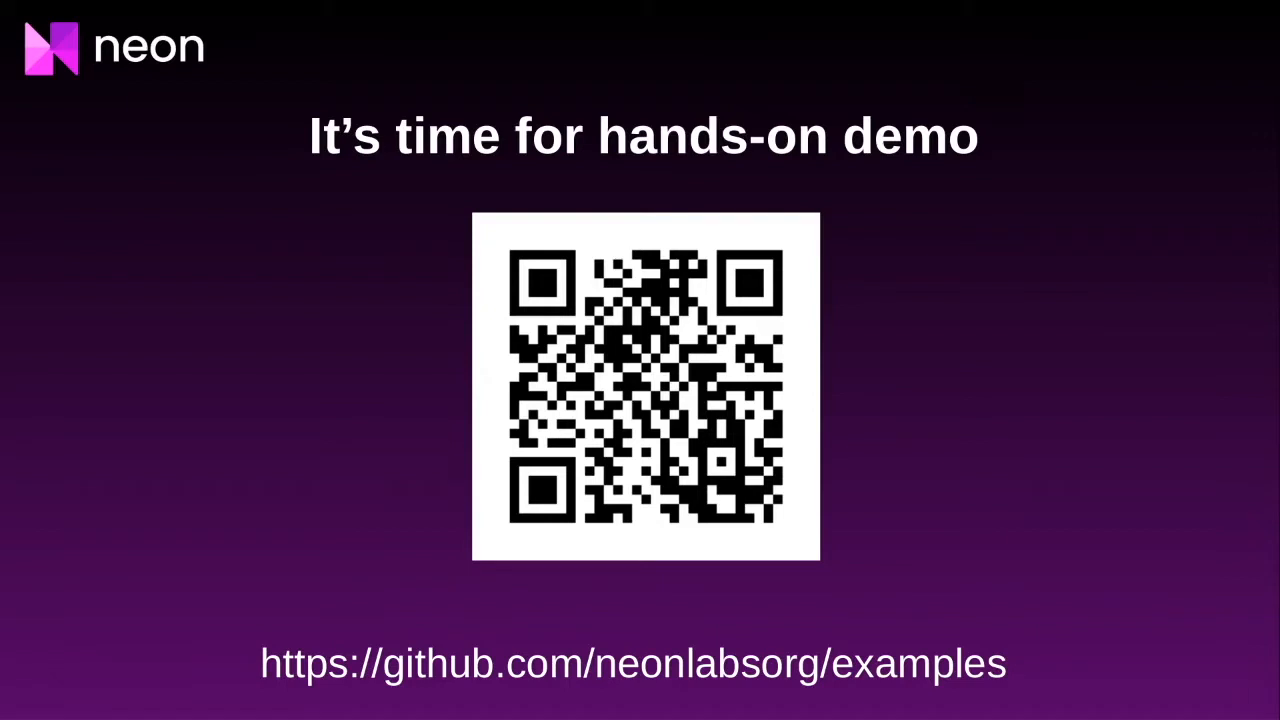
Switch from the hands-on demo slide to the file manager showing the Home folder.
{"action": "key", "text": "alt+tab"}
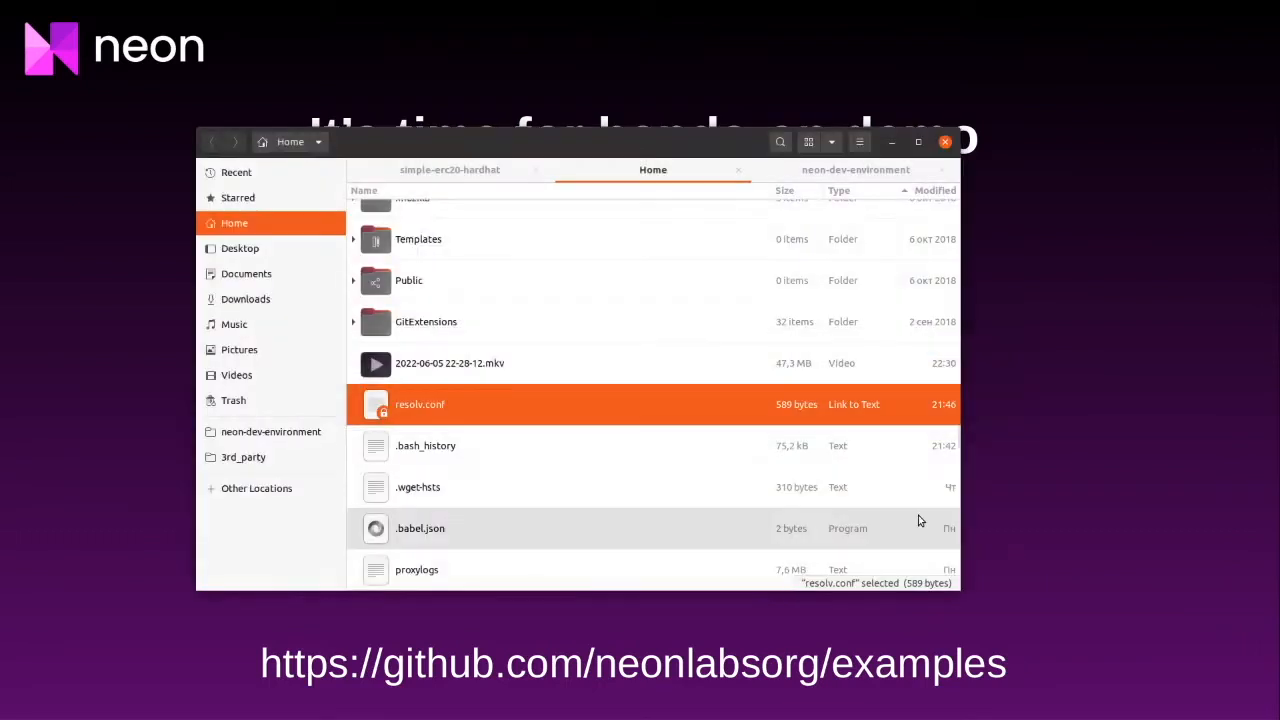
Browse the simple-erc20-hardhat project into its scripts folder, then bring up ERC20.sol in gedit.
{"action": "left_click", "coordinate": [449, 169]}
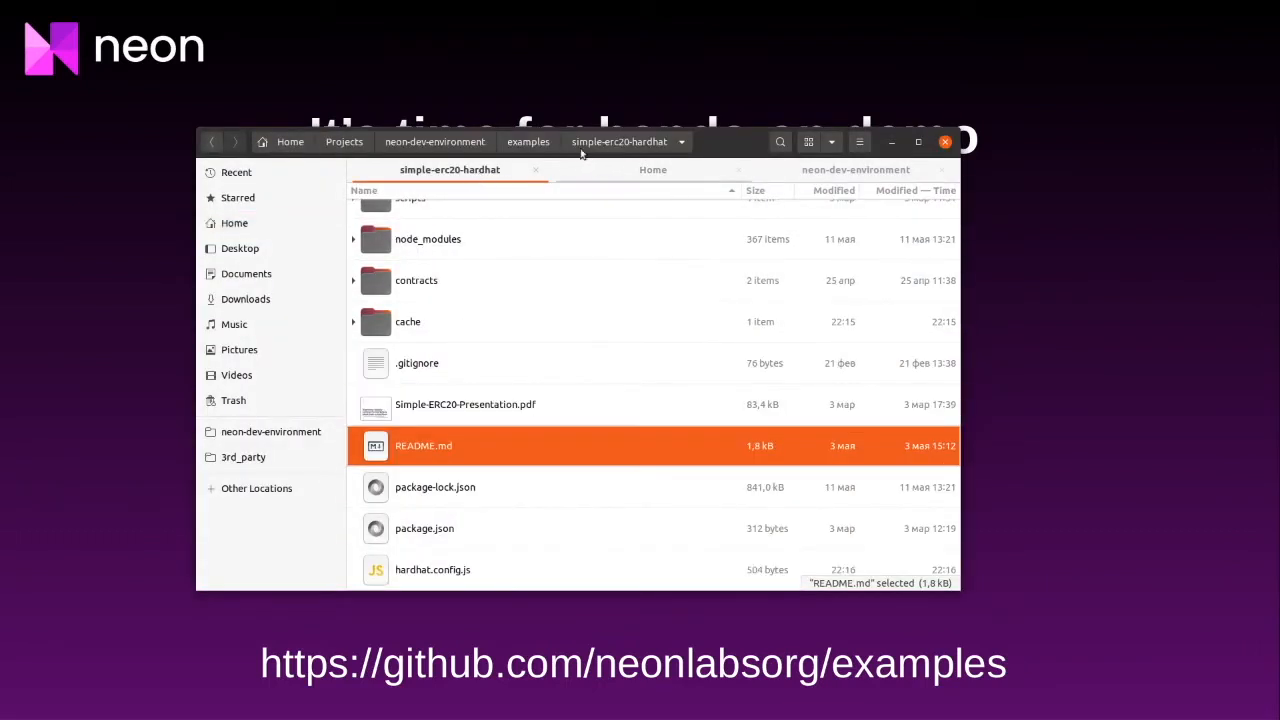
{"action": "mouse_move", "coordinate": [648, 162]}
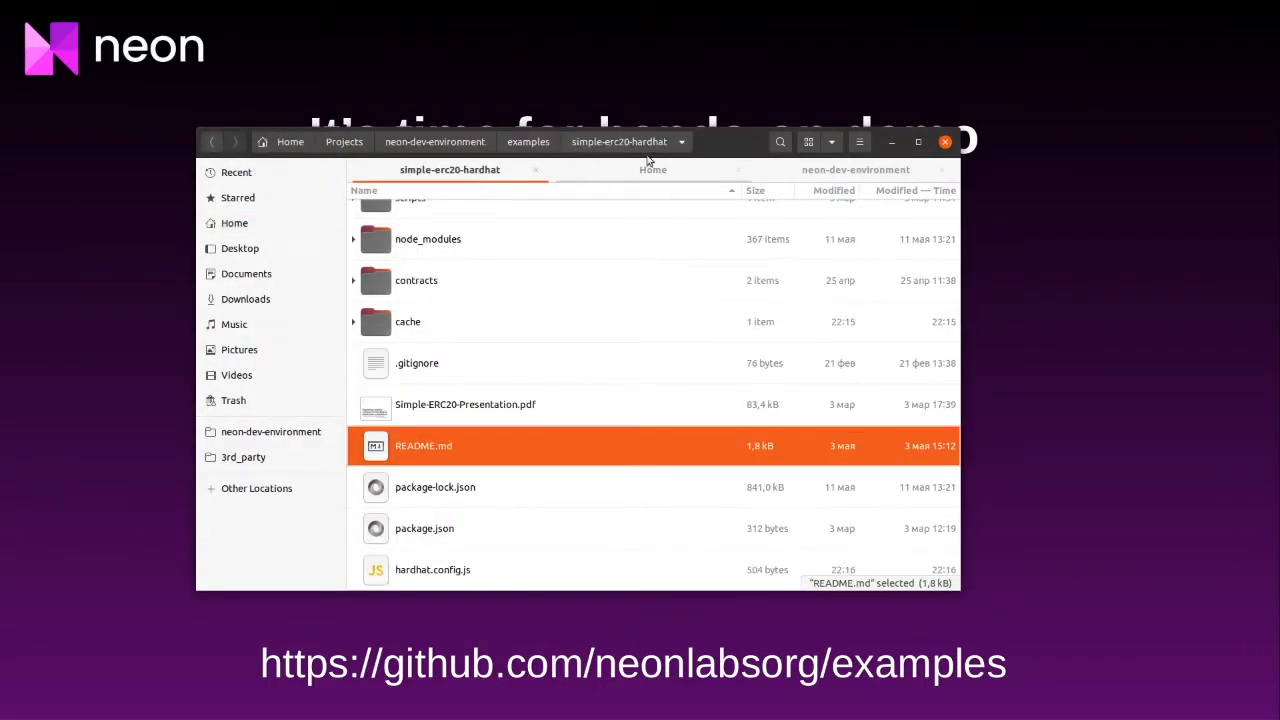
{"action": "scroll", "scroll_direction": "down", "scroll_amount": 3}
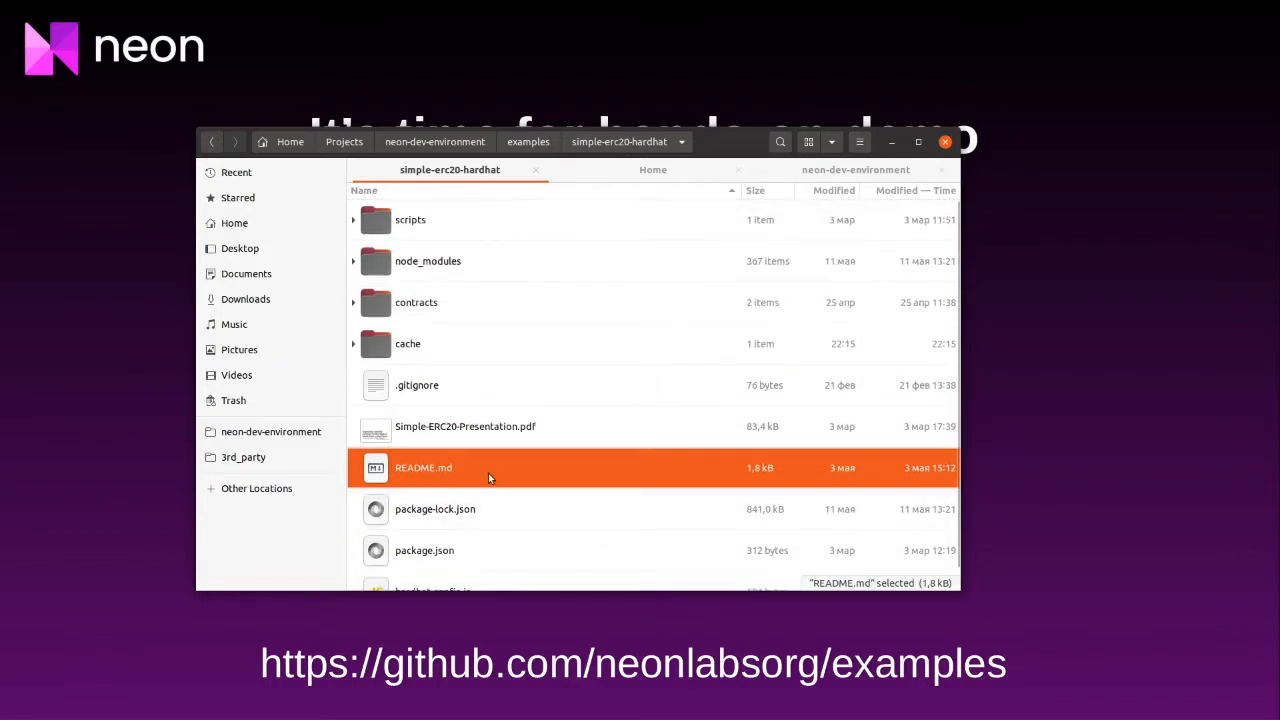
{"action": "left_click", "coordinate": [417, 385]}
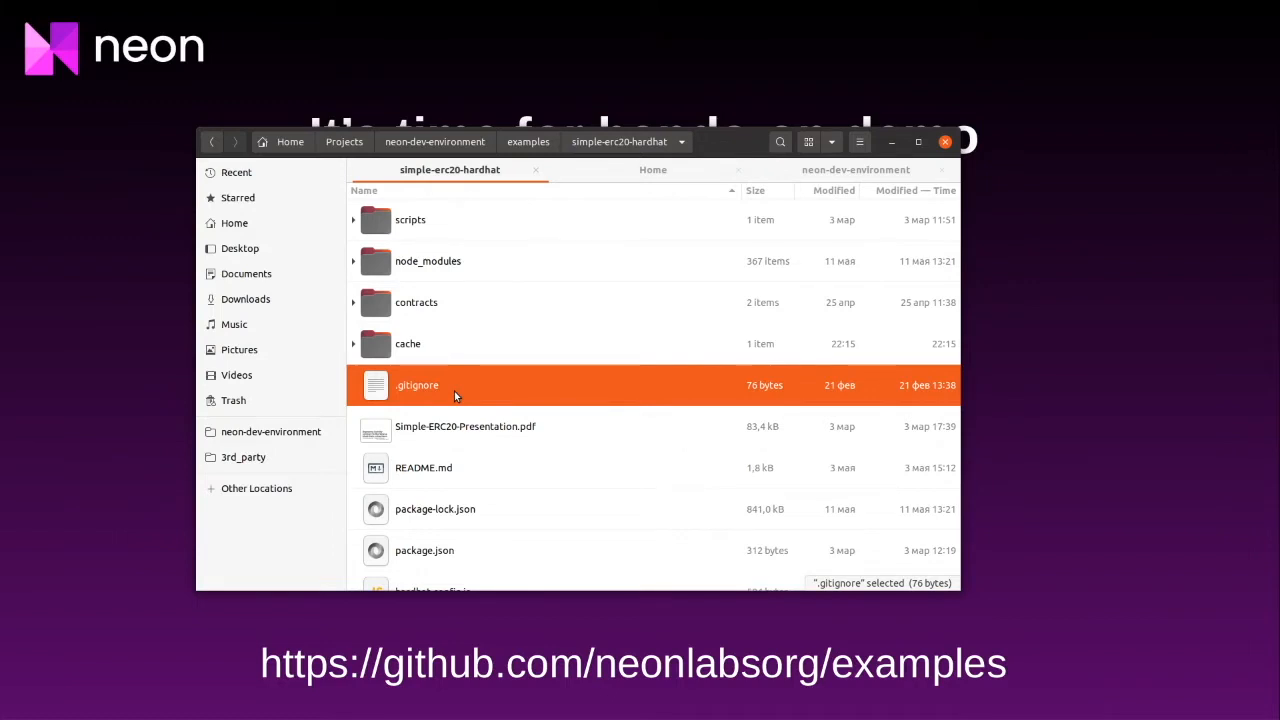
{"action": "left_click", "coordinate": [410, 219]}
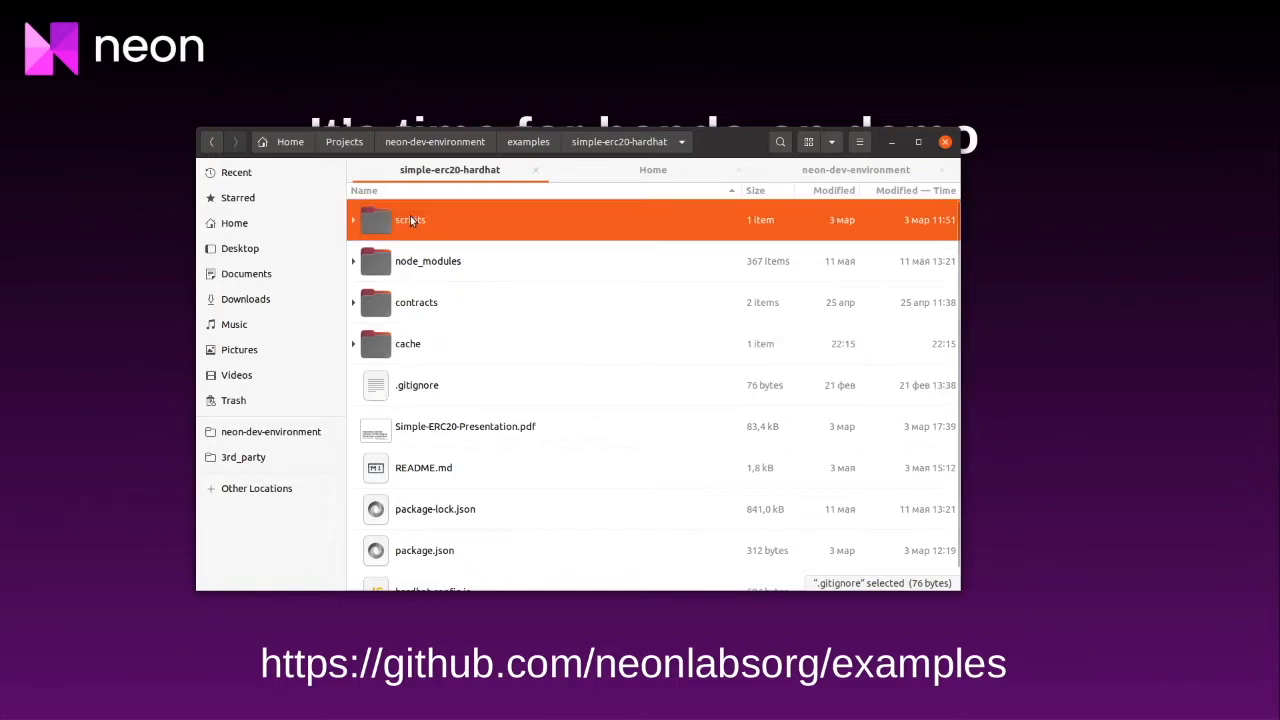
{"action": "double_click", "coordinate": [410, 219]}
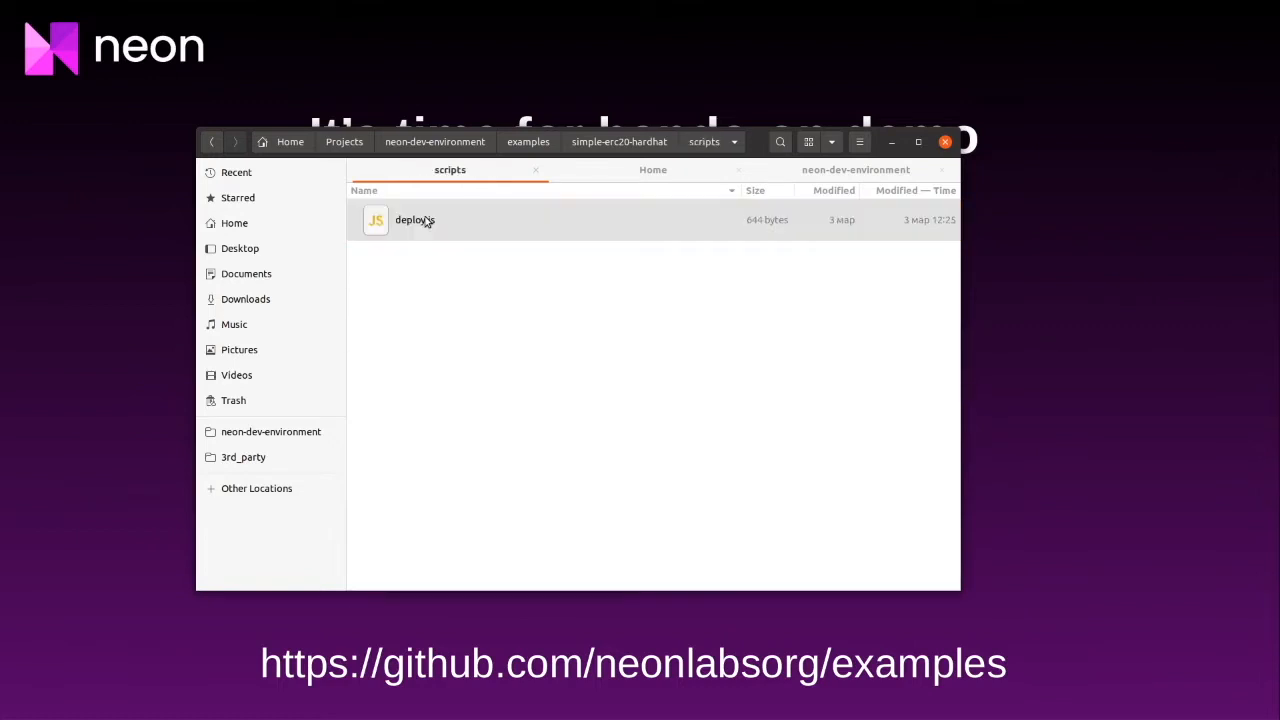
{"action": "left_click", "coordinate": [619, 141]}
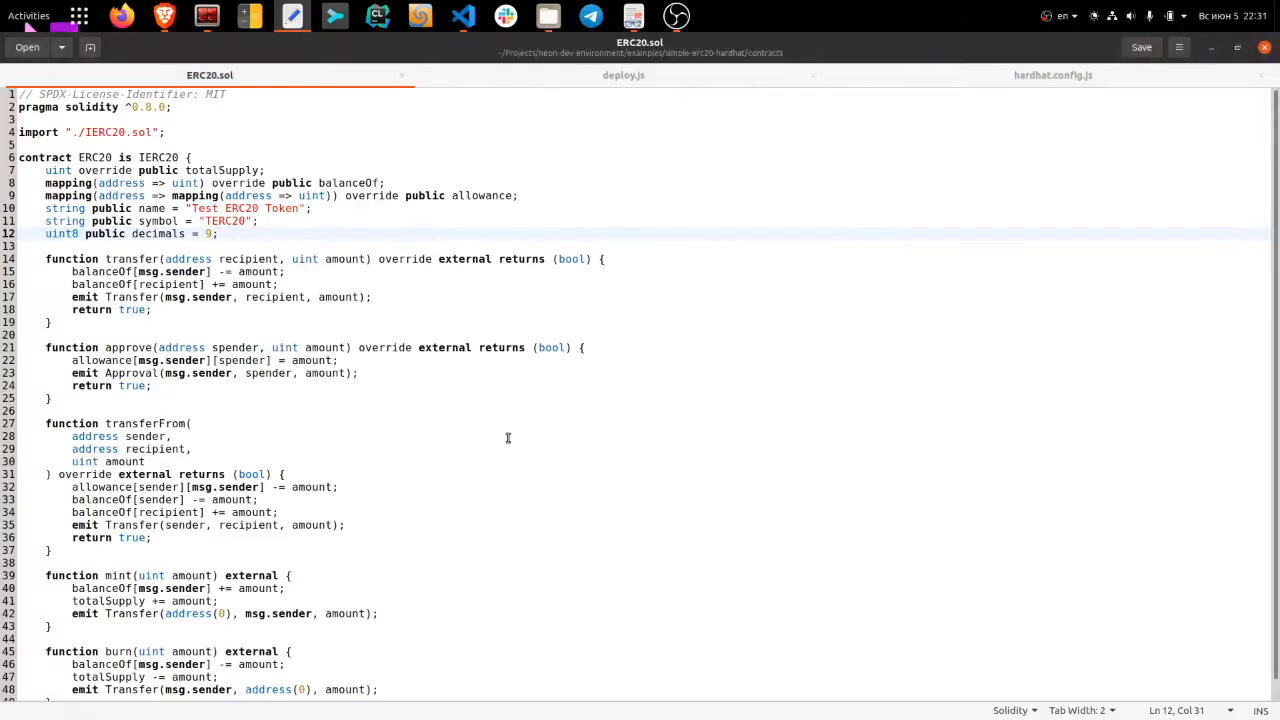
Scroll through ERC20.sol, reviewing the Test ERC20 Token name and TERC20 symbol.
{"action": "scroll", "scroll_direction": "down", "scroll_amount": 3}
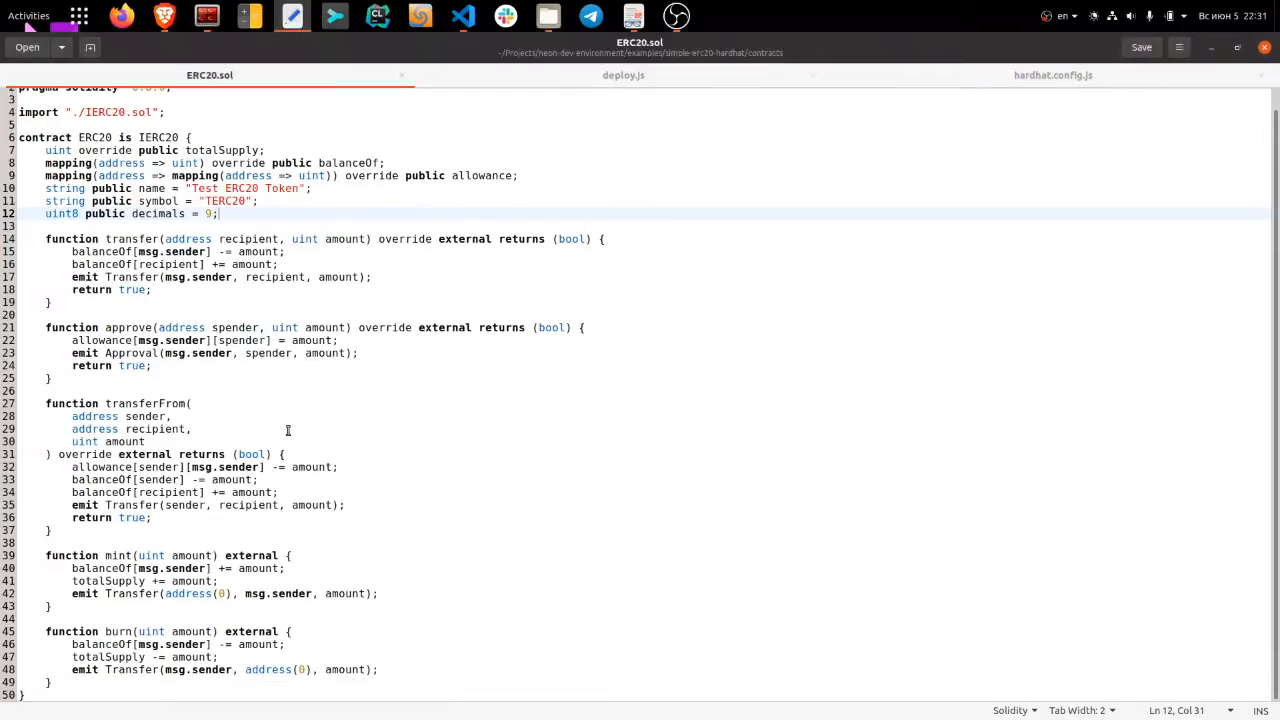
{"action": "mouse_move", "coordinate": [117, 573]}
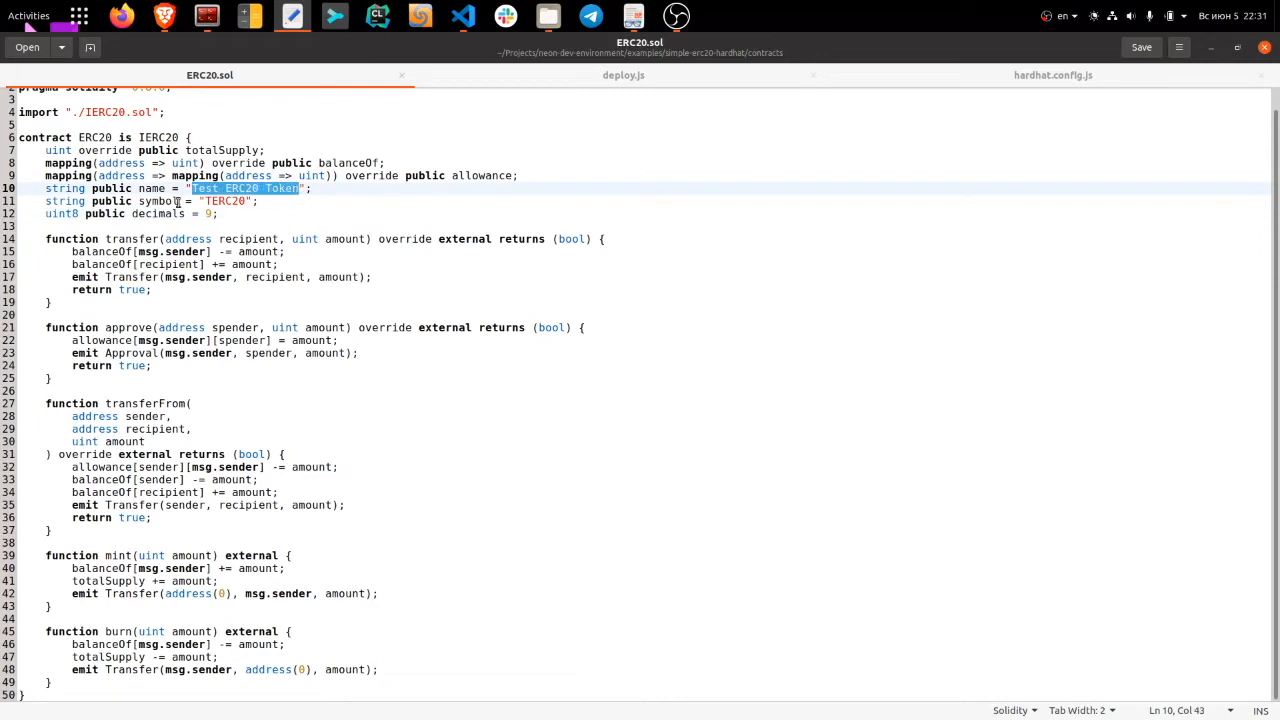
{"action": "left_click", "coordinate": [167, 213]}
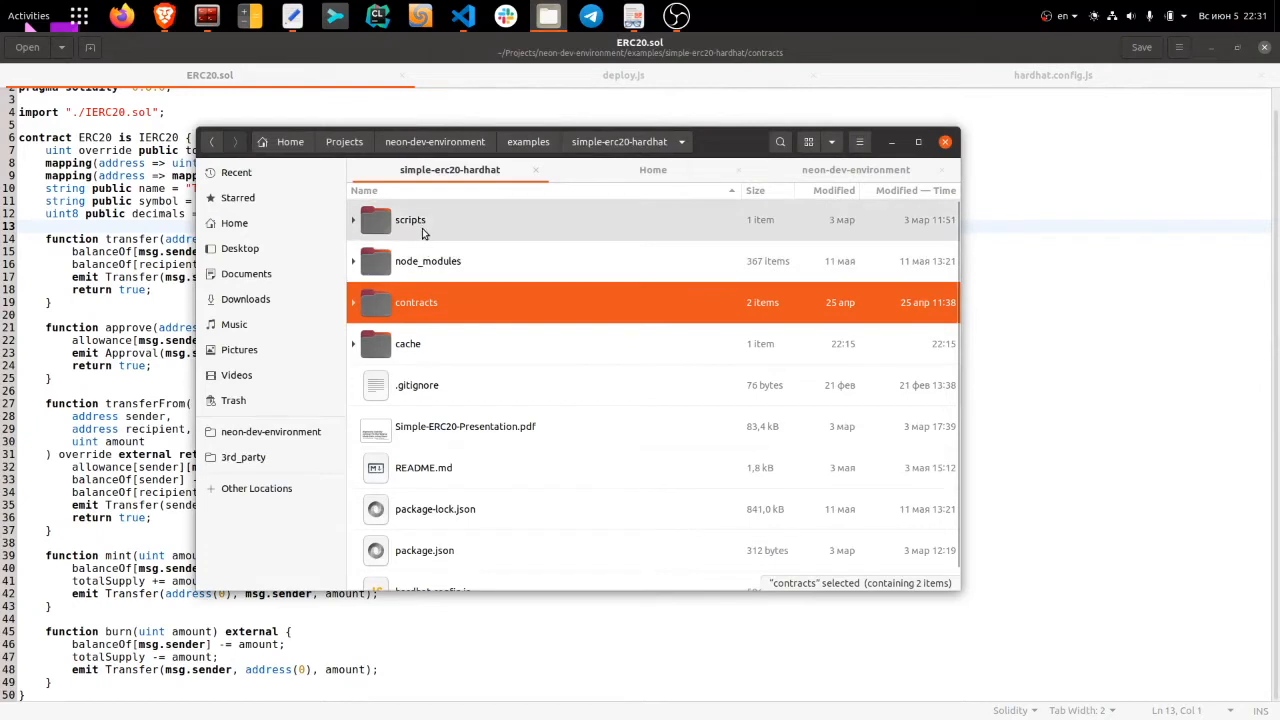
Open deploy.js from the project's scripts folder in gedit.
{"action": "left_click", "coordinate": [410, 219]}
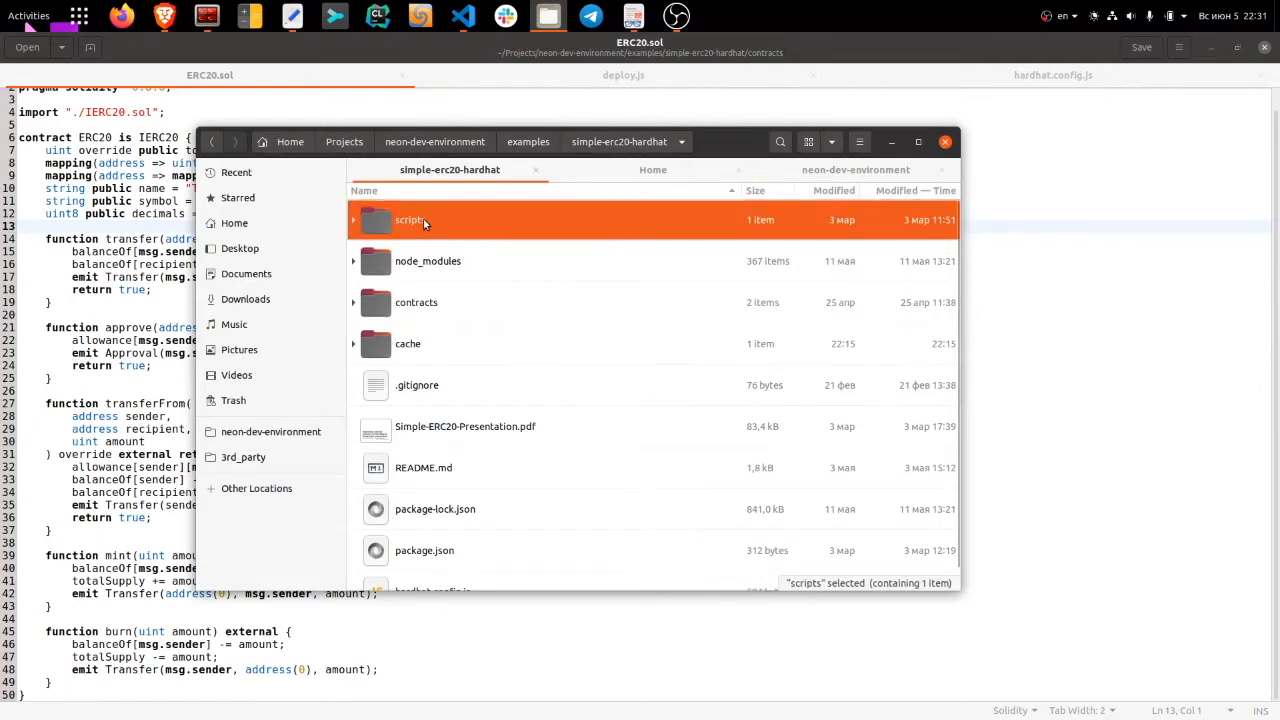
{"action": "double_click", "coordinate": [410, 219]}
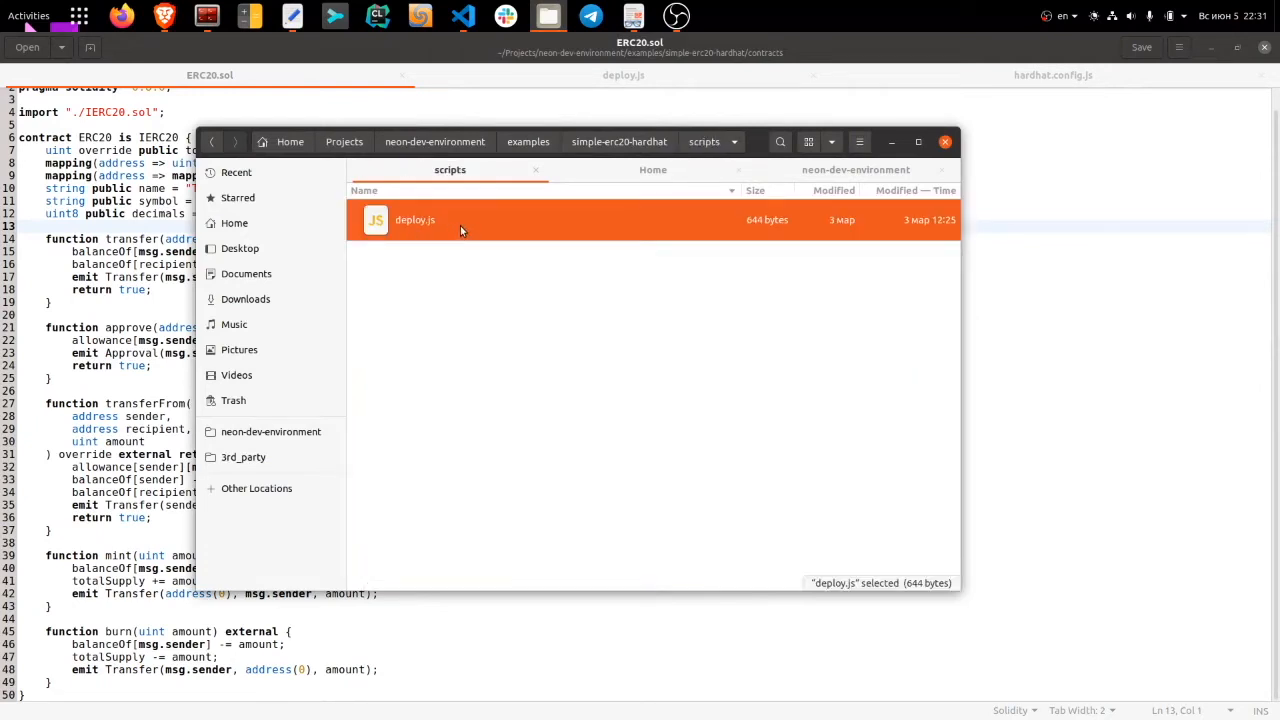
{"action": "double_click", "coordinate": [415, 220]}
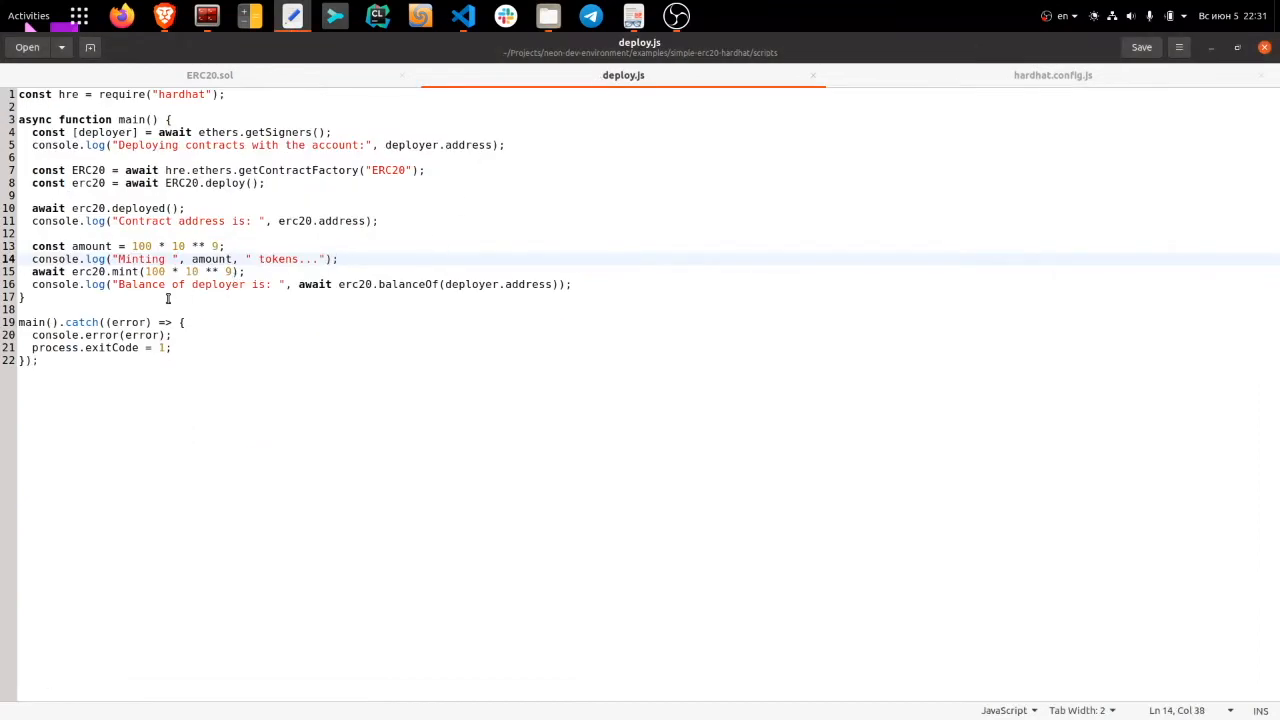
Highlight the deployer getSigners line and the console.log balance call on line 16.
{"action": "double_click", "coordinate": [46, 132]}
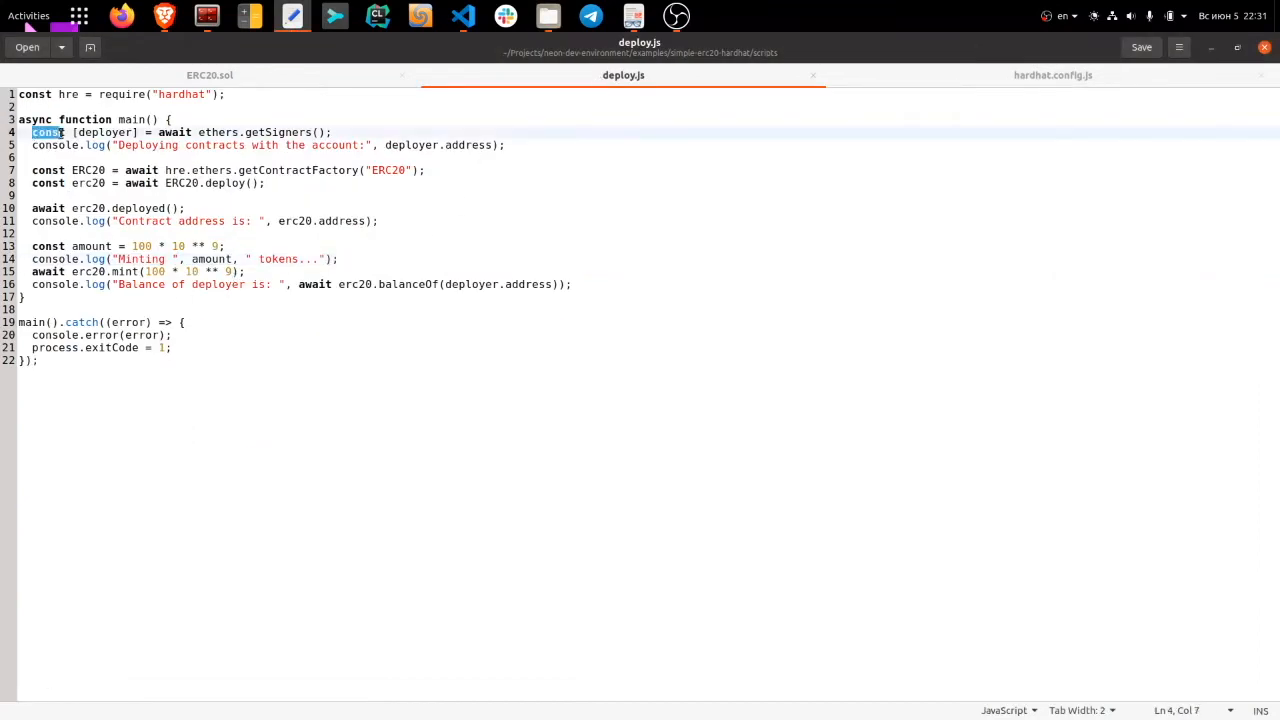
{"action": "left_click_drag", "start_coordinate": [65, 132], "coordinate": [340, 132]}
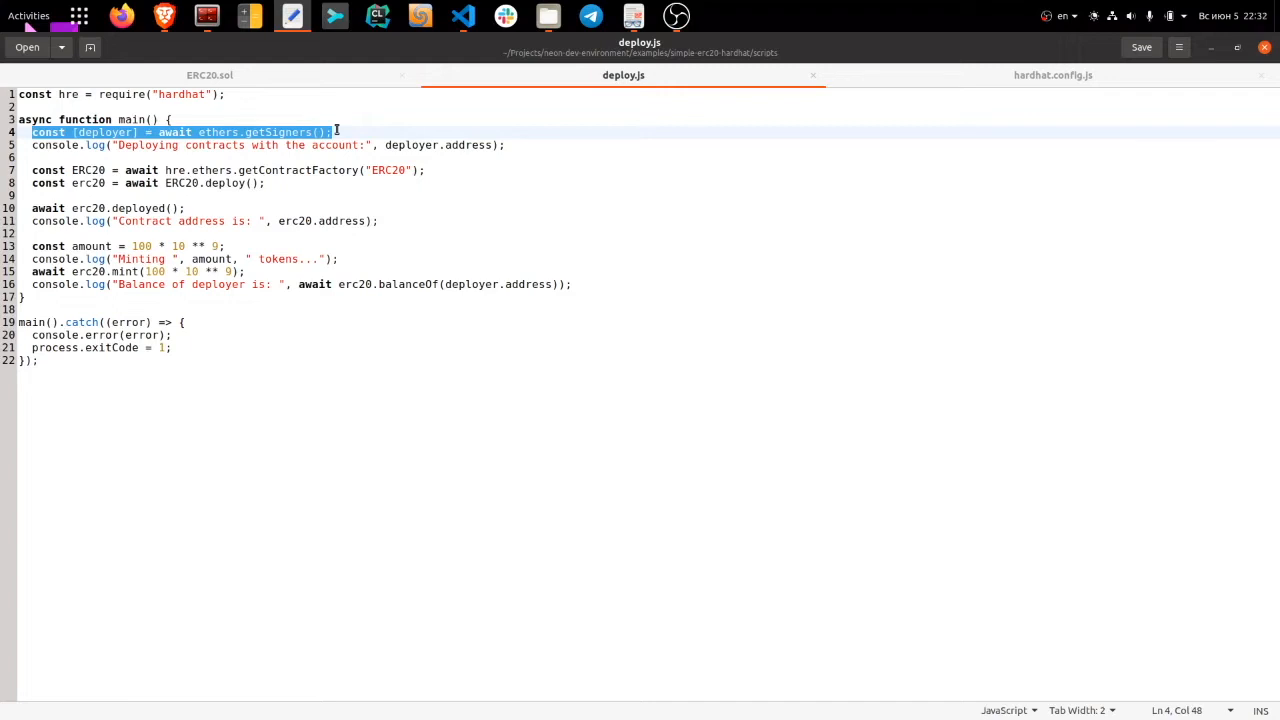
{"action": "mouse_move", "coordinate": [336, 131]}
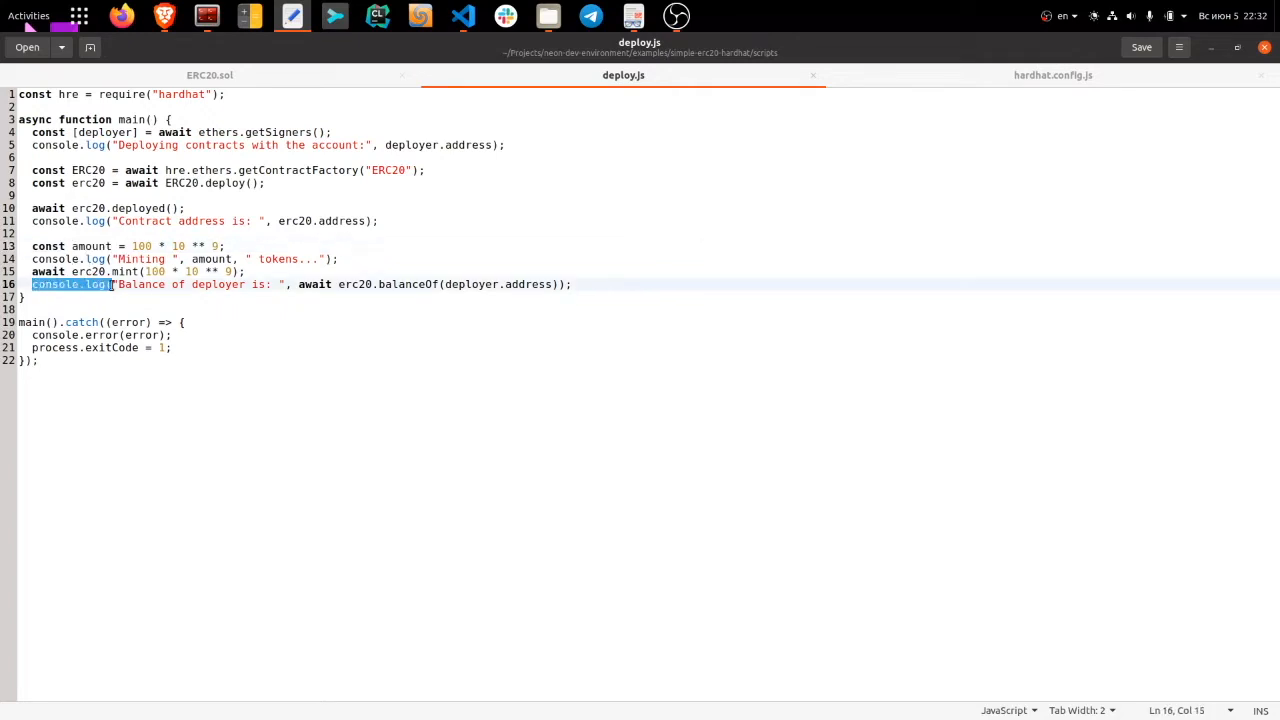
{"action": "left_click_drag", "start_coordinate": [115, 284], "coordinate": [515, 284]}
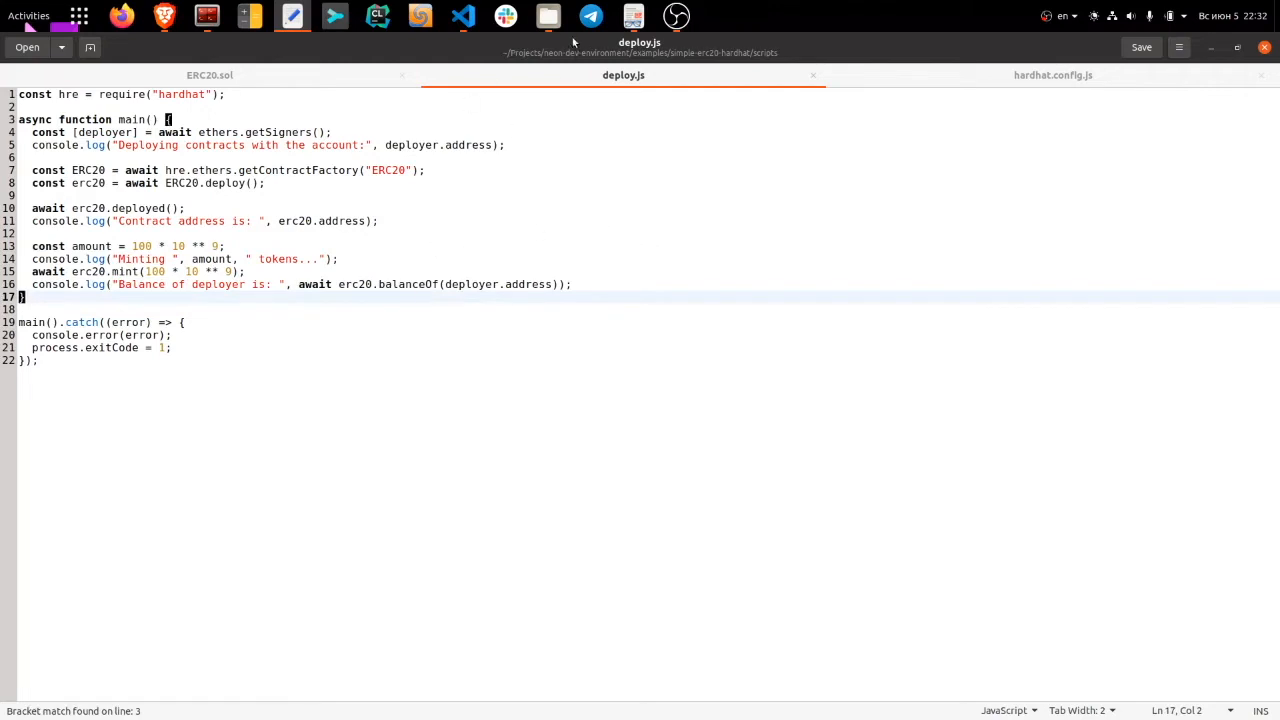
{"action": "left_click", "coordinate": [1052, 75]}
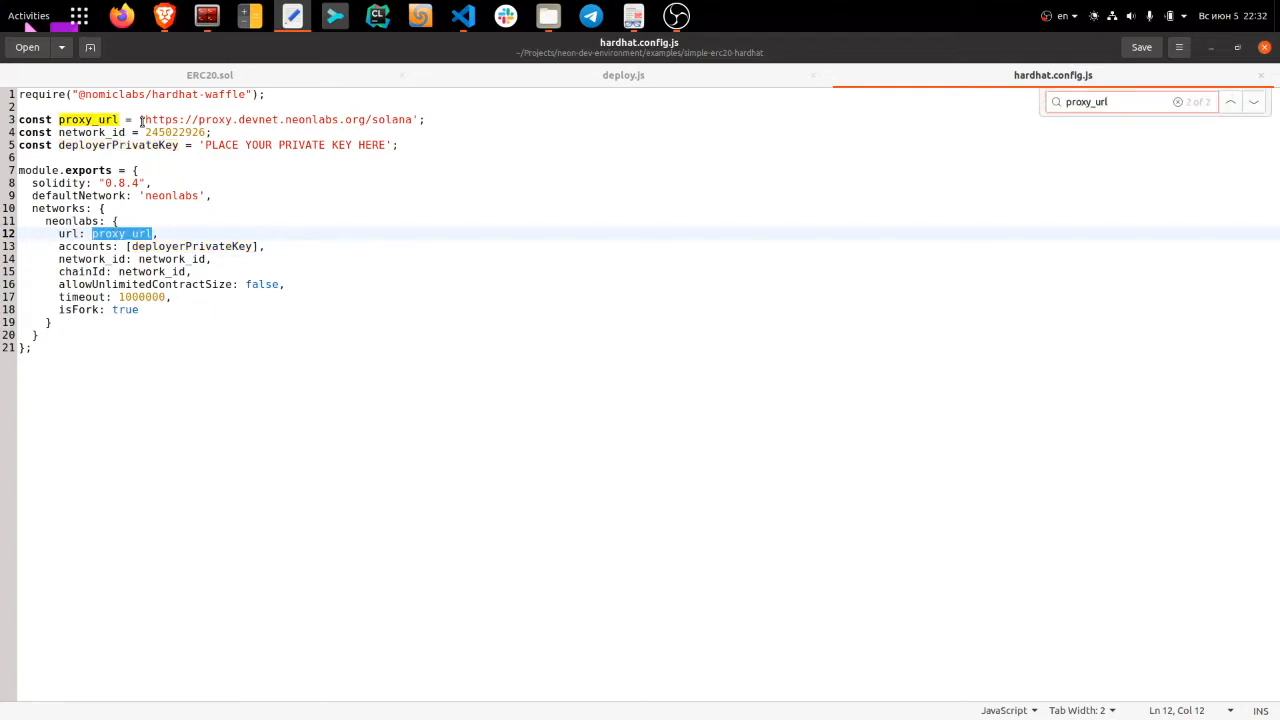
Close the proxy_url search and highlight the network_id and private key placeholder in hardhat.config.js.
{"action": "left_click", "coordinate": [1253, 101]}
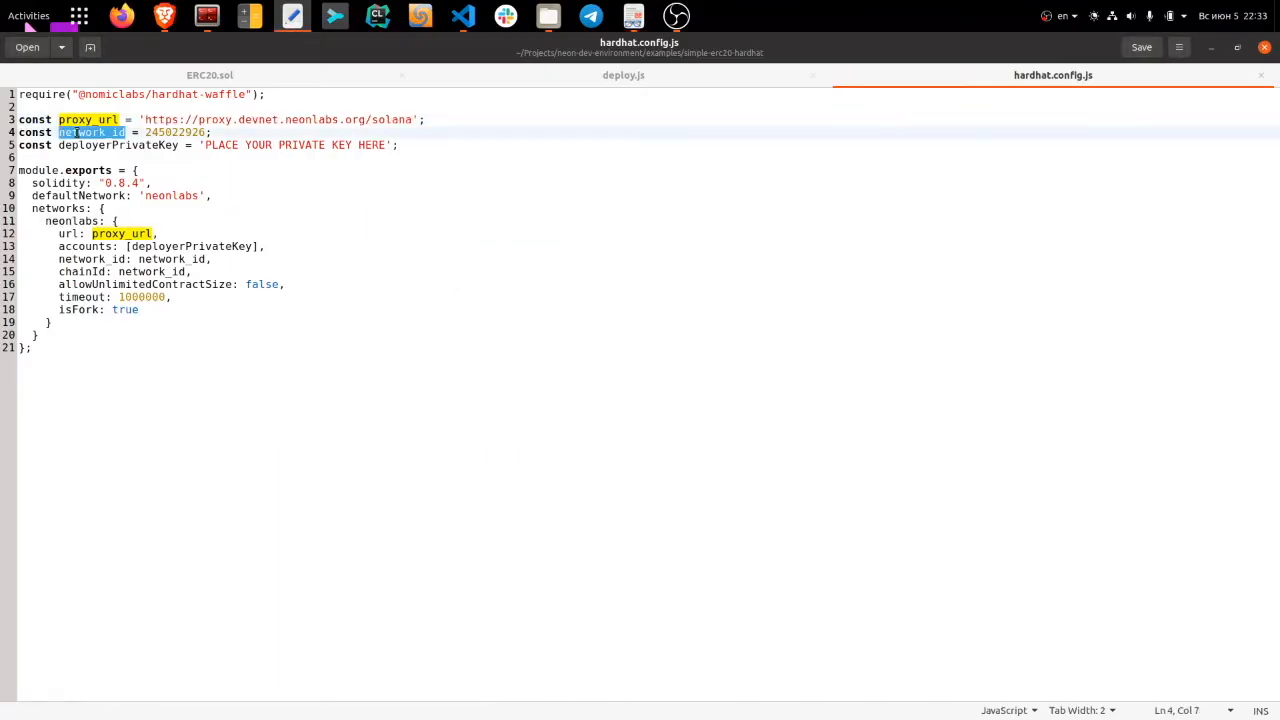
{"action": "left_click", "coordinate": [142, 132]}
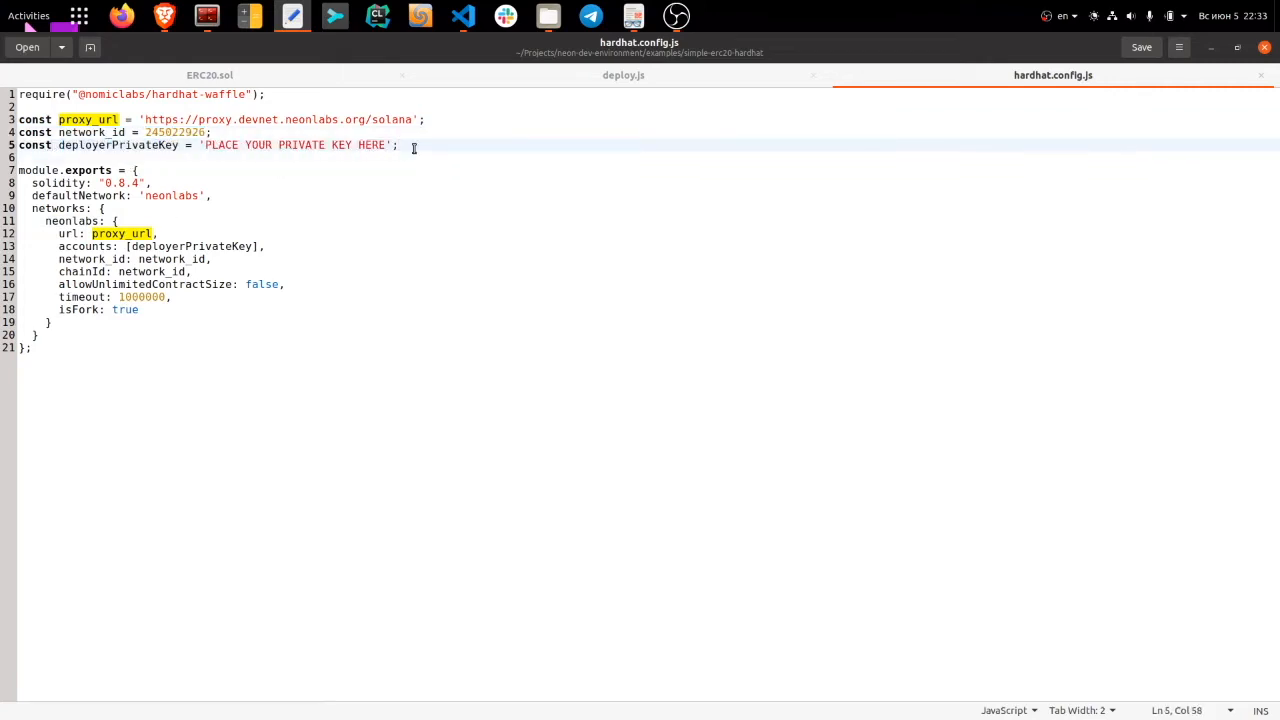
{"action": "left_click", "coordinate": [220, 157]}
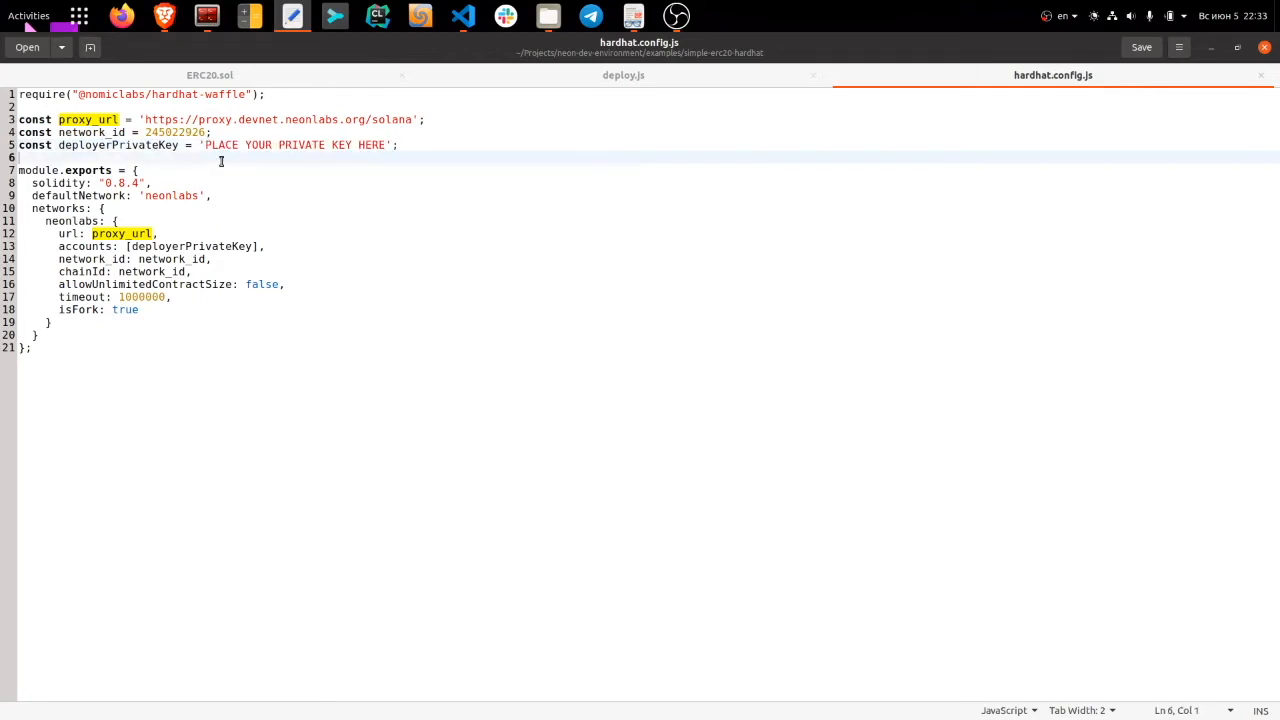
{"action": "left_click_drag", "start_coordinate": [201, 145], "coordinate": [397, 145]}
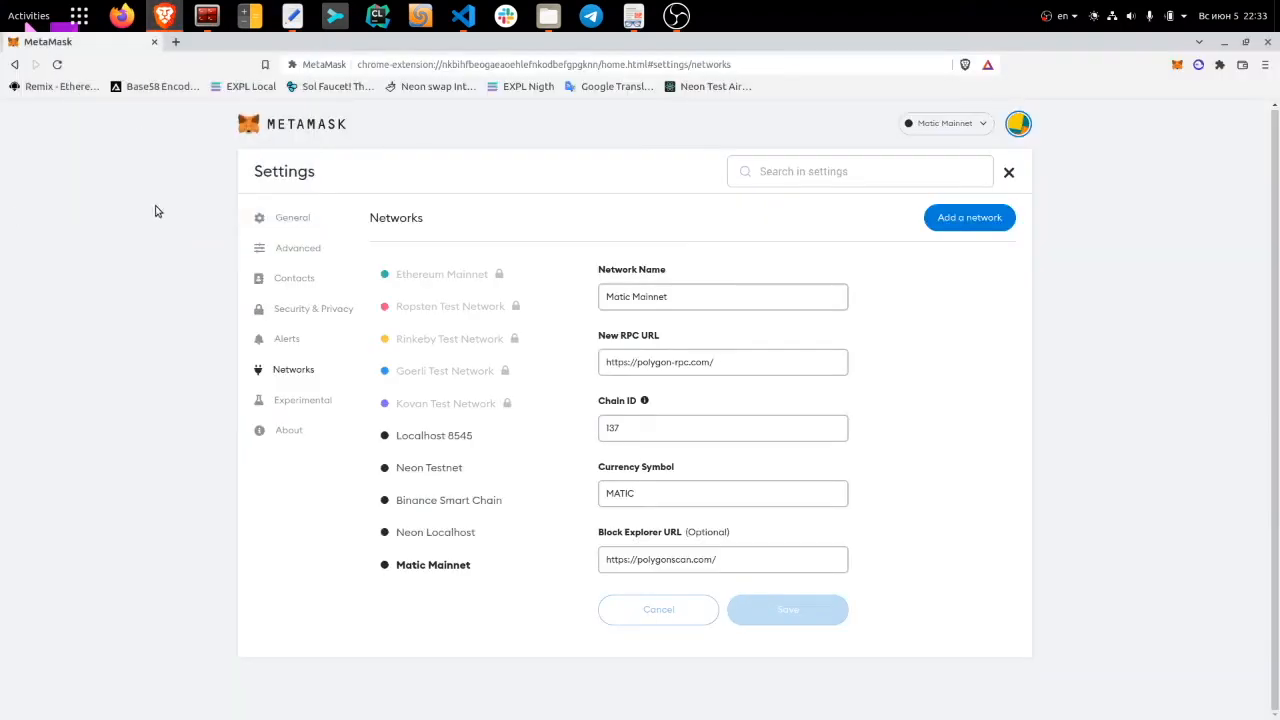
{"action": "mouse_move", "coordinate": [312, 460]}
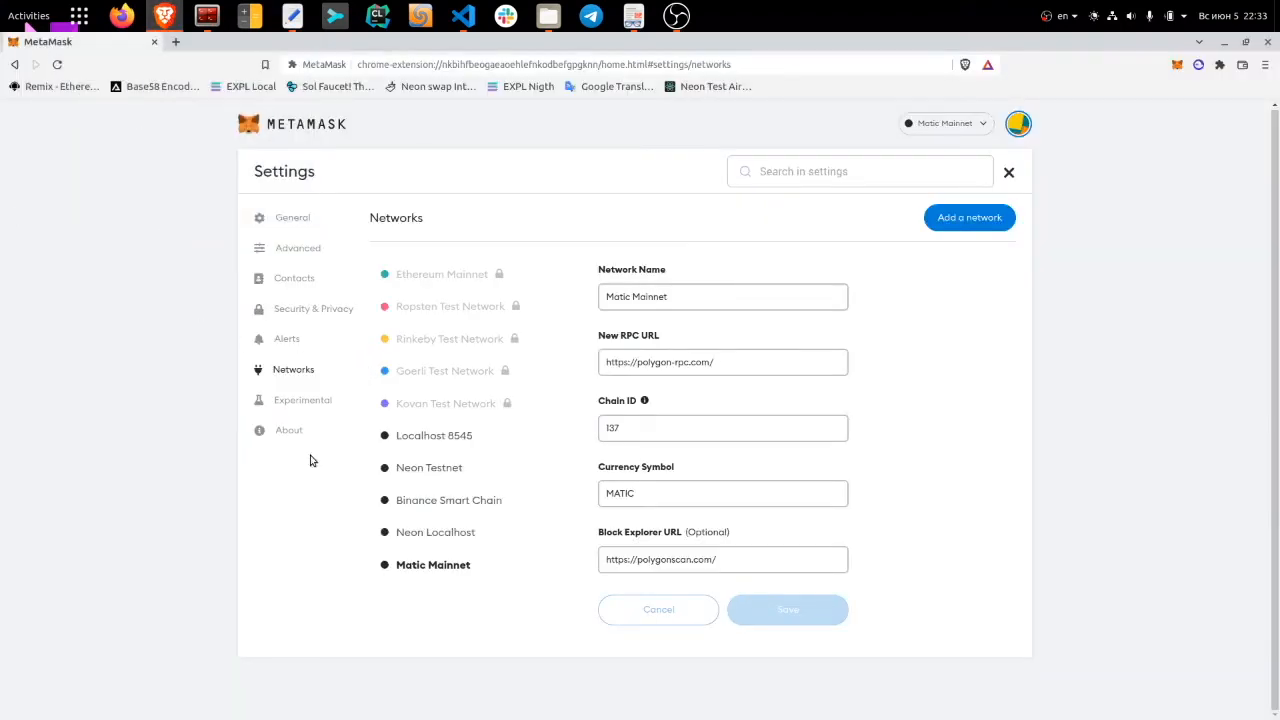
{"action": "mouse_move", "coordinate": [969, 217]}
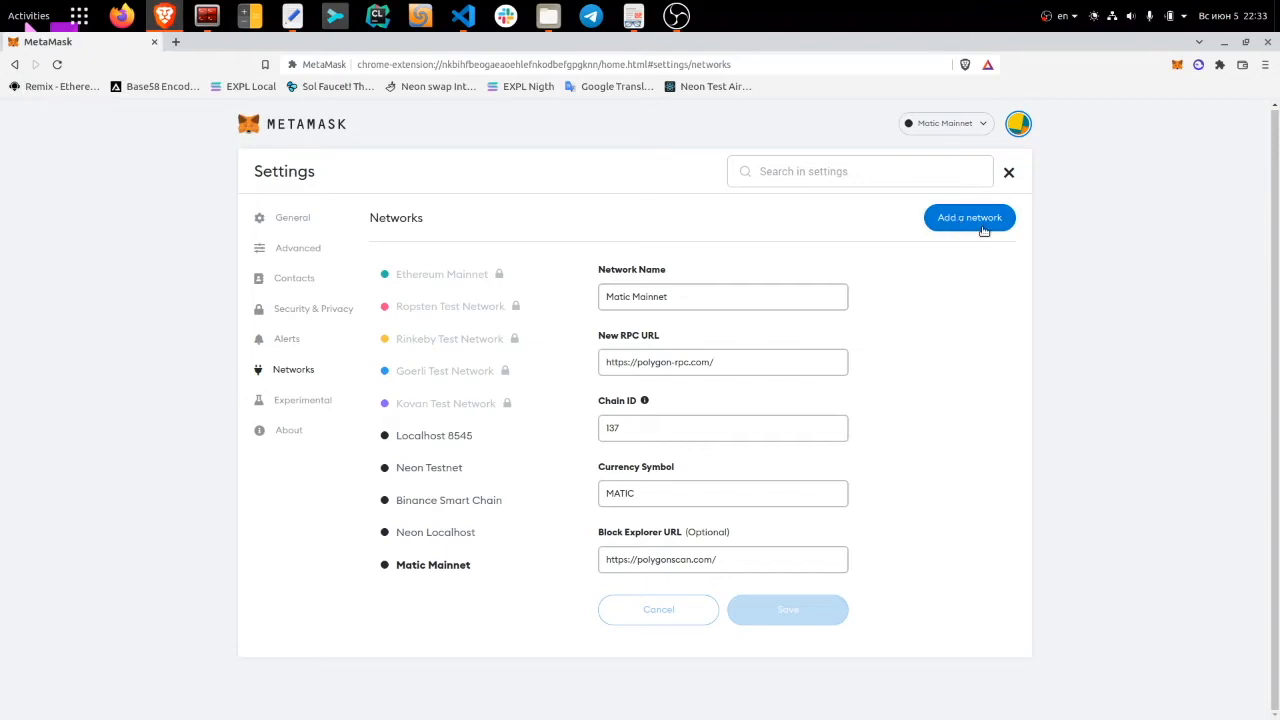
{"action": "left_click", "coordinate": [968, 217]}
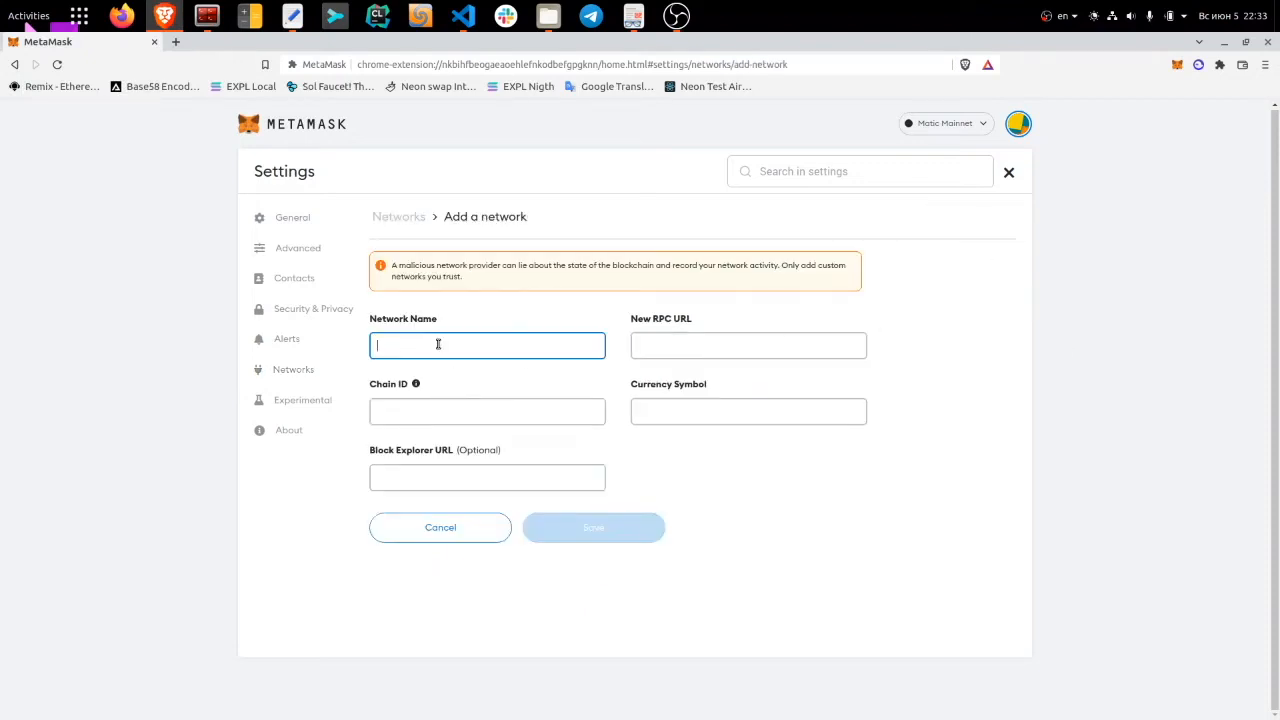
{"action": "type", "text": "Devnet"}
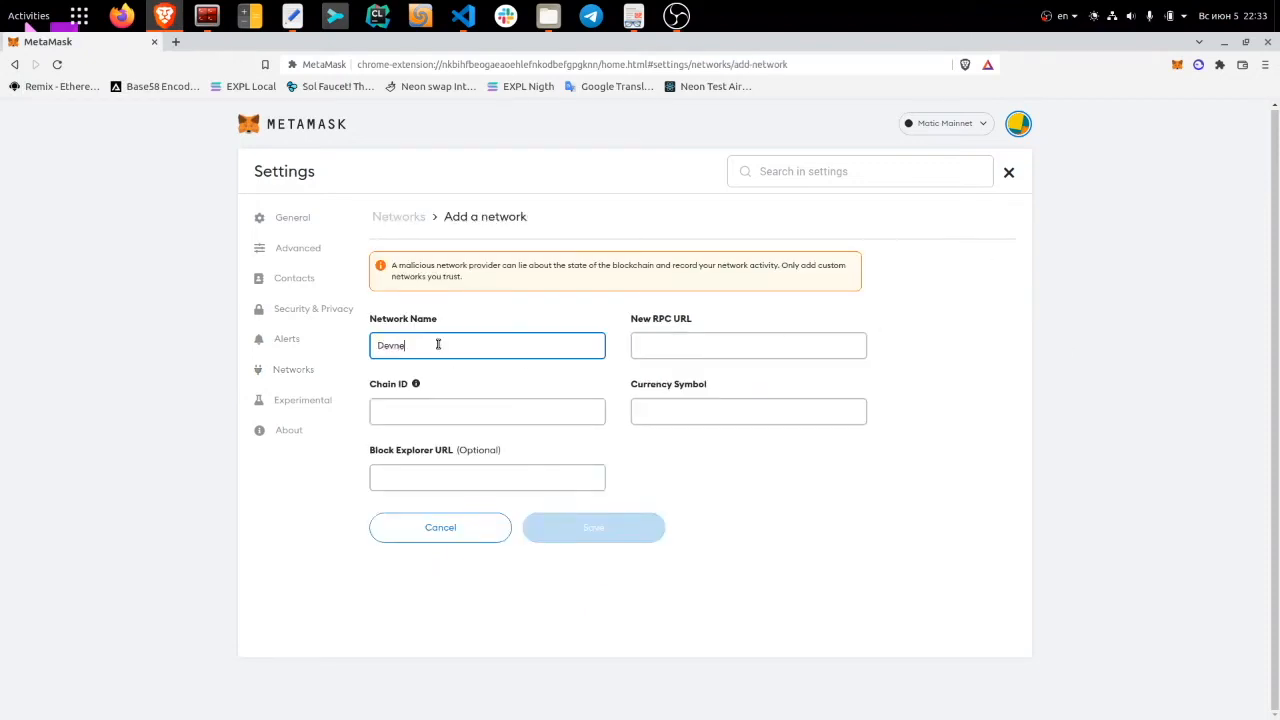
{"action": "left_click", "coordinate": [748, 345]}
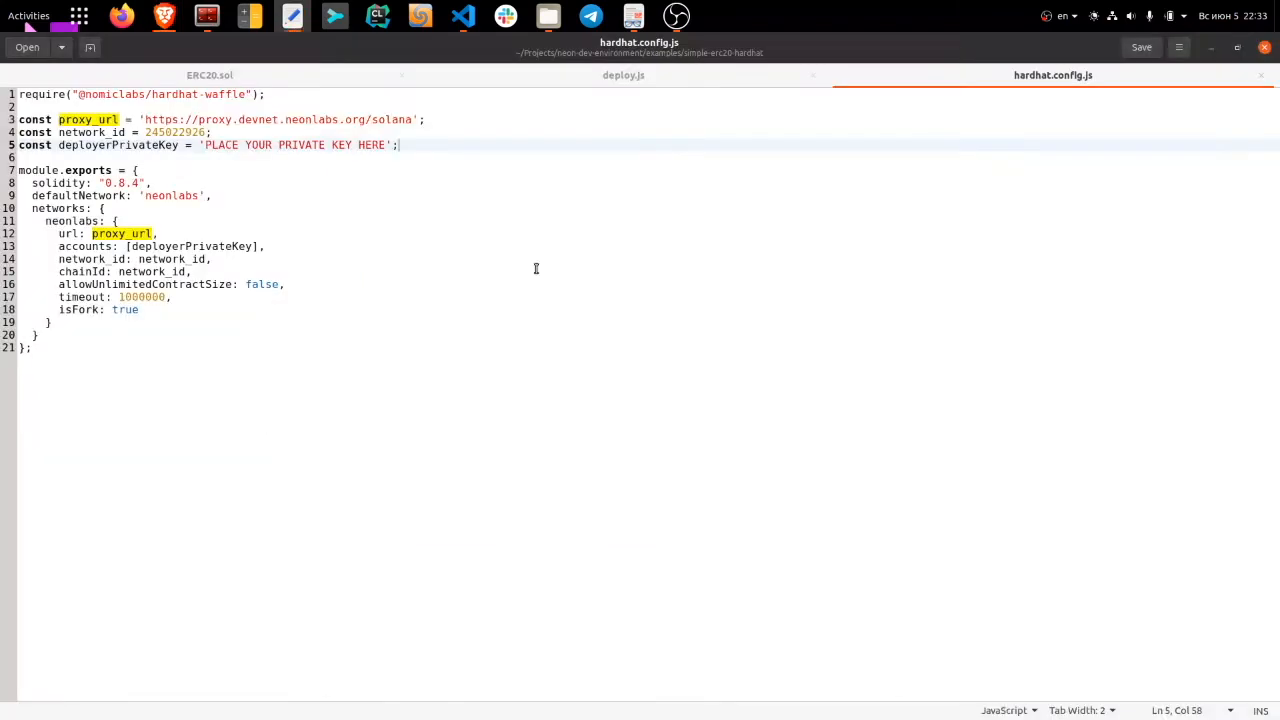
{"action": "double_click", "coordinate": [280, 119]}
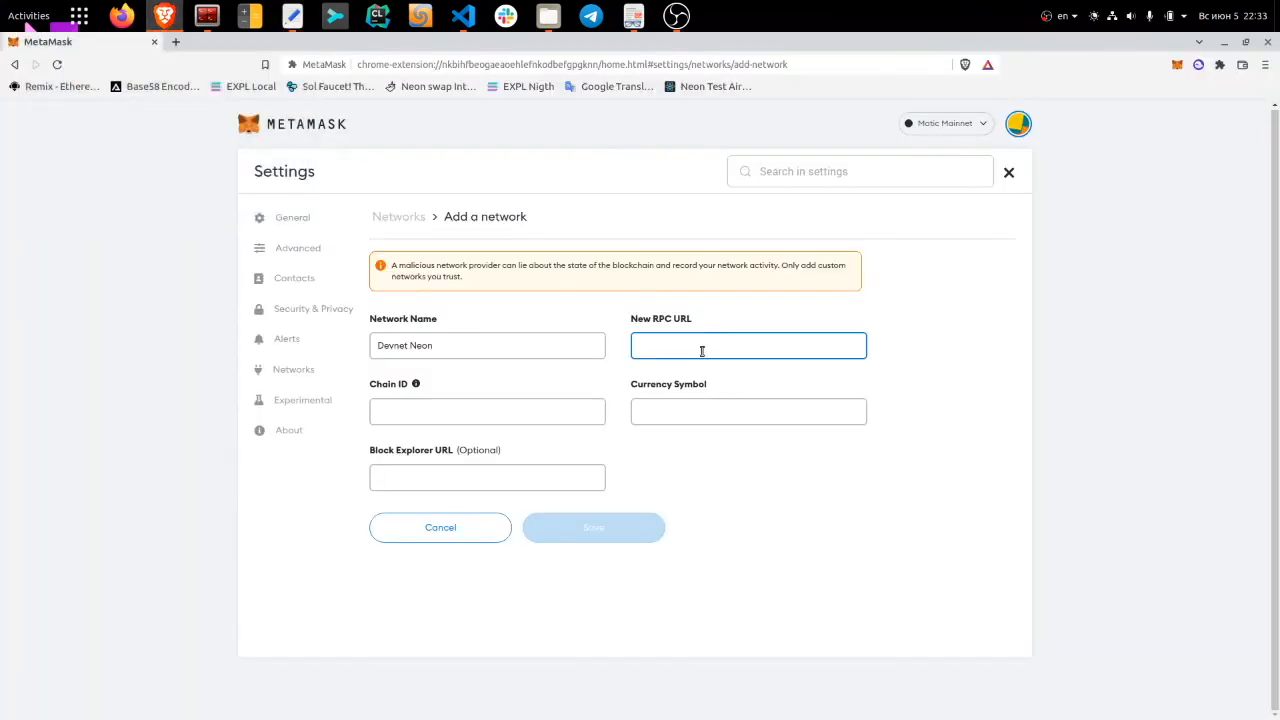
{"action": "type", "text": "https://proxy.devnet.neonlabs.org/solana"}
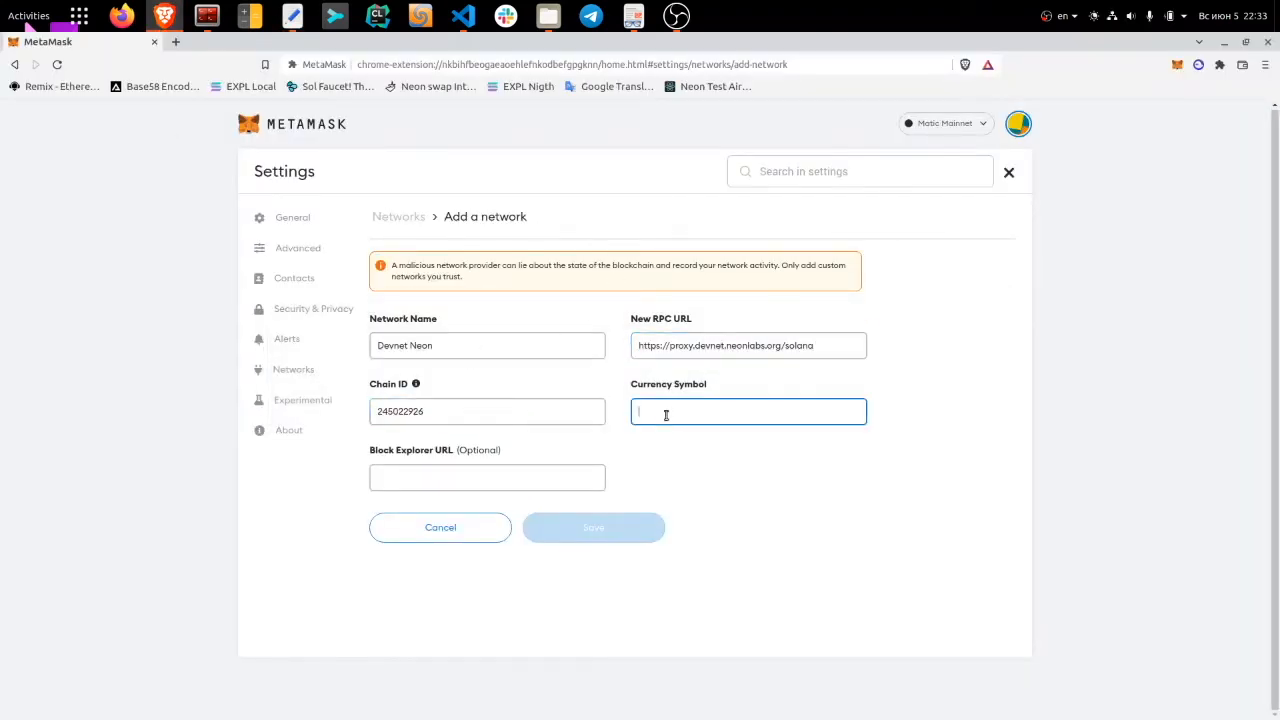
{"action": "type", "text": "NEON"}
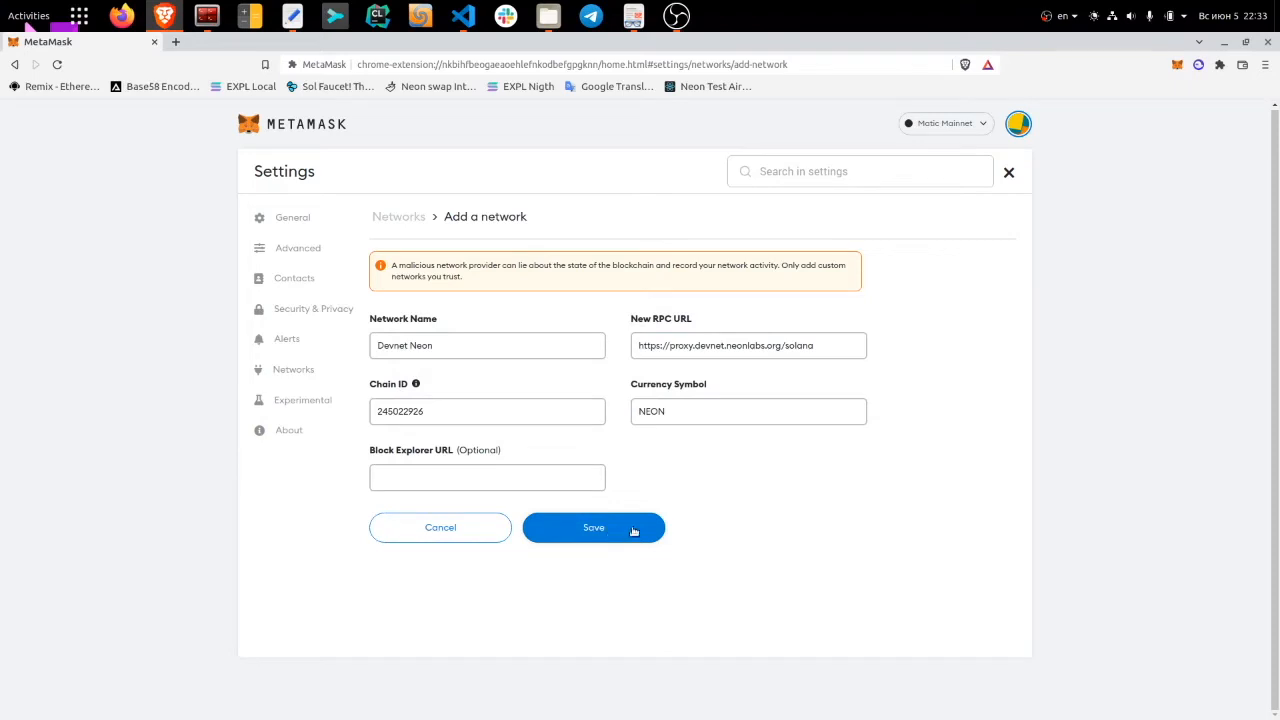
{"action": "left_click", "coordinate": [593, 527]}
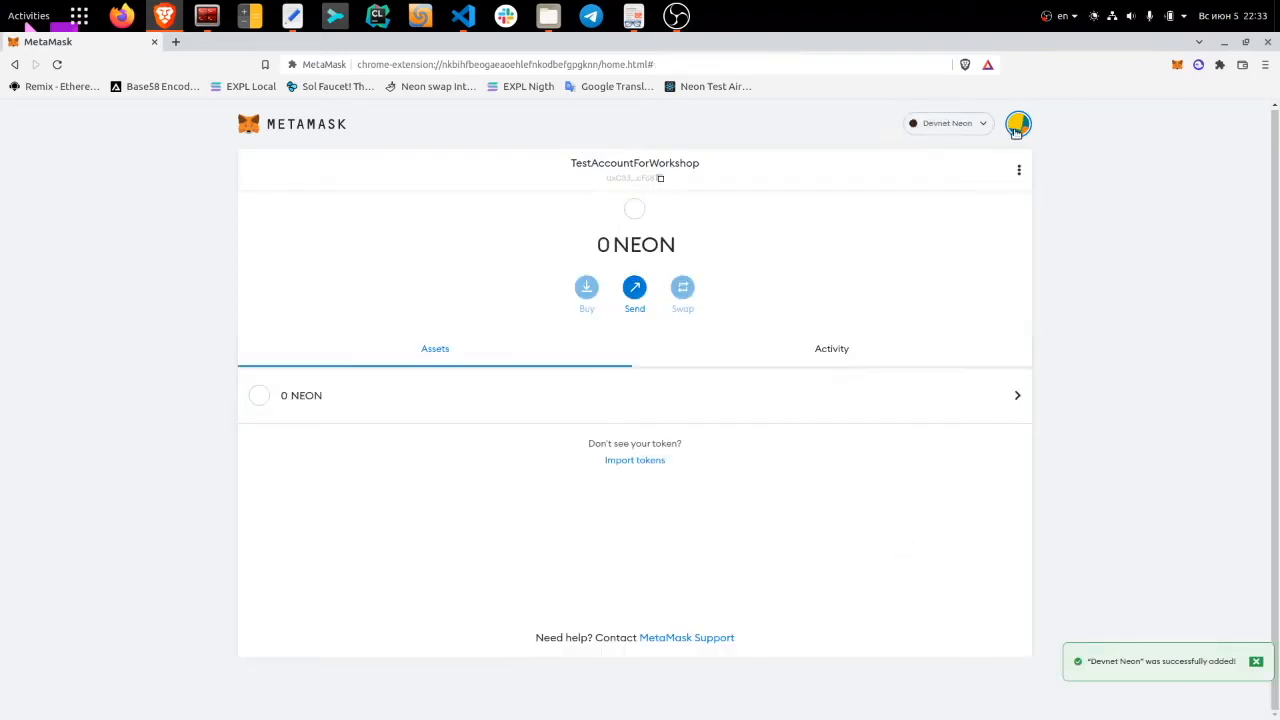
Create a new MetaMask account named WorkshopTest from the account menu.
{"action": "left_click", "coordinate": [1018, 123]}
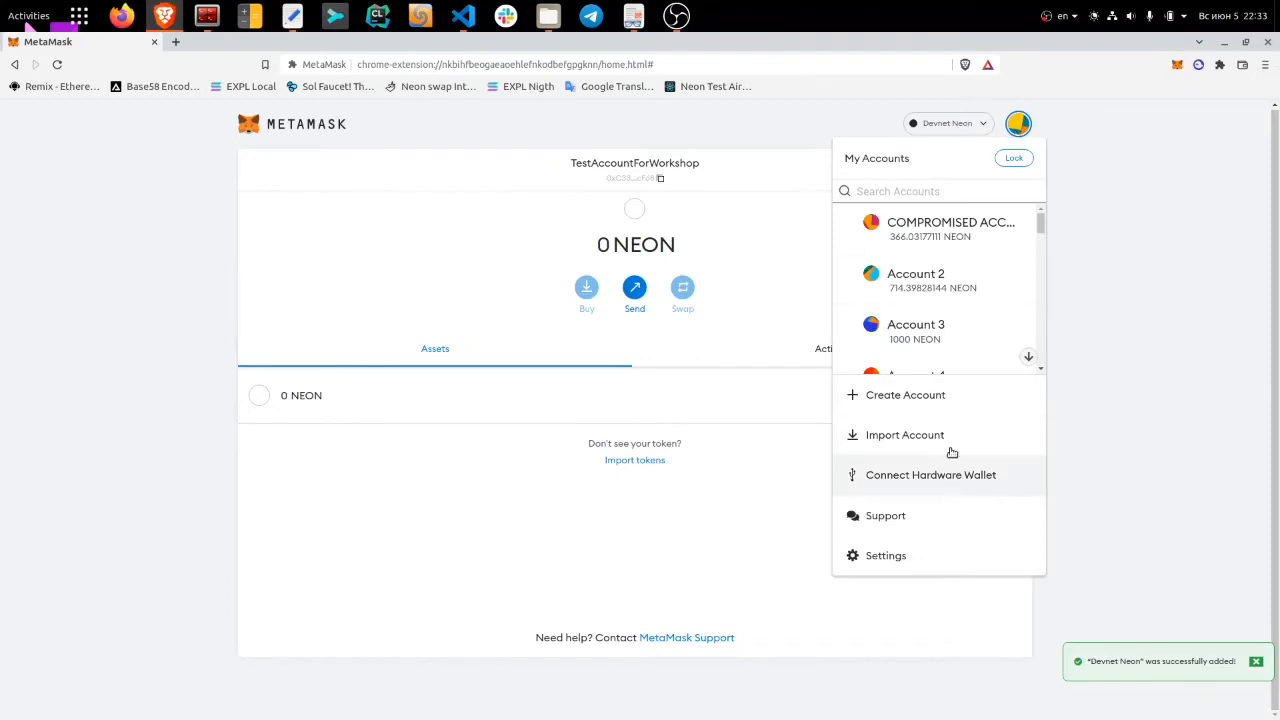
{"action": "left_click", "coordinate": [904, 394]}
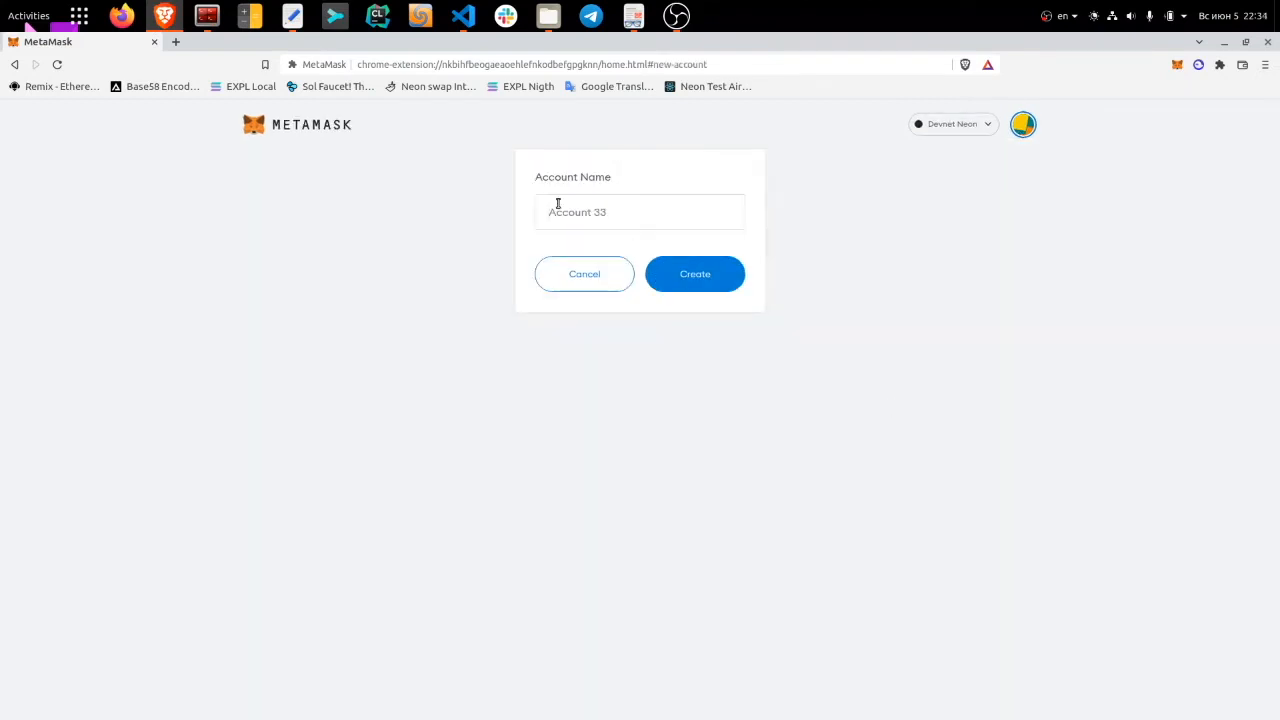
{"action": "type", "text": "WorkshopTest"}
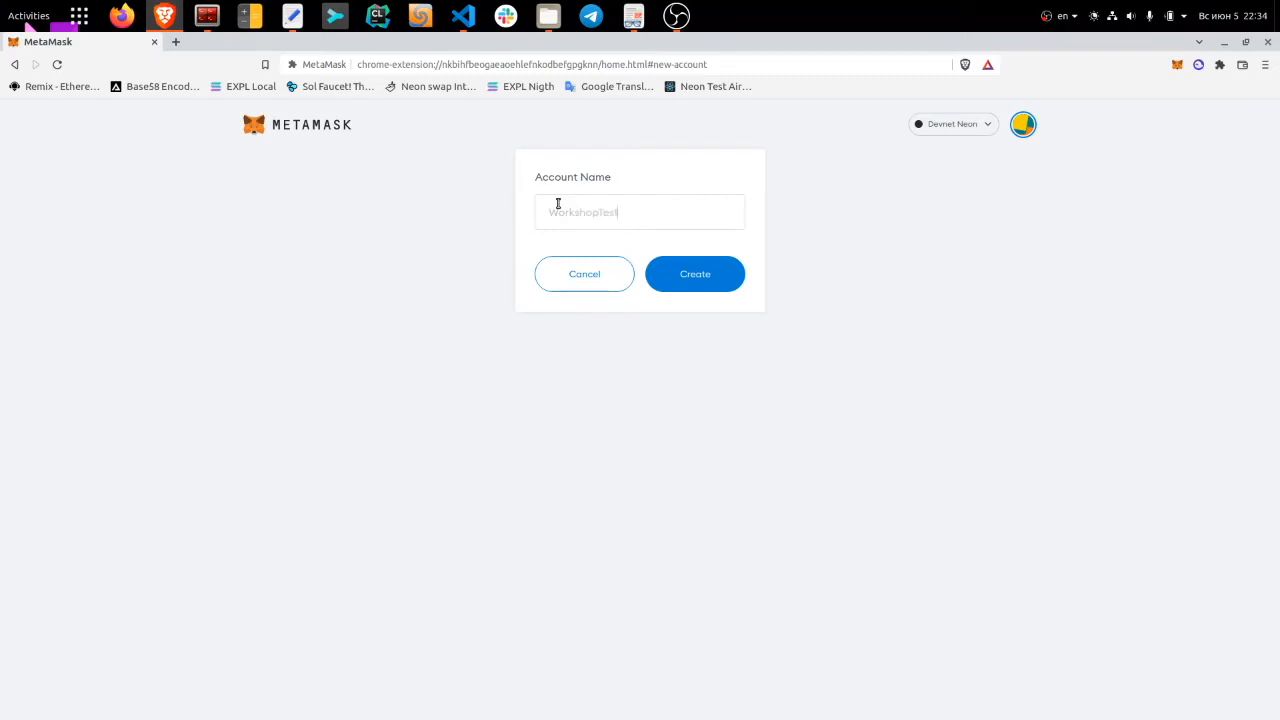
{"action": "left_click", "coordinate": [694, 273]}
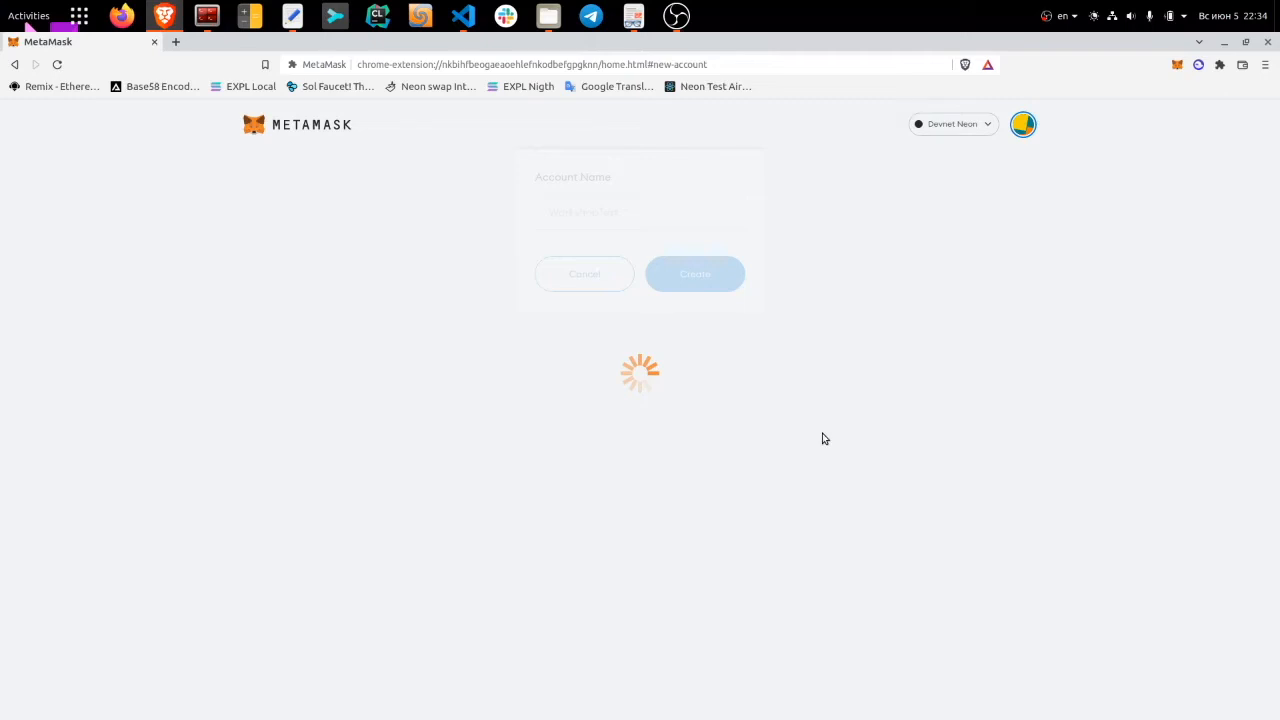
{"action": "left_click", "coordinate": [694, 273]}
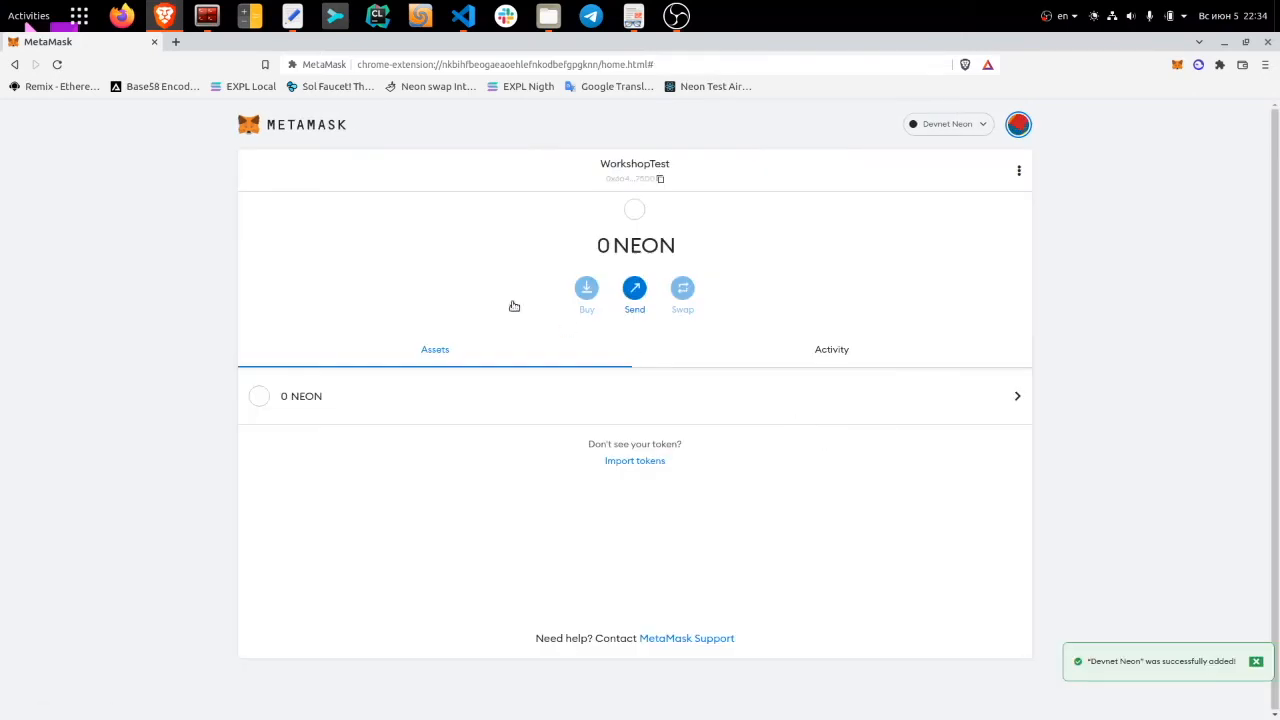
{"action": "mouse_move", "coordinate": [709, 231]}
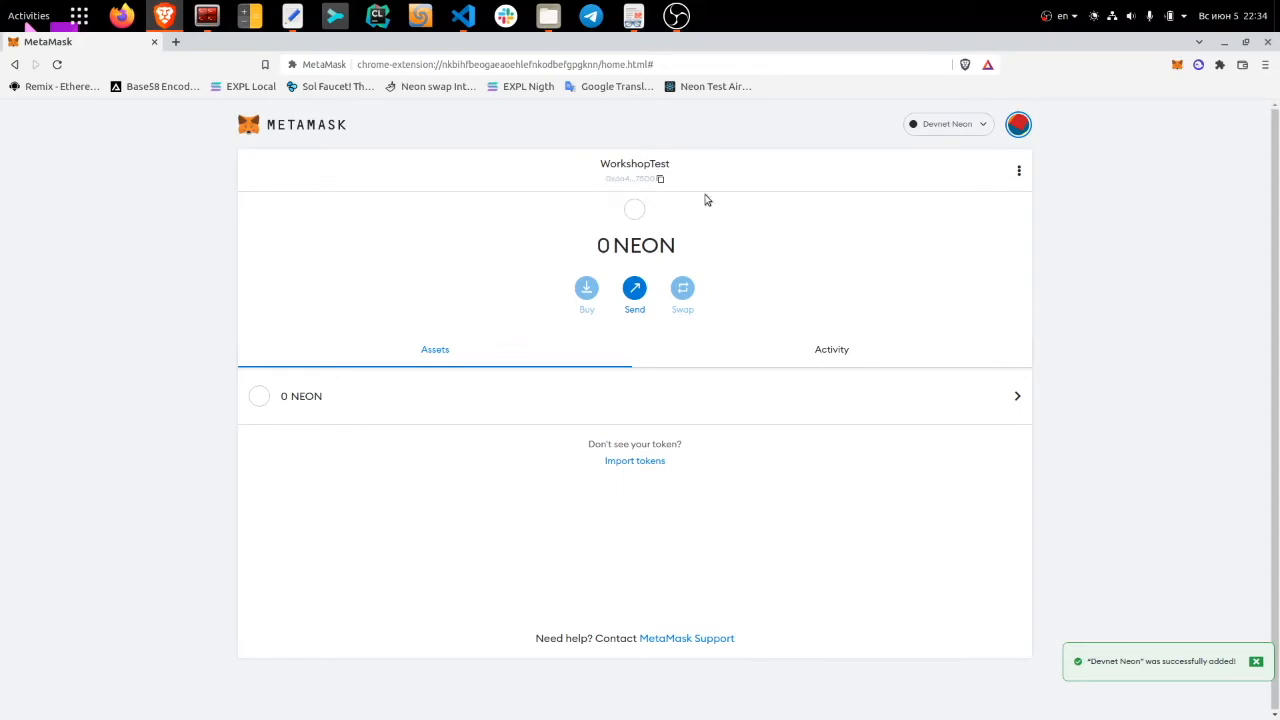
{"action": "mouse_move", "coordinate": [740, 287]}
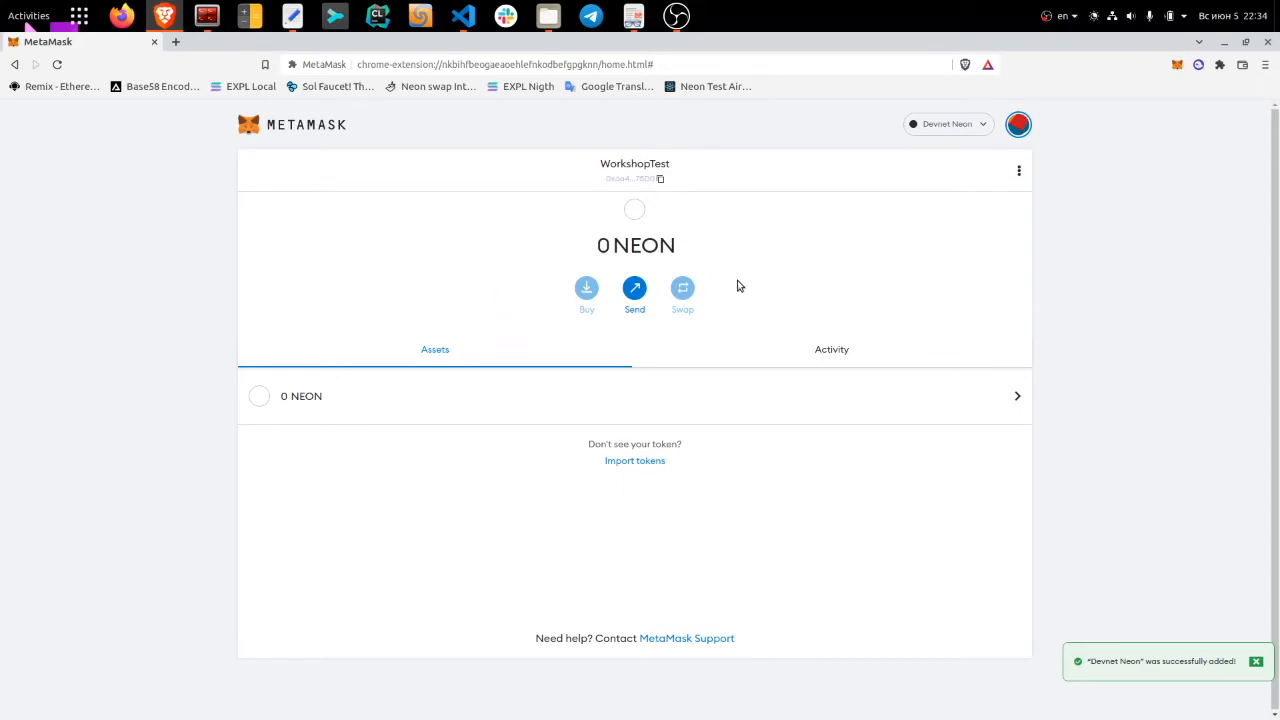
{"action": "mouse_move", "coordinate": [347, 238]}
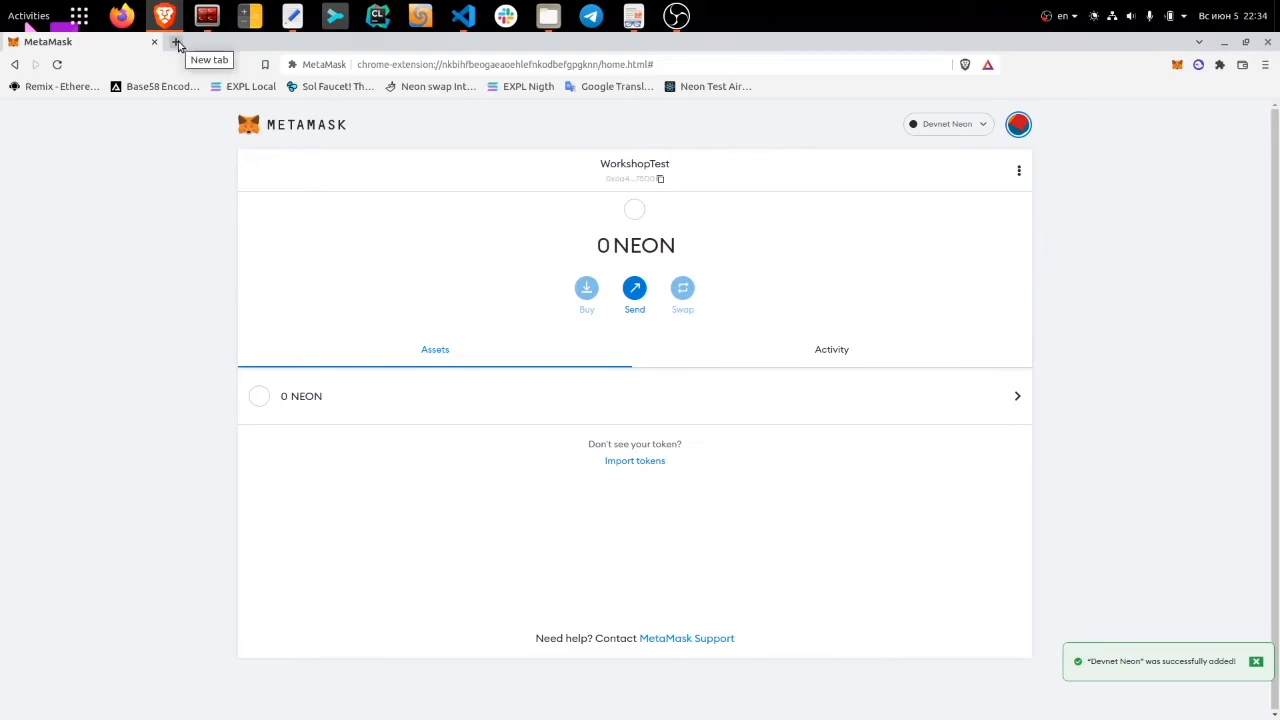
{"action": "left_click", "coordinate": [177, 42]}
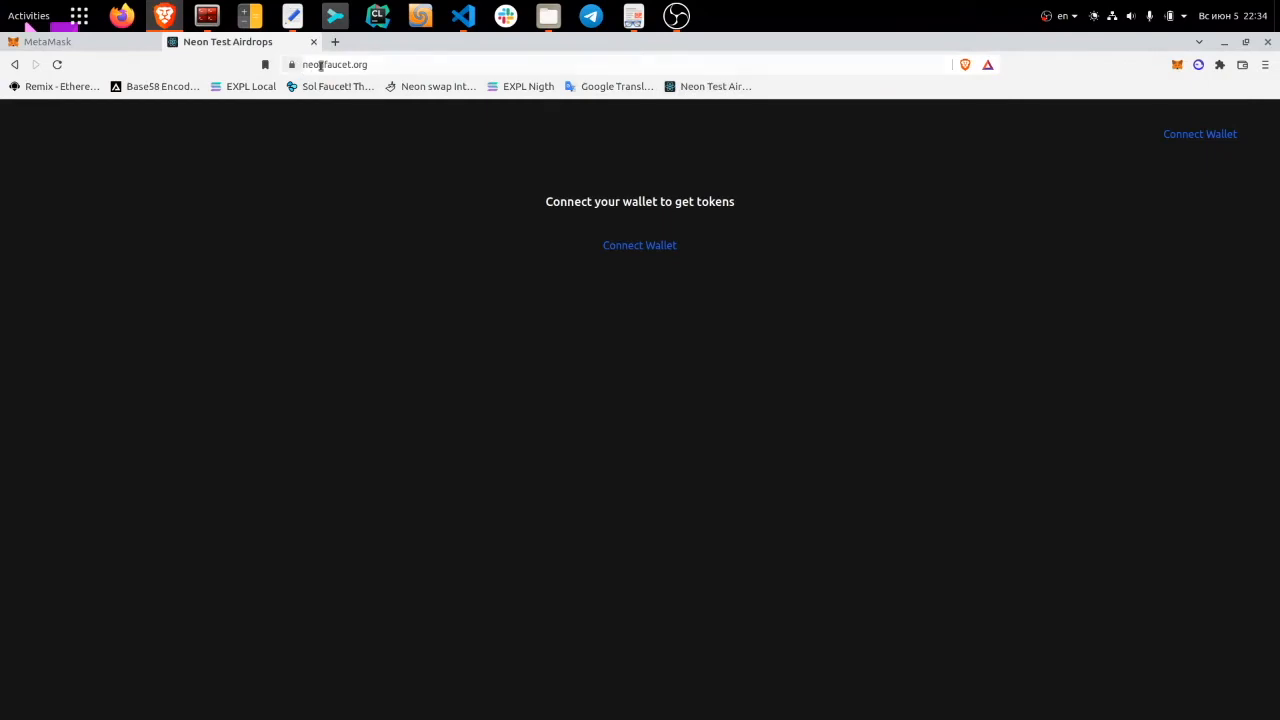
Connect the WorkshopTest wallet to neonfaucet.org and check the connected account in MetaMask.
{"action": "left_click", "coordinate": [335, 64]}
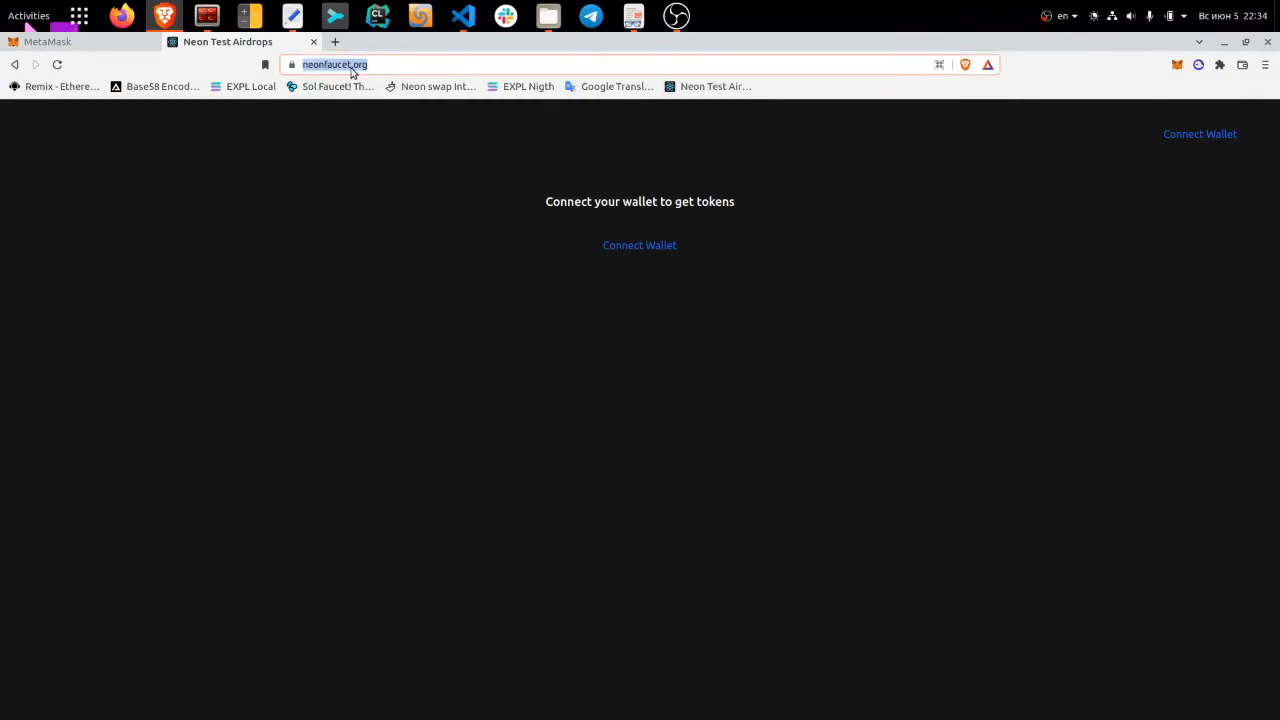
{"action": "left_click", "coordinate": [418, 64]}
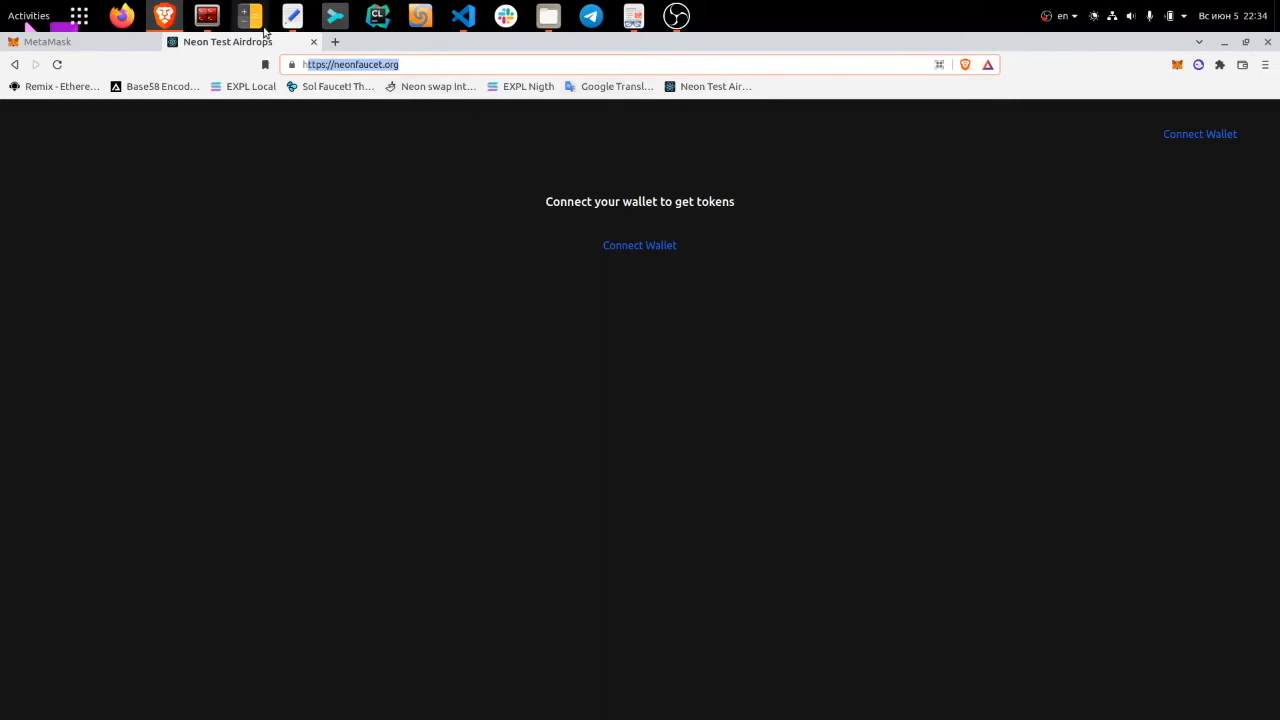
{"action": "mouse_move", "coordinate": [401, 380]}
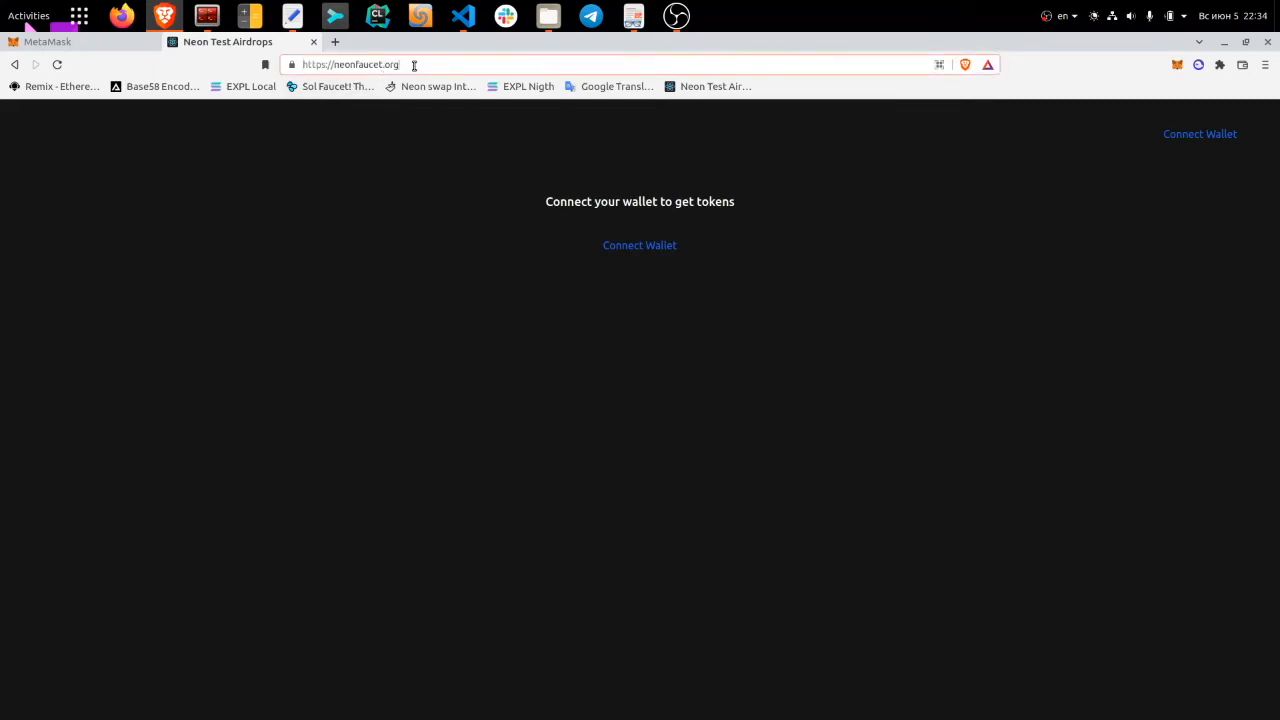
{"action": "mouse_move", "coordinate": [924, 146]}
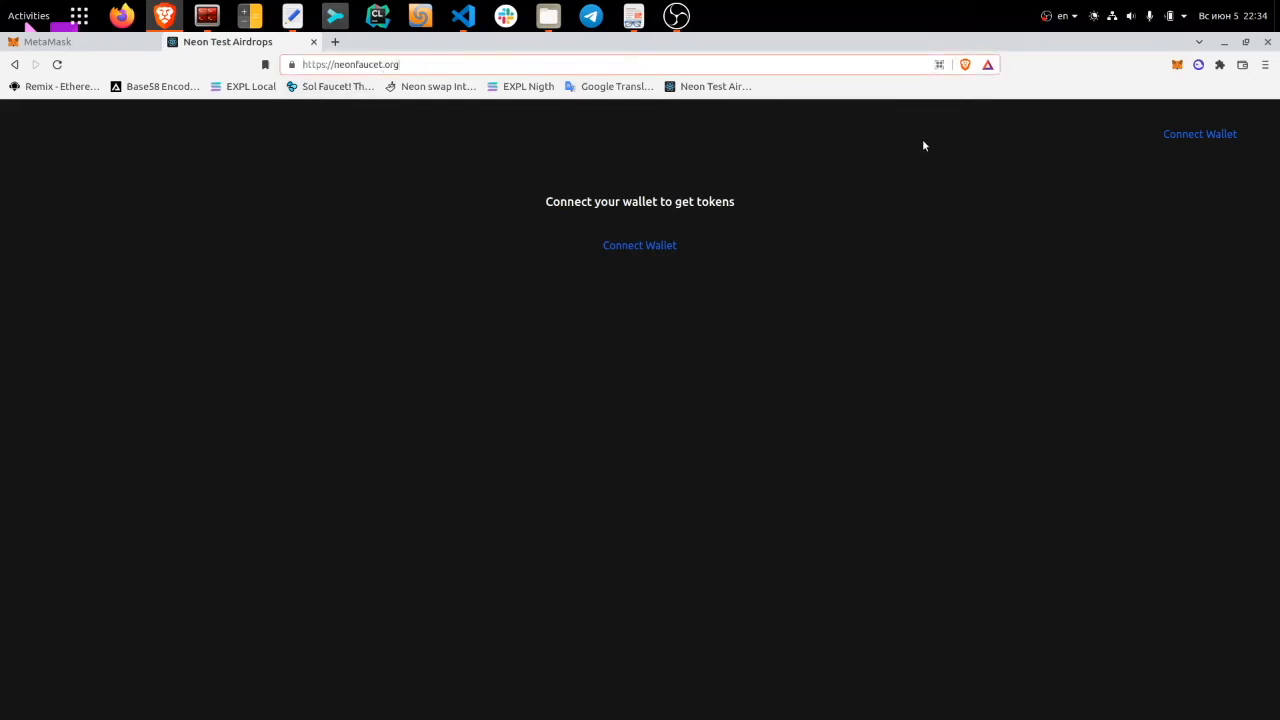
{"action": "mouse_move", "coordinate": [733, 160]}
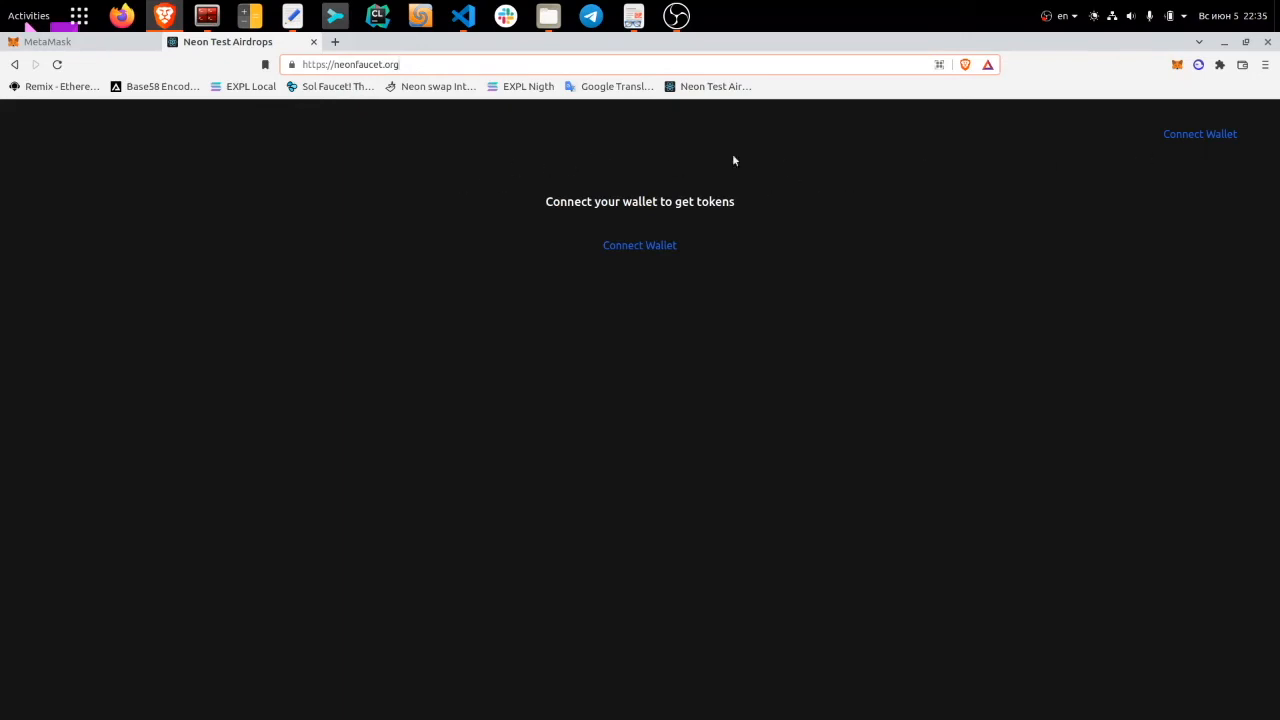
{"action": "mouse_move", "coordinate": [1174, 153]}
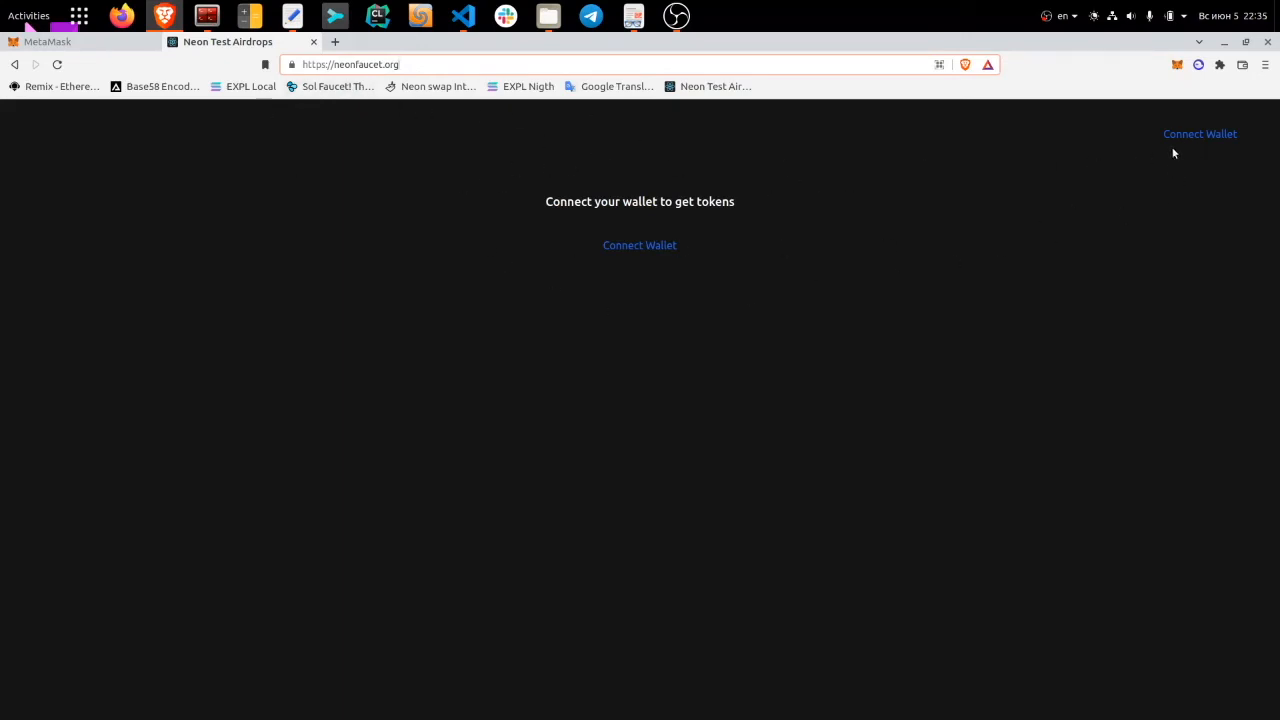
{"action": "left_click", "coordinate": [639, 245]}
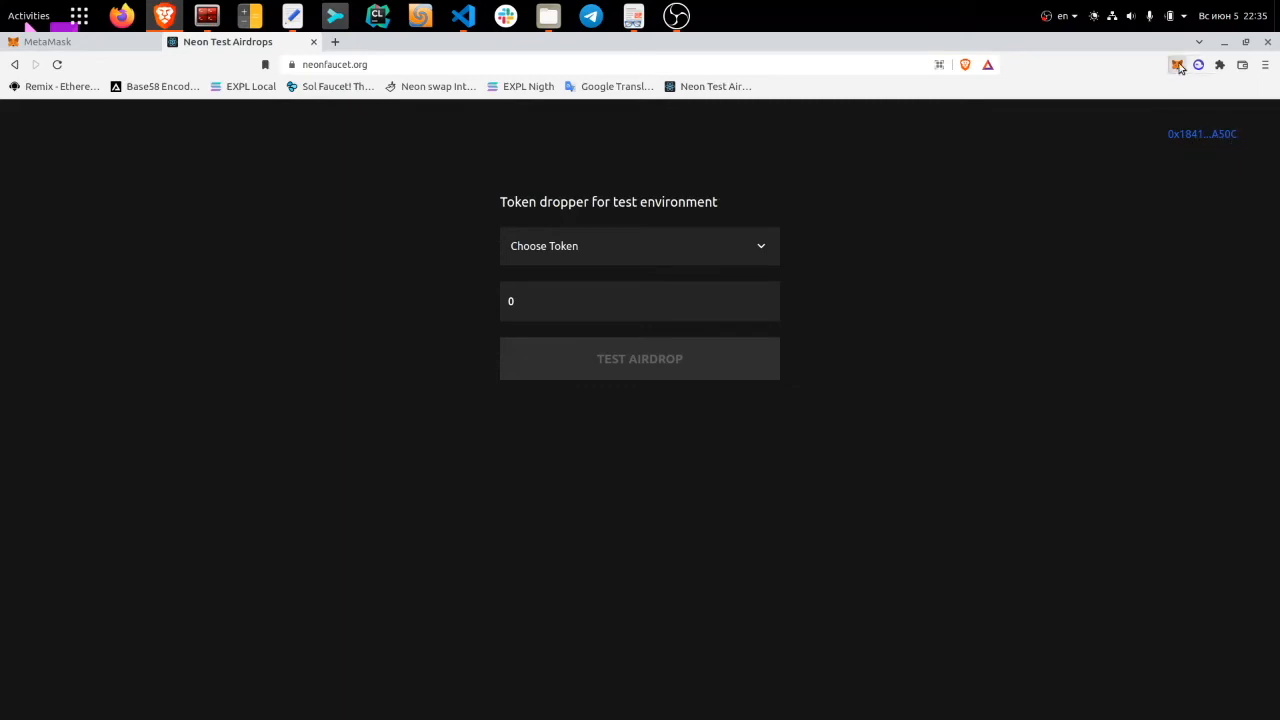
{"action": "left_click", "coordinate": [1178, 65]}
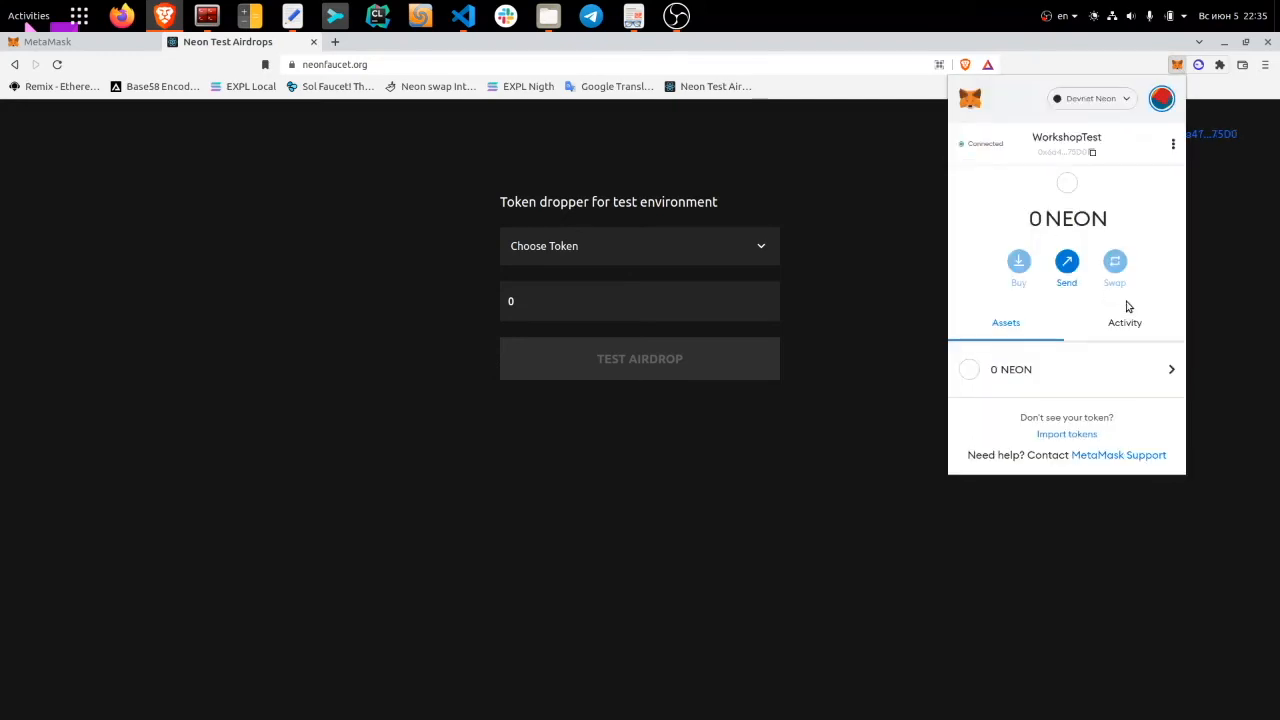
{"action": "mouse_move", "coordinate": [1229, 245]}
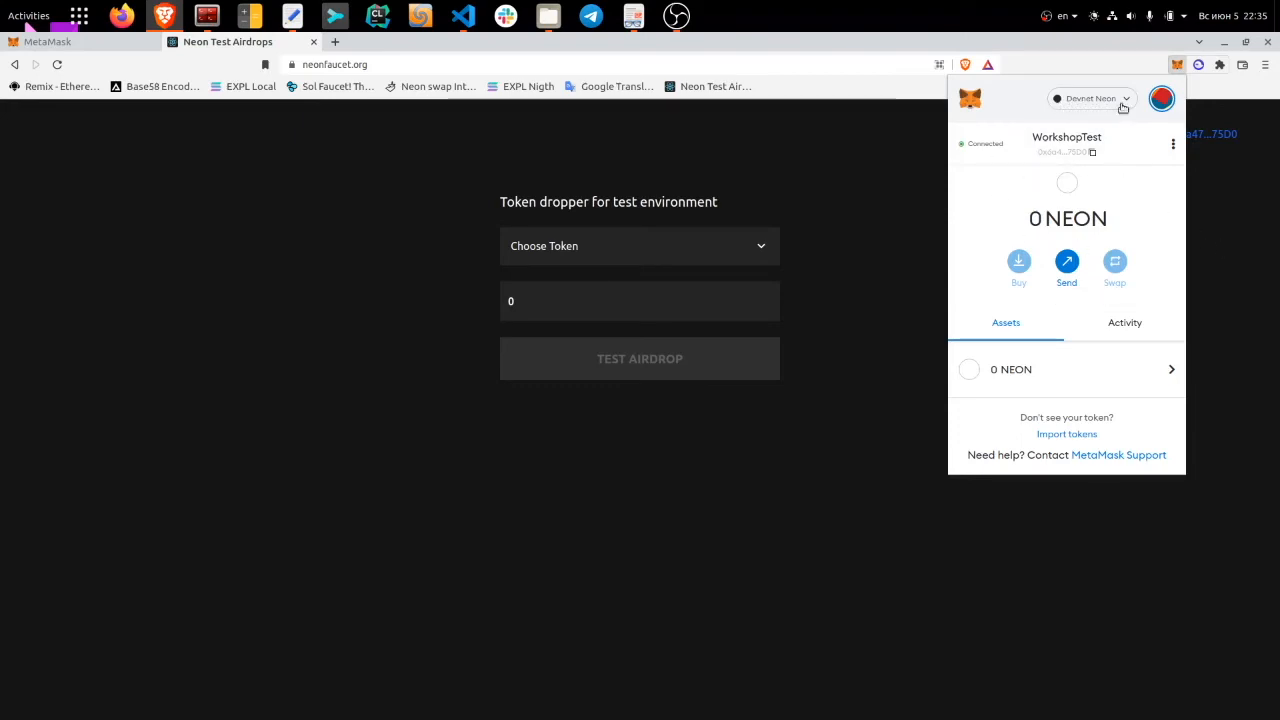
{"action": "left_click", "coordinate": [686, 234]}
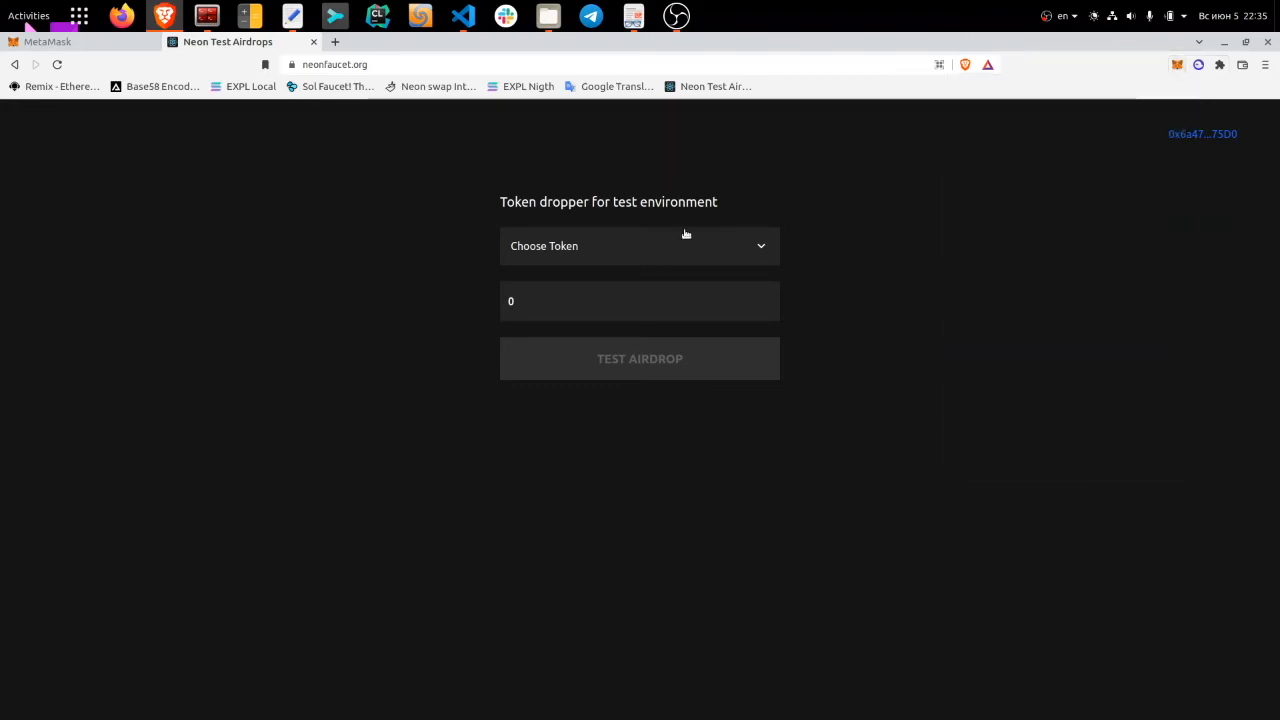
Request a 100 NEON test airdrop from the faucet's token dropper form.
{"action": "left_click", "coordinate": [639, 245]}
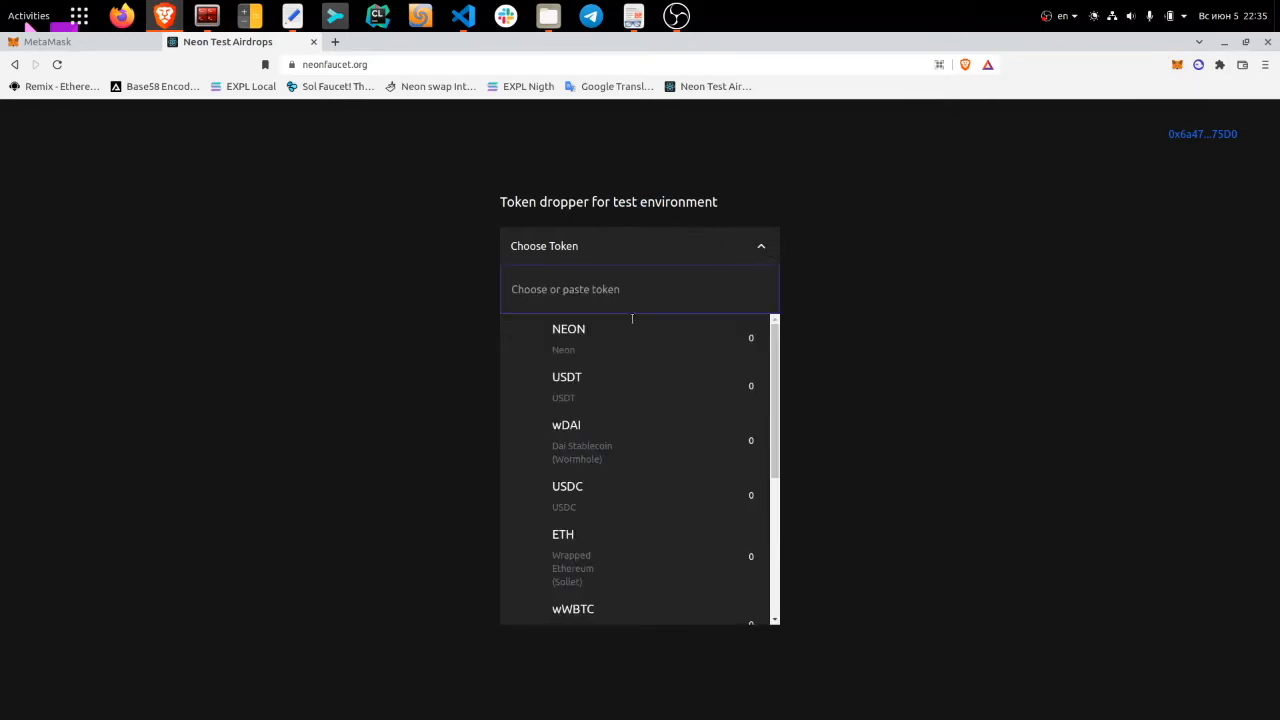
{"action": "left_click", "coordinate": [568, 337]}
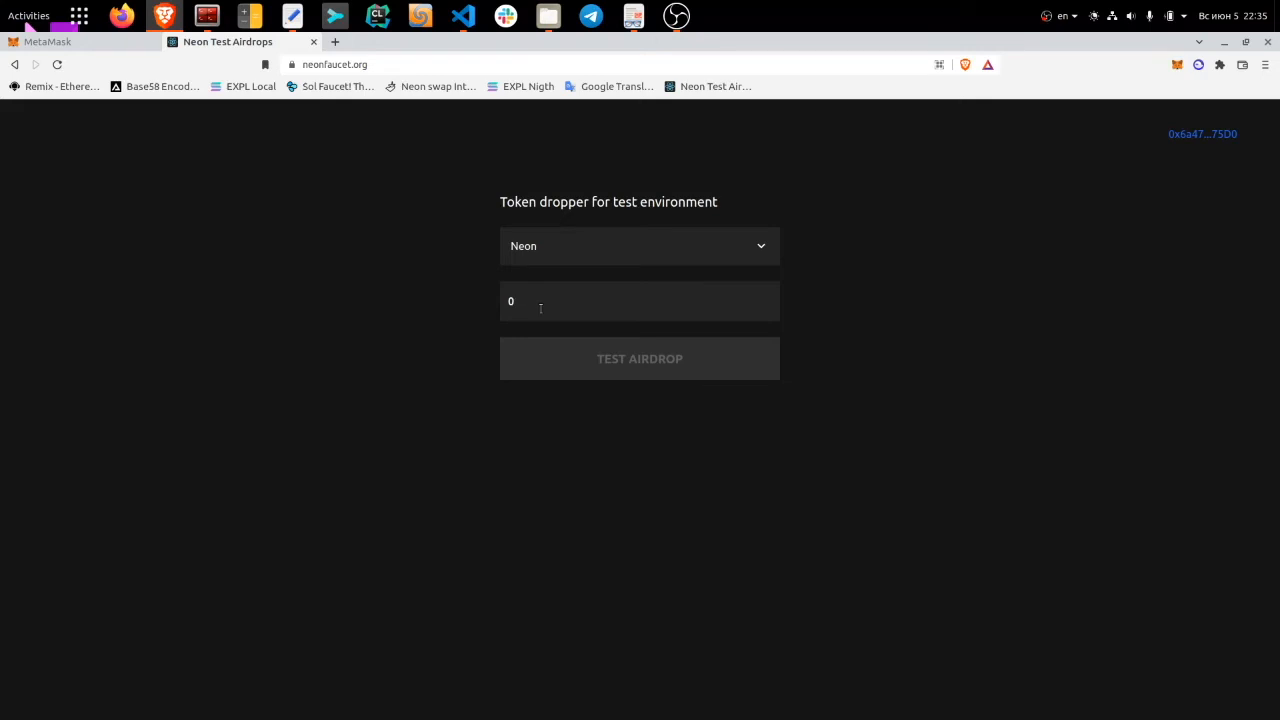
{"action": "type", "text": "100"}
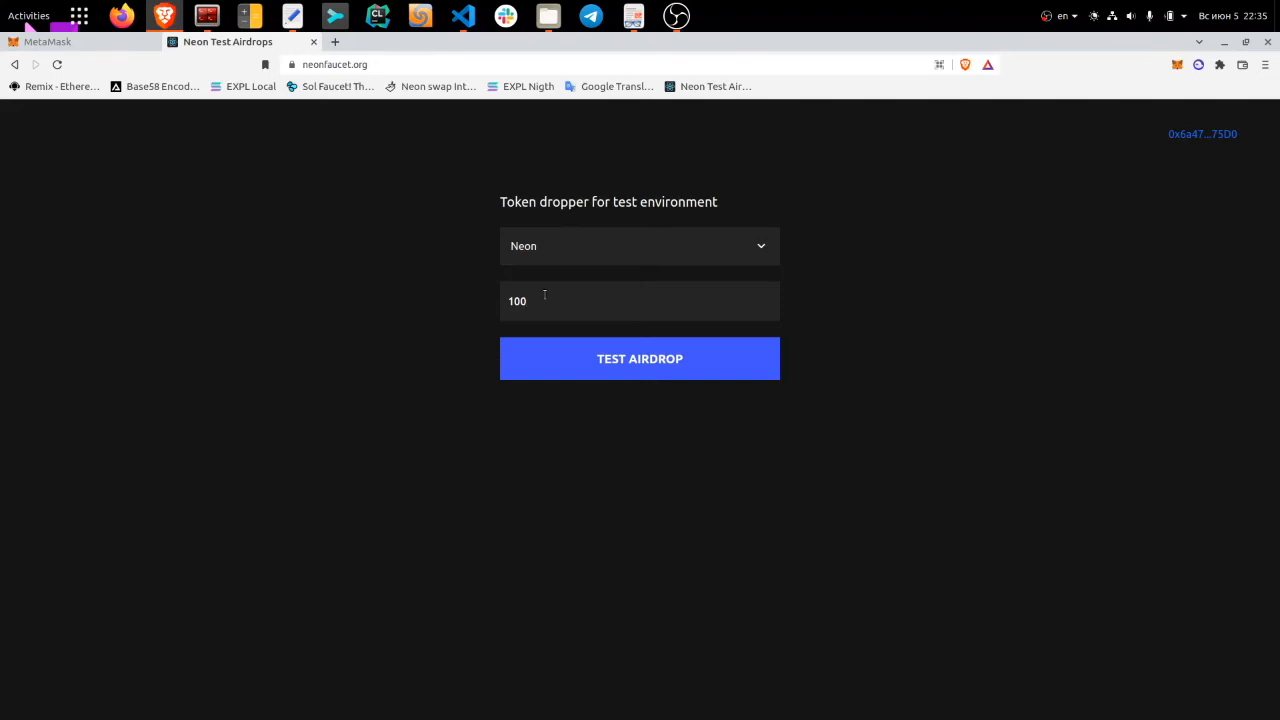
{"action": "mouse_move", "coordinate": [827, 312]}
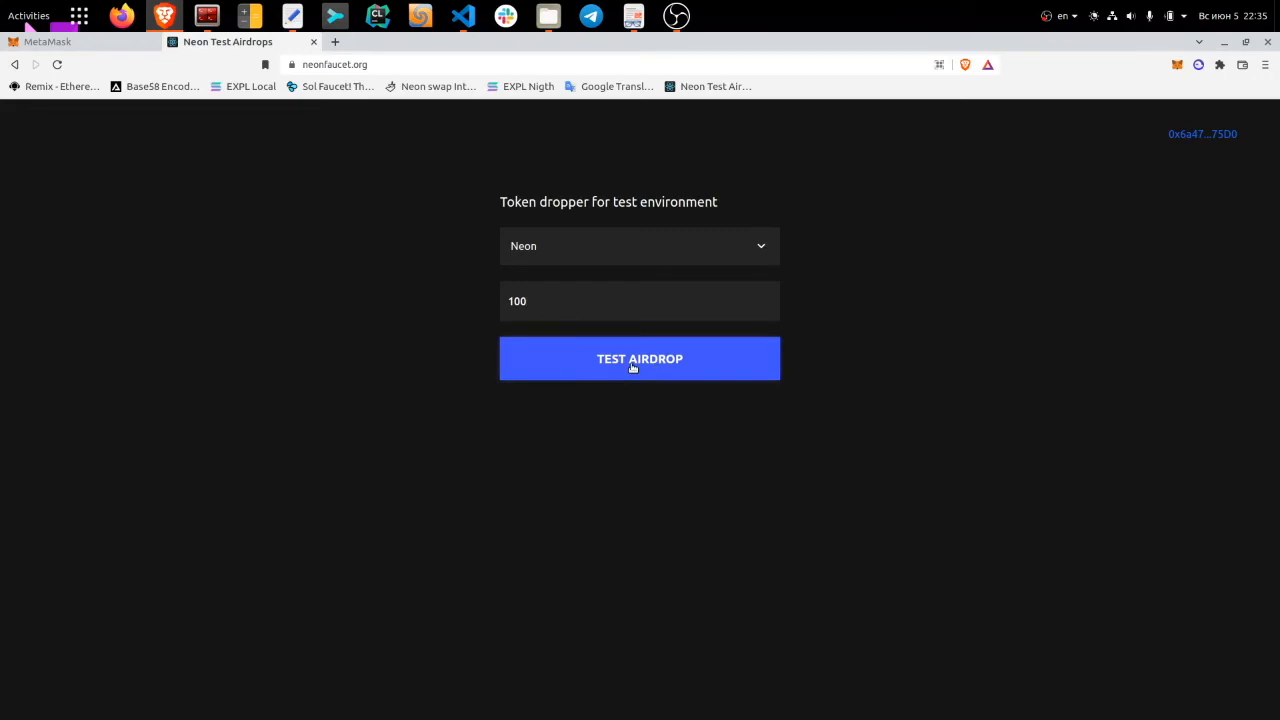
{"action": "left_click", "coordinate": [639, 358]}
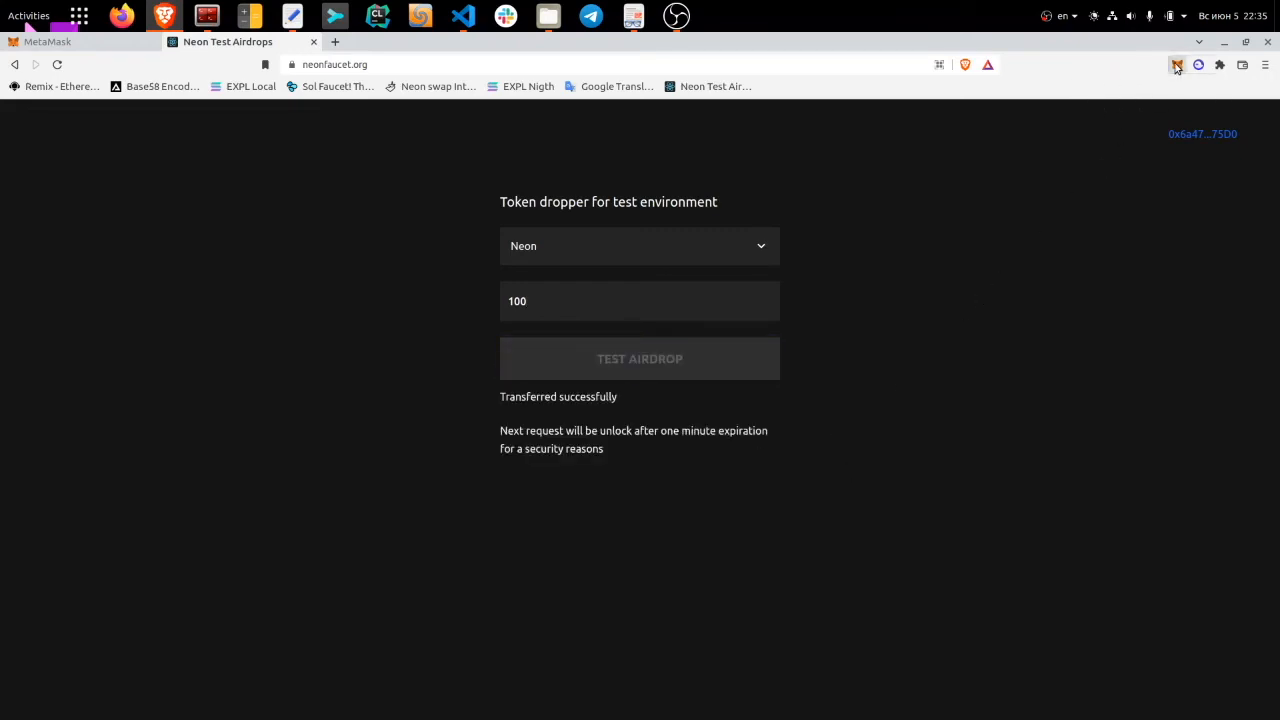
Open MetaMask to confirm WorkshopTest now holds 100 NEON.
{"action": "left_click", "coordinate": [1177, 64]}
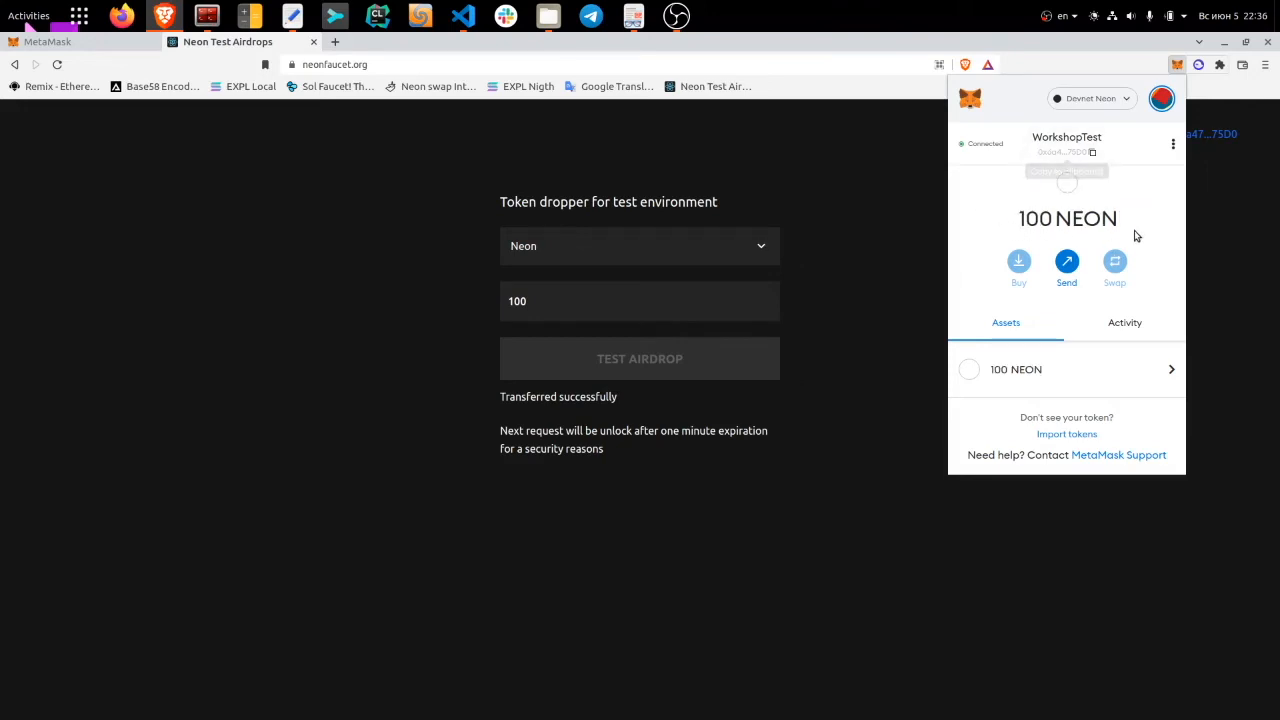
{"action": "mouse_move", "coordinate": [1003, 208]}
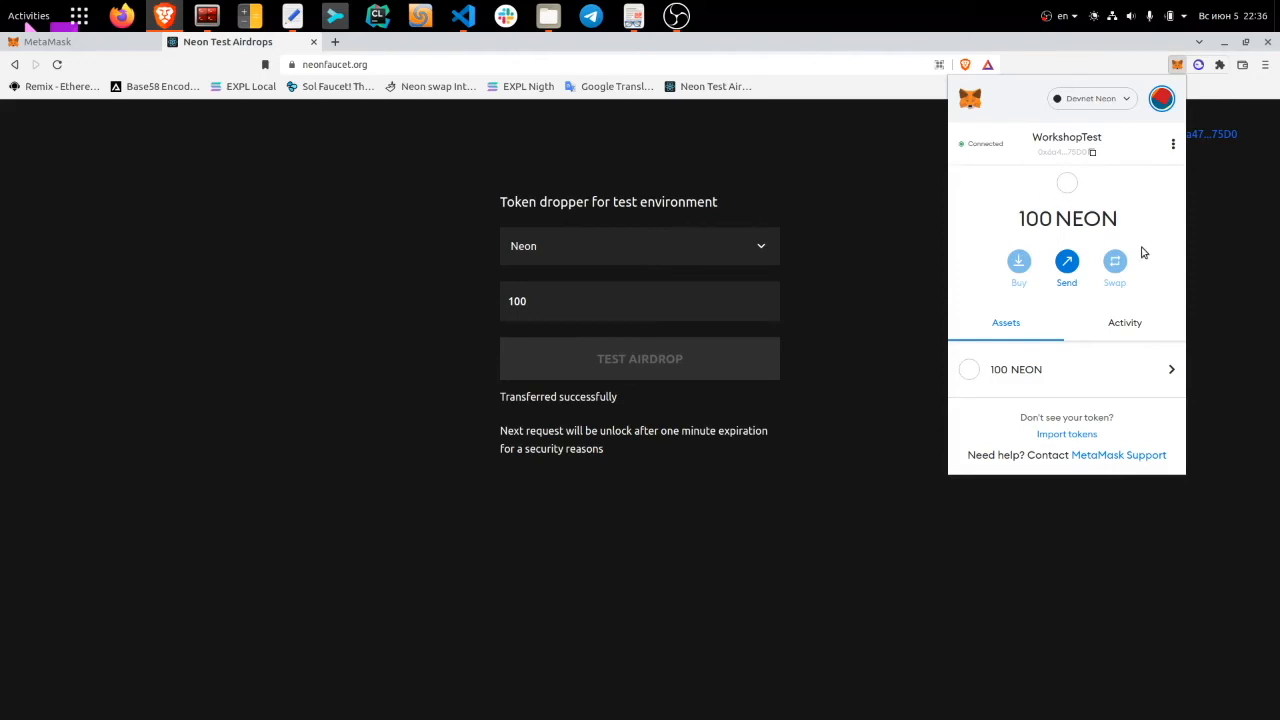
{"action": "mouse_move", "coordinate": [1160, 142]}
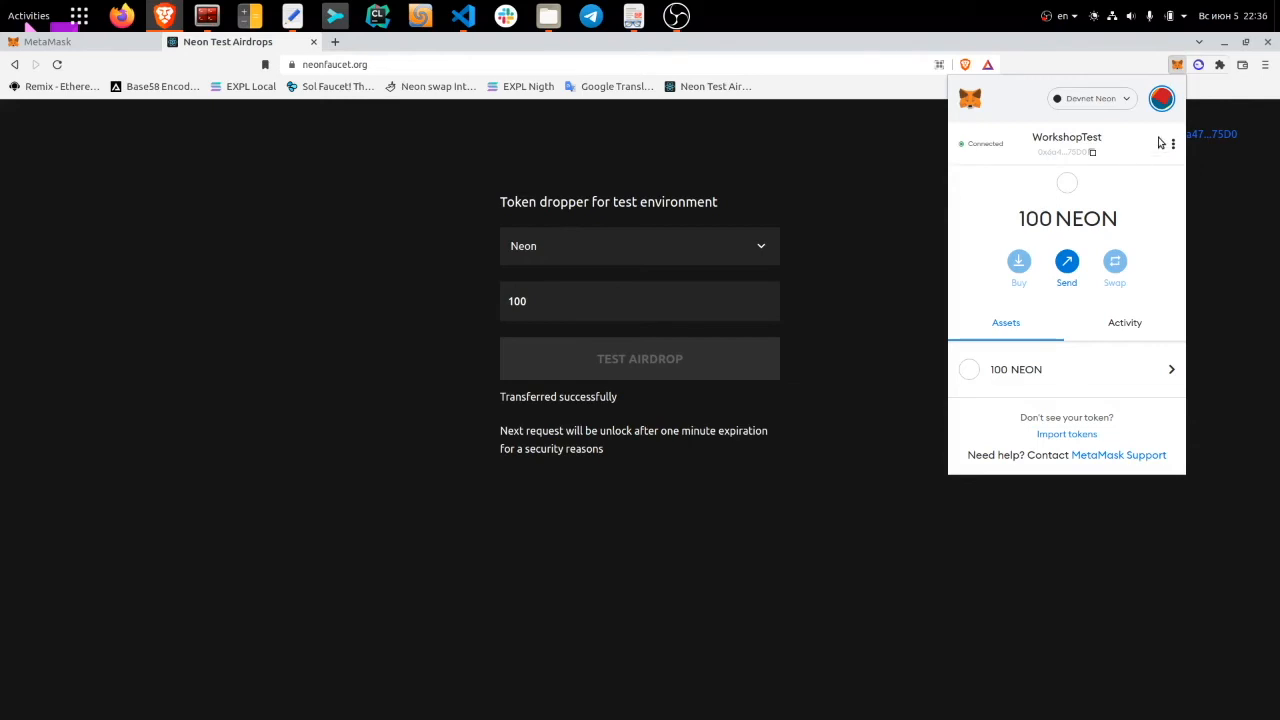
{"action": "mouse_move", "coordinate": [1162, 144]}
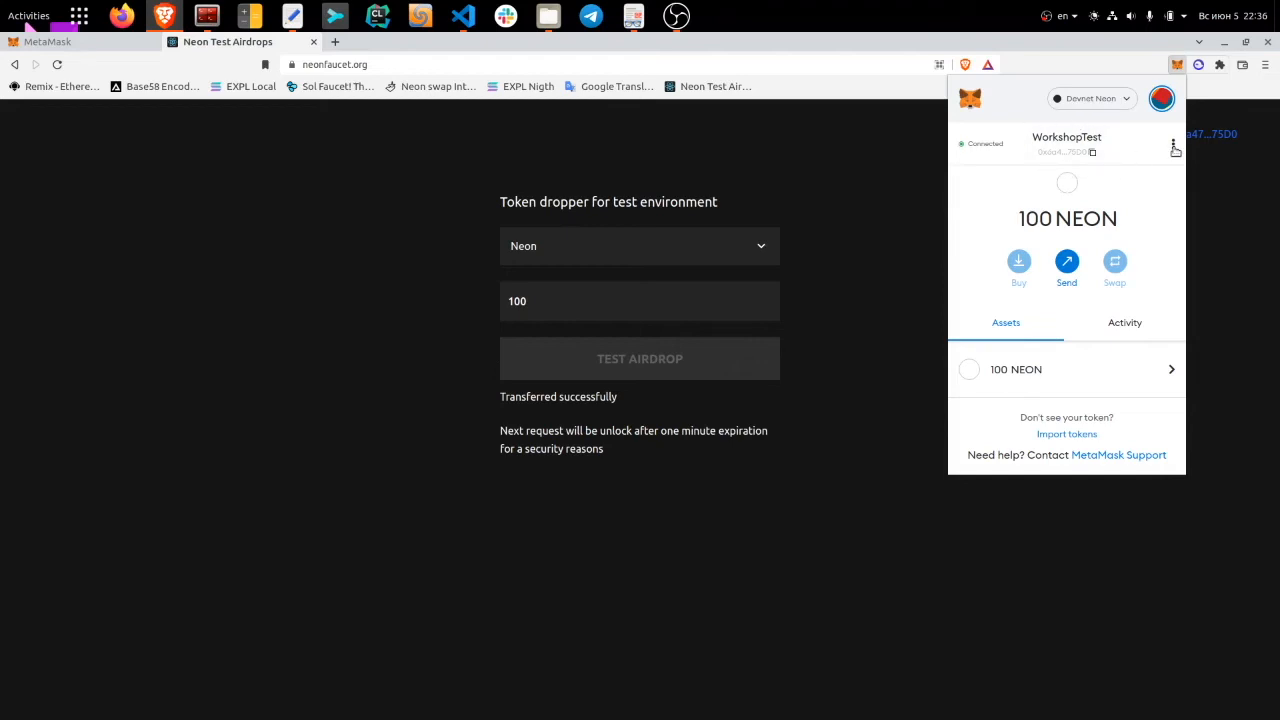
Reveal and copy WorkshopTest's private key after password confirmation, returning to the 100 NEON overview.
{"action": "left_click", "coordinate": [1173, 143]}
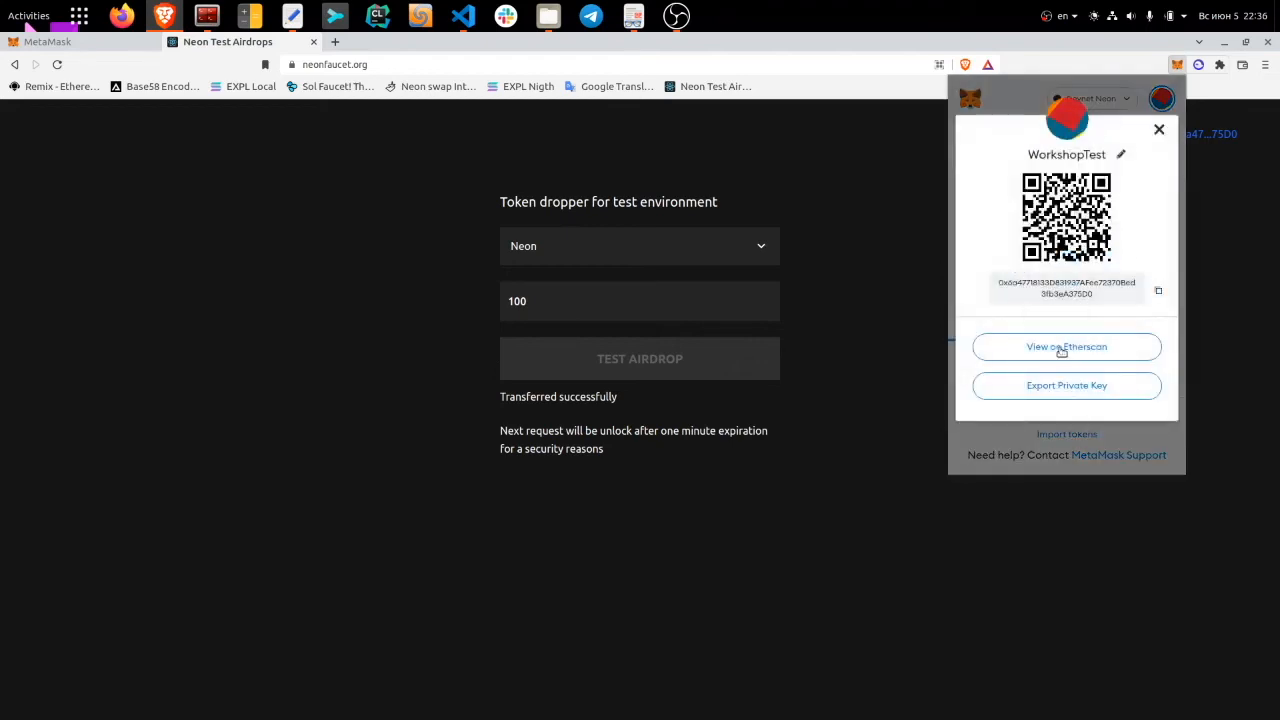
{"action": "left_click", "coordinate": [1066, 385]}
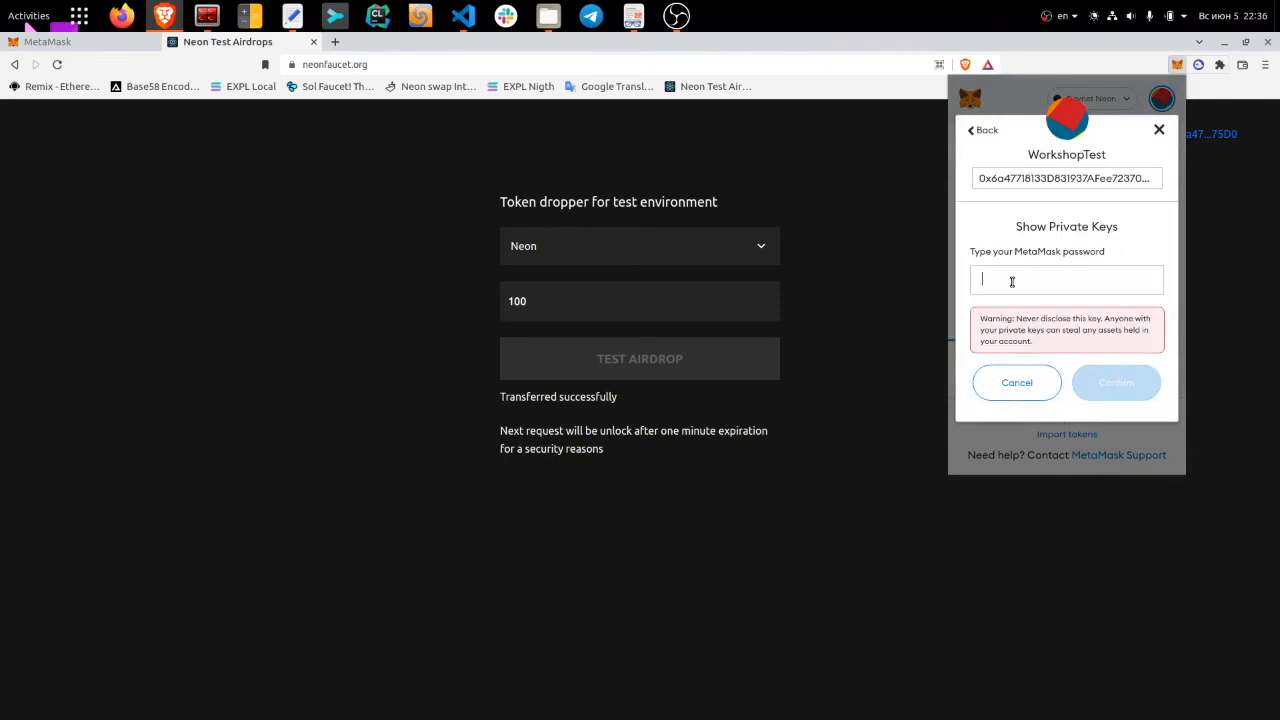
{"action": "type", "text": "••••"}
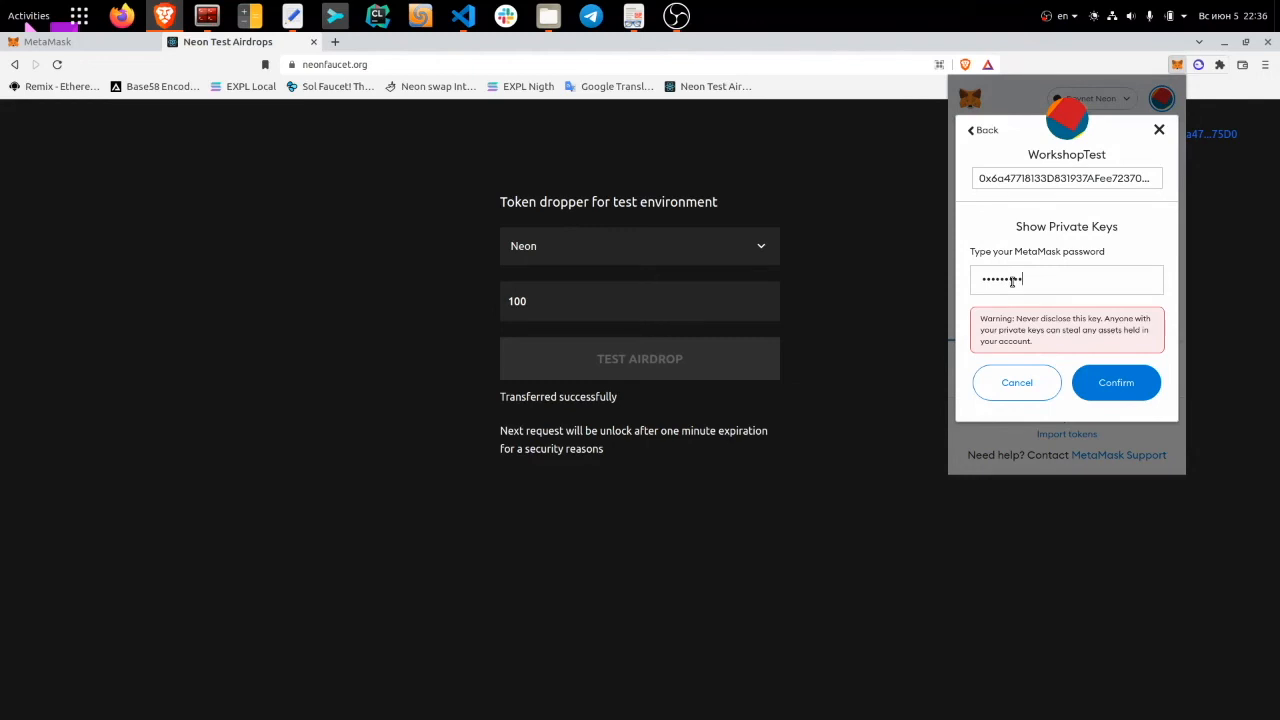
{"action": "left_click", "coordinate": [1116, 382]}
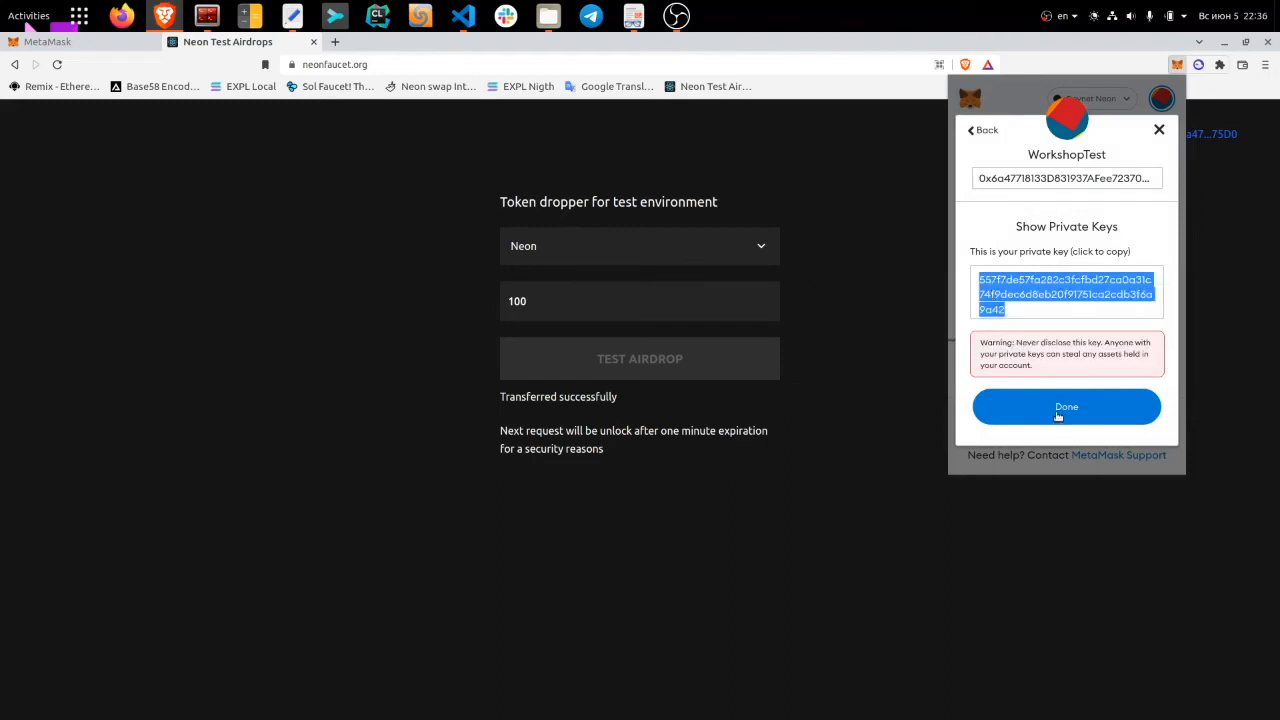
{"action": "left_click", "coordinate": [1066, 406]}
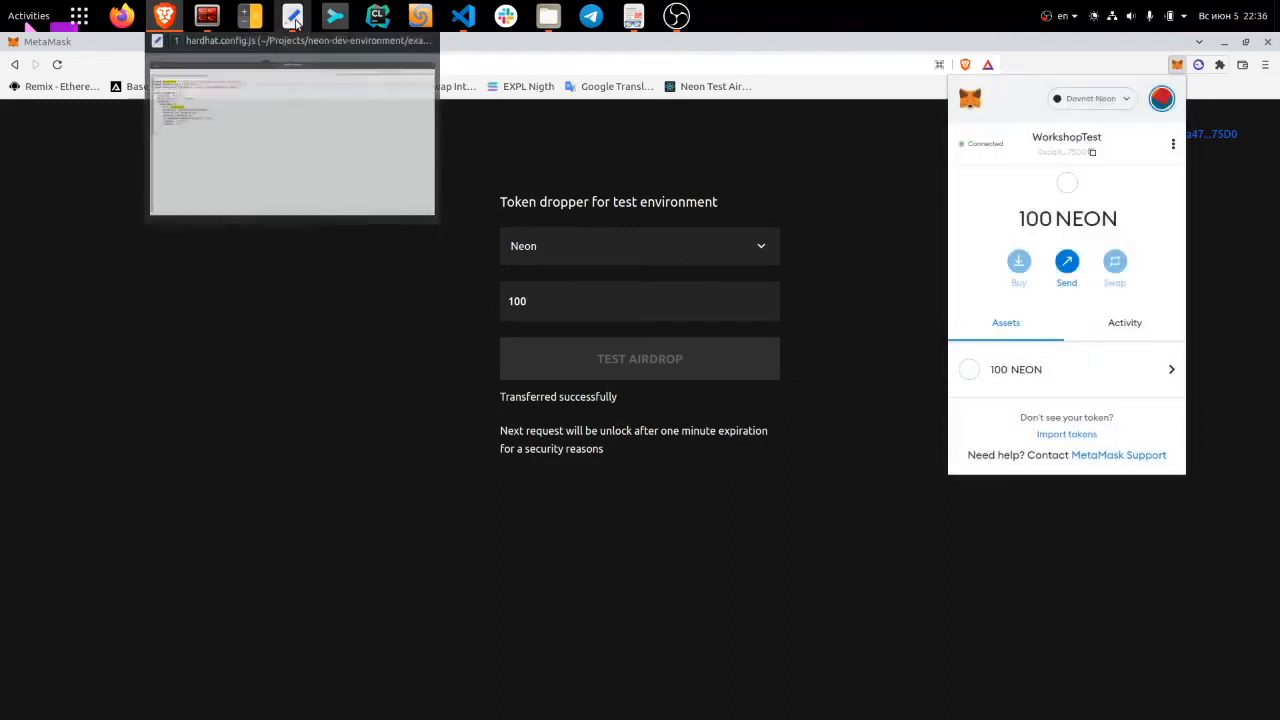
Replace the placeholder in hardhat.config.js with the 0x-prefixed deployer private key and save.
{"action": "left_click", "coordinate": [292, 15]}
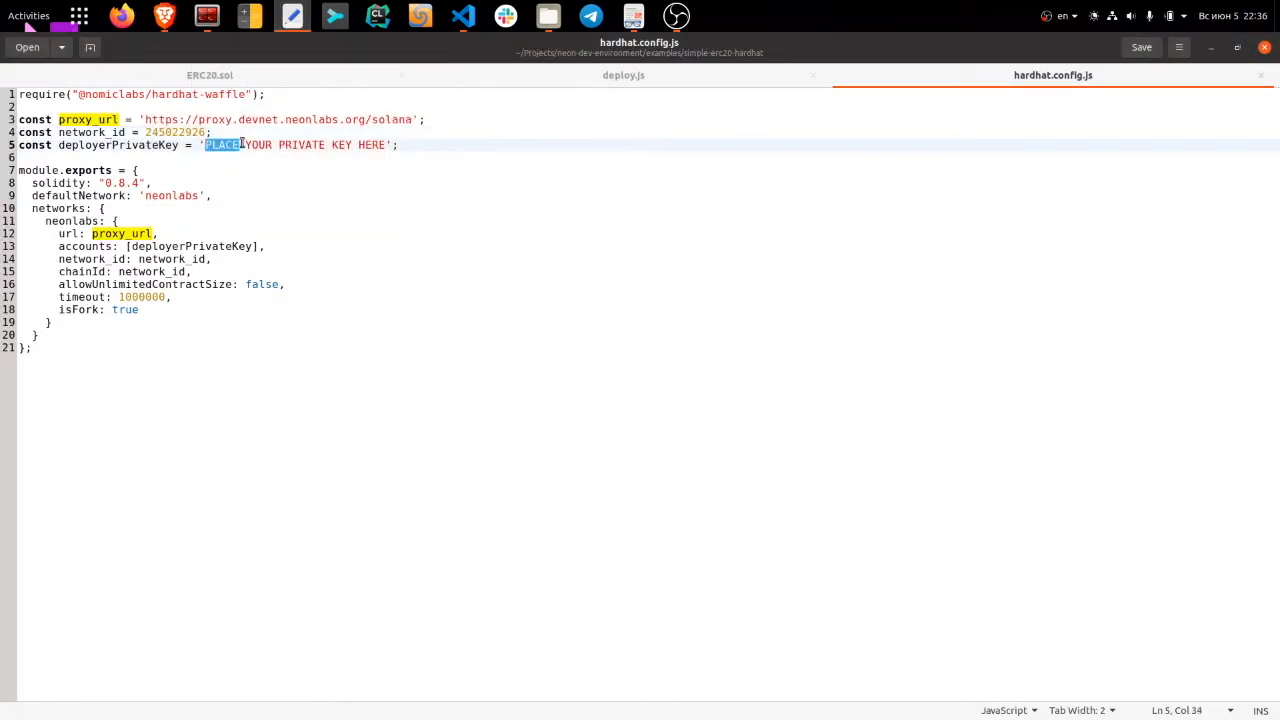
{"action": "key", "text": "Delete"}
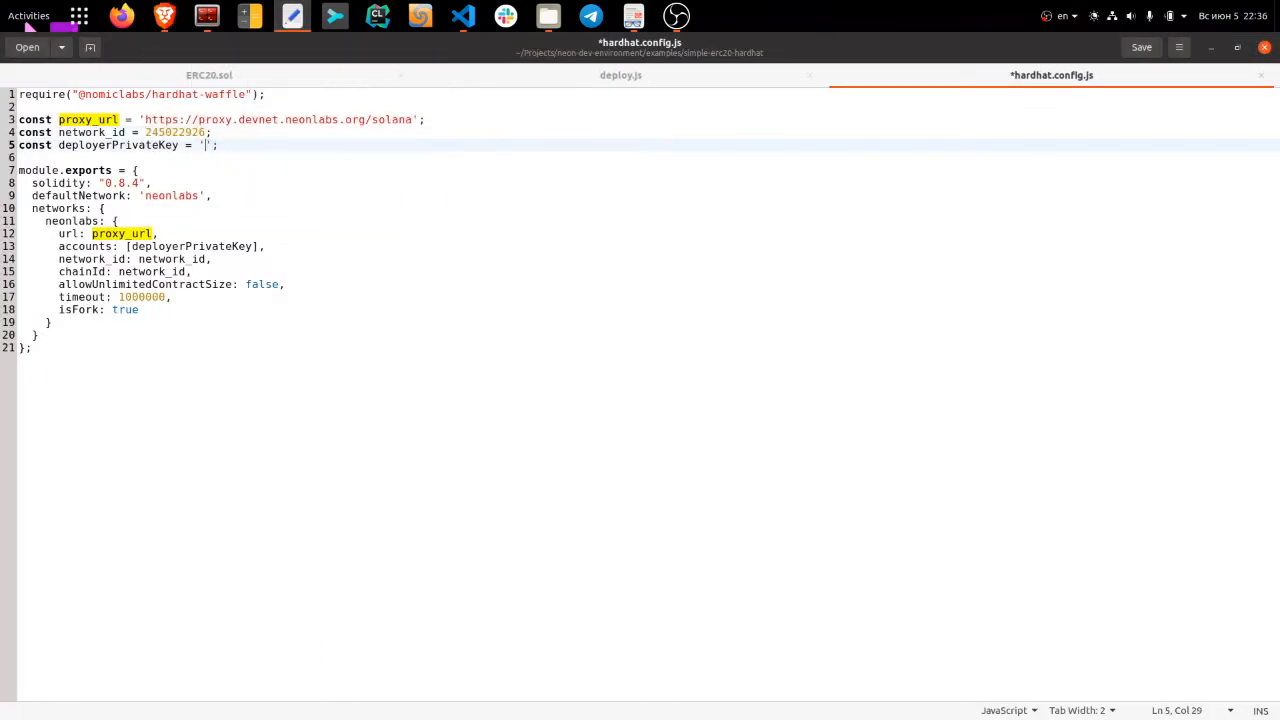
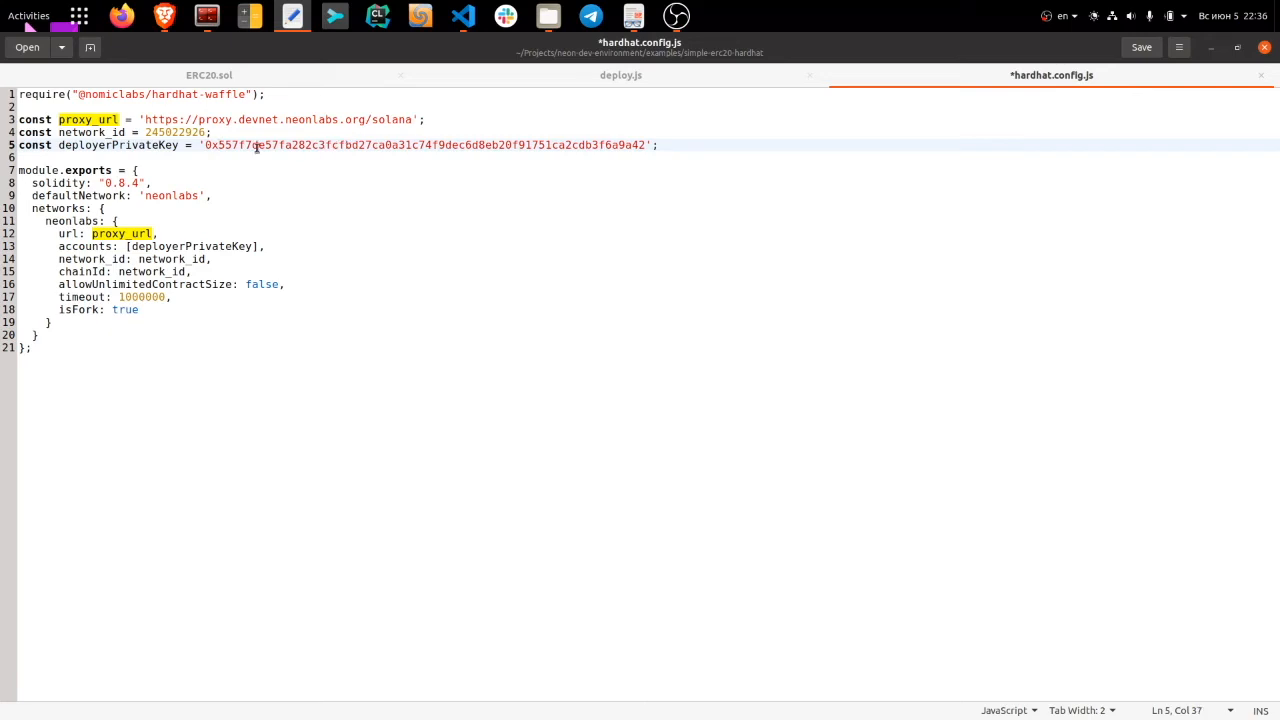
{"action": "key", "text": "ctrl+s"}
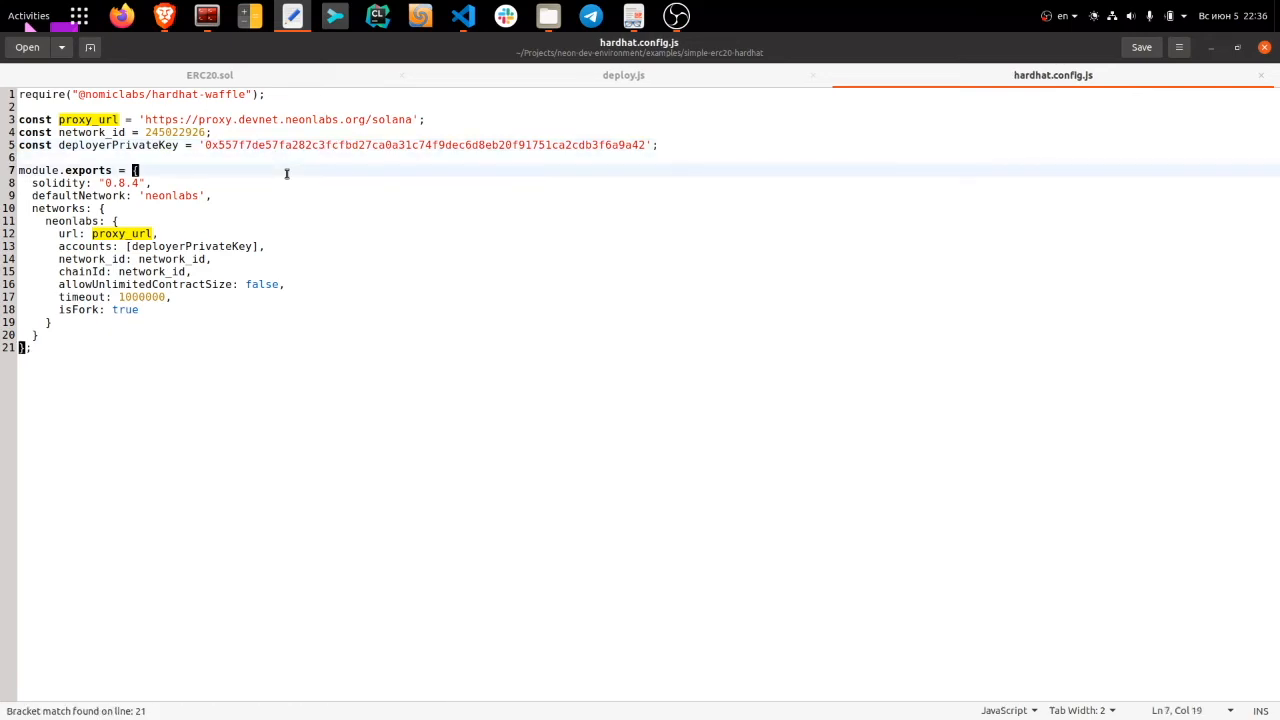
{"action": "mouse_move", "coordinate": [304, 186]}
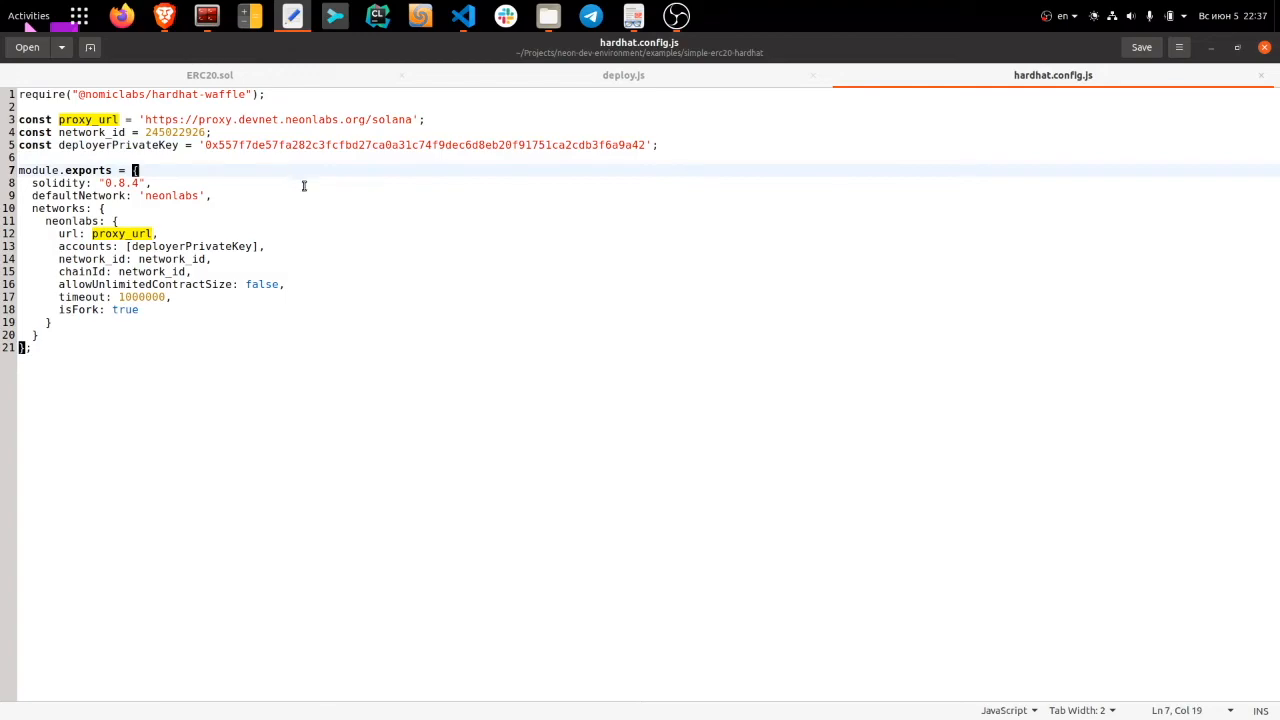
{"action": "left_click", "coordinate": [623, 75]}
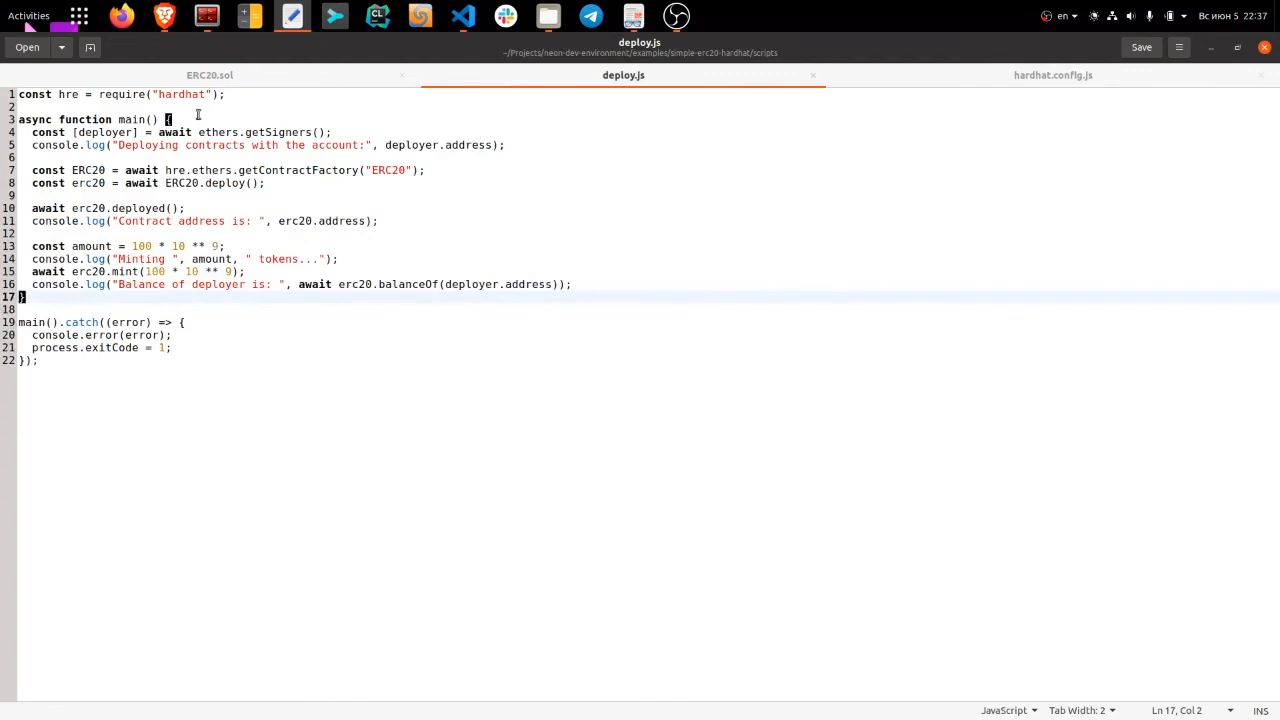
List the project files and compile the Solidity contracts with npx hardhat compile.
{"action": "left_click", "coordinate": [206, 15]}
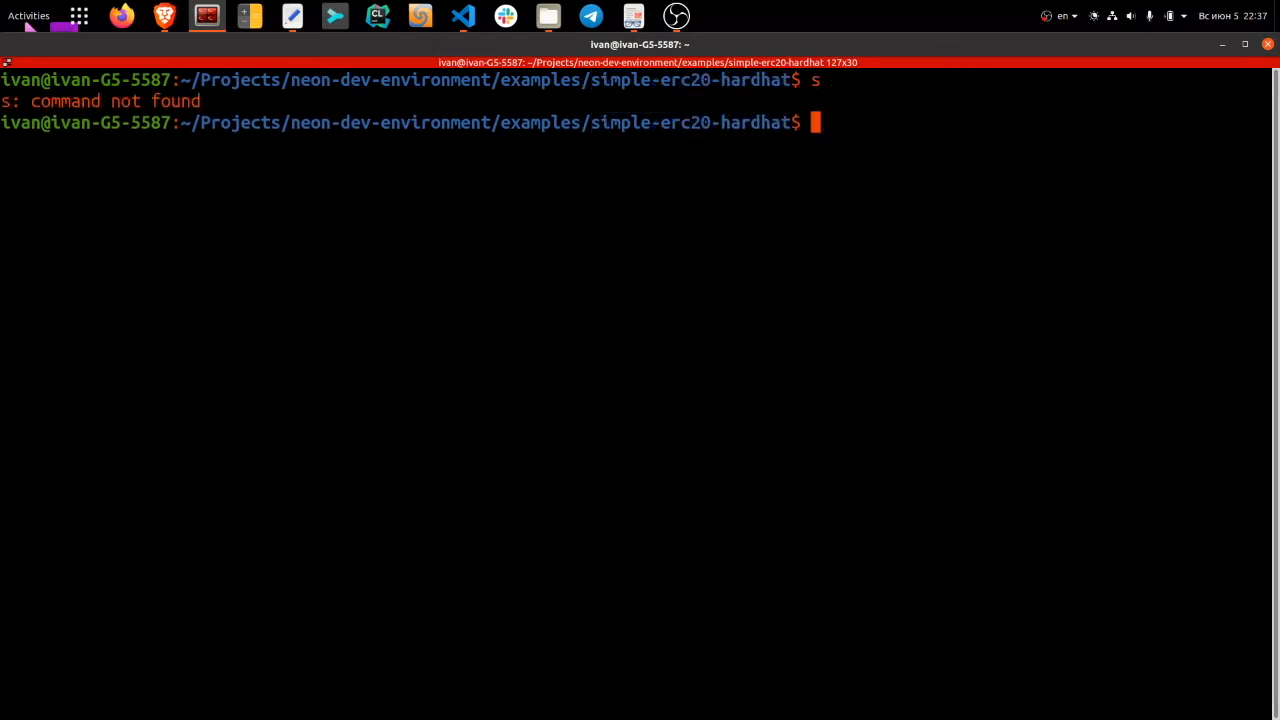
{"action": "type", "text": "ls"}
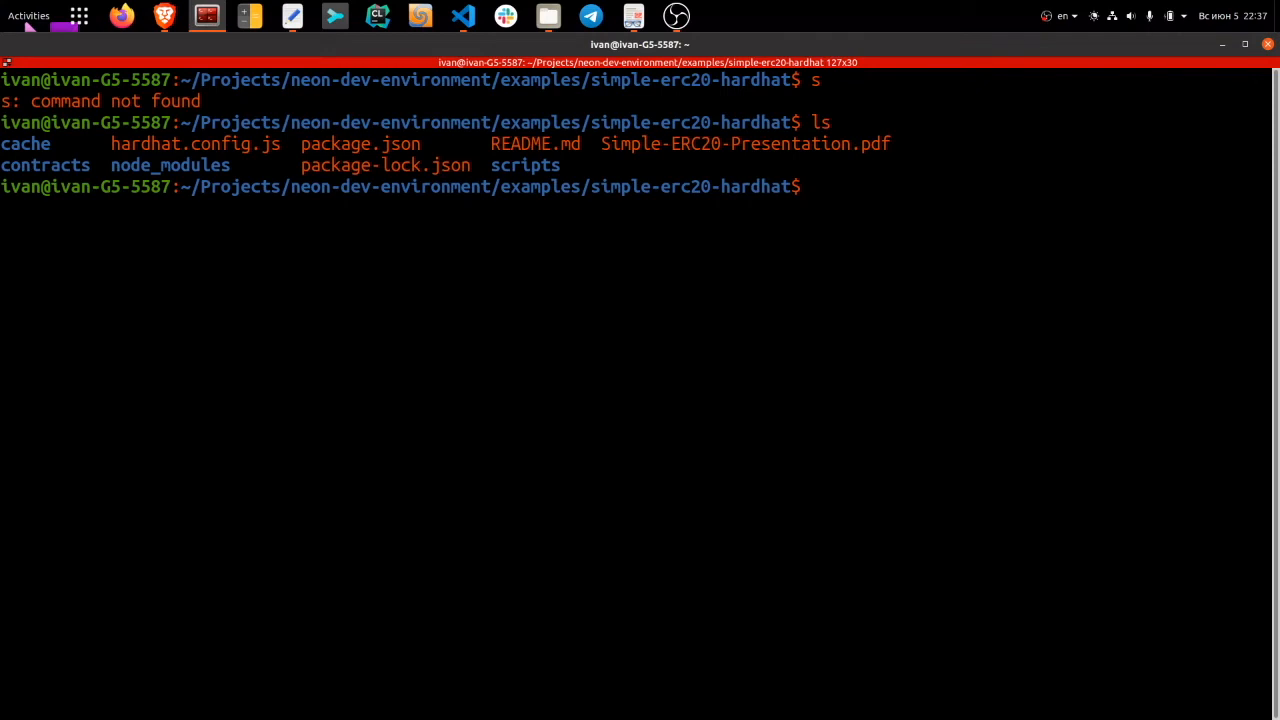
{"action": "type", "text": "npx hardhat compile"}
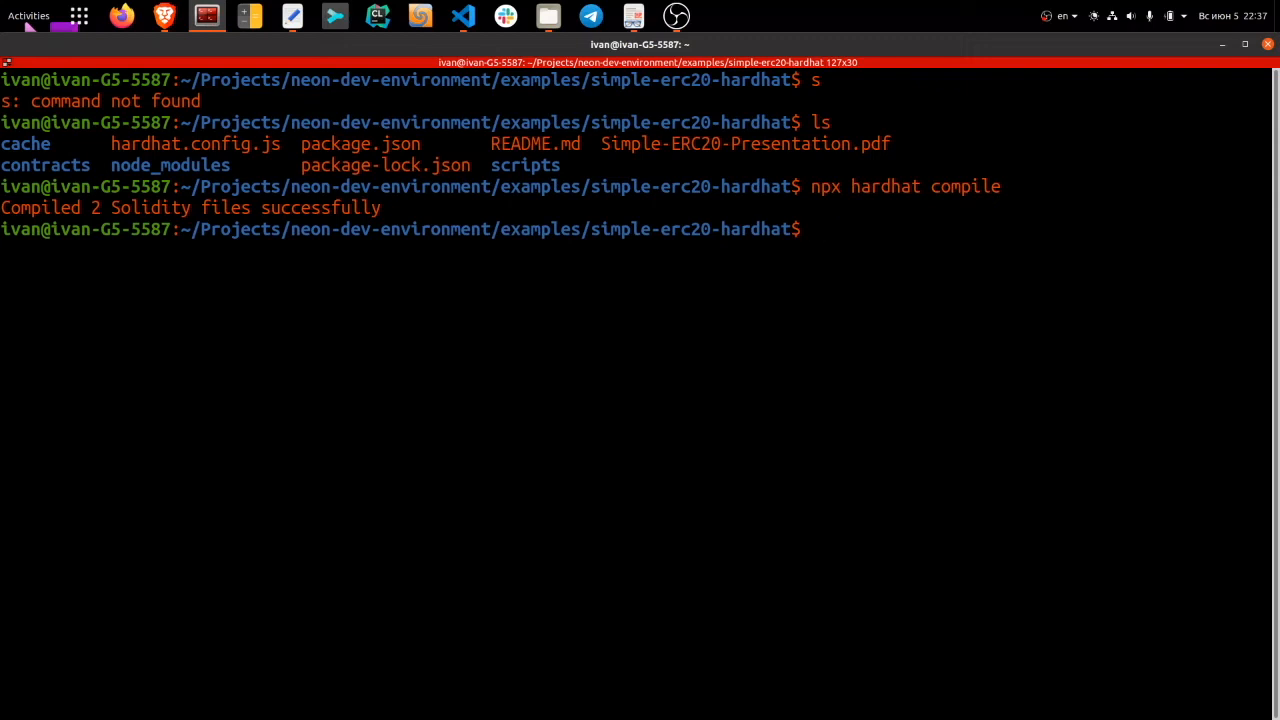
Deploy the ERC20 contract with ./scripts/deploy.js and copy the resulting contract address.
{"action": "type", "text": "npx hardhat"}
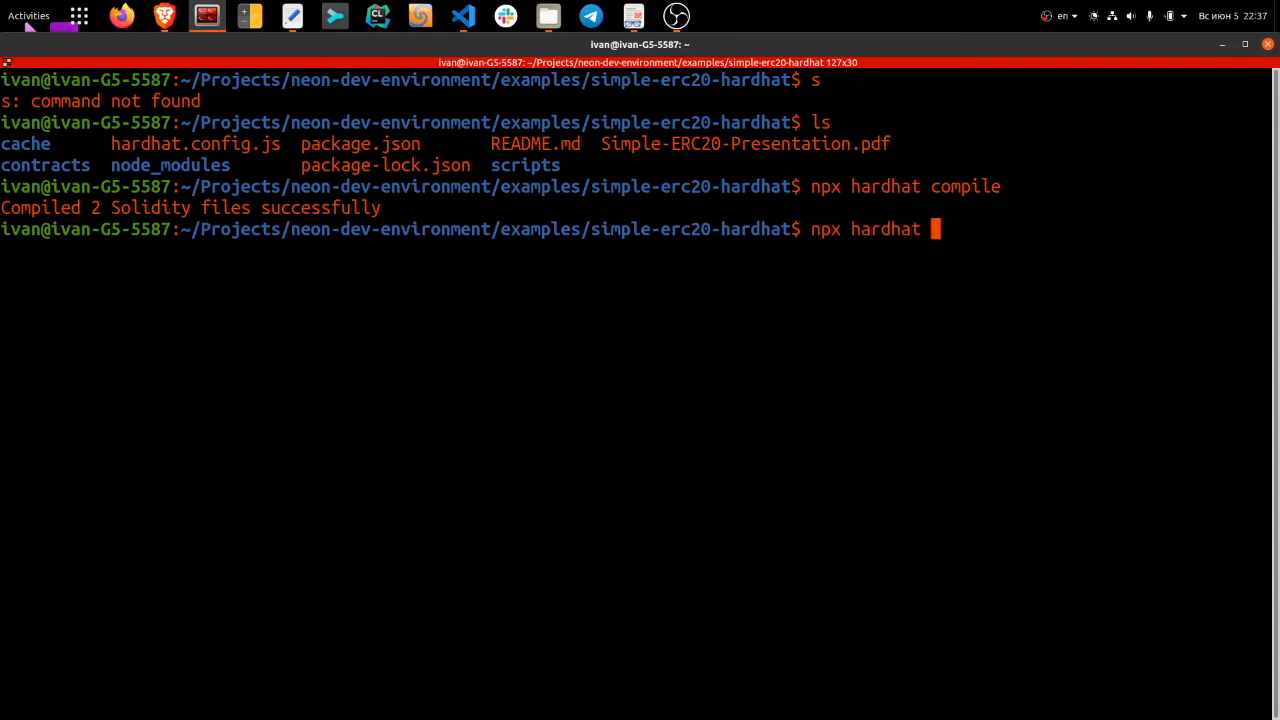
{"action": "type", "text": "run ./scripts/"}
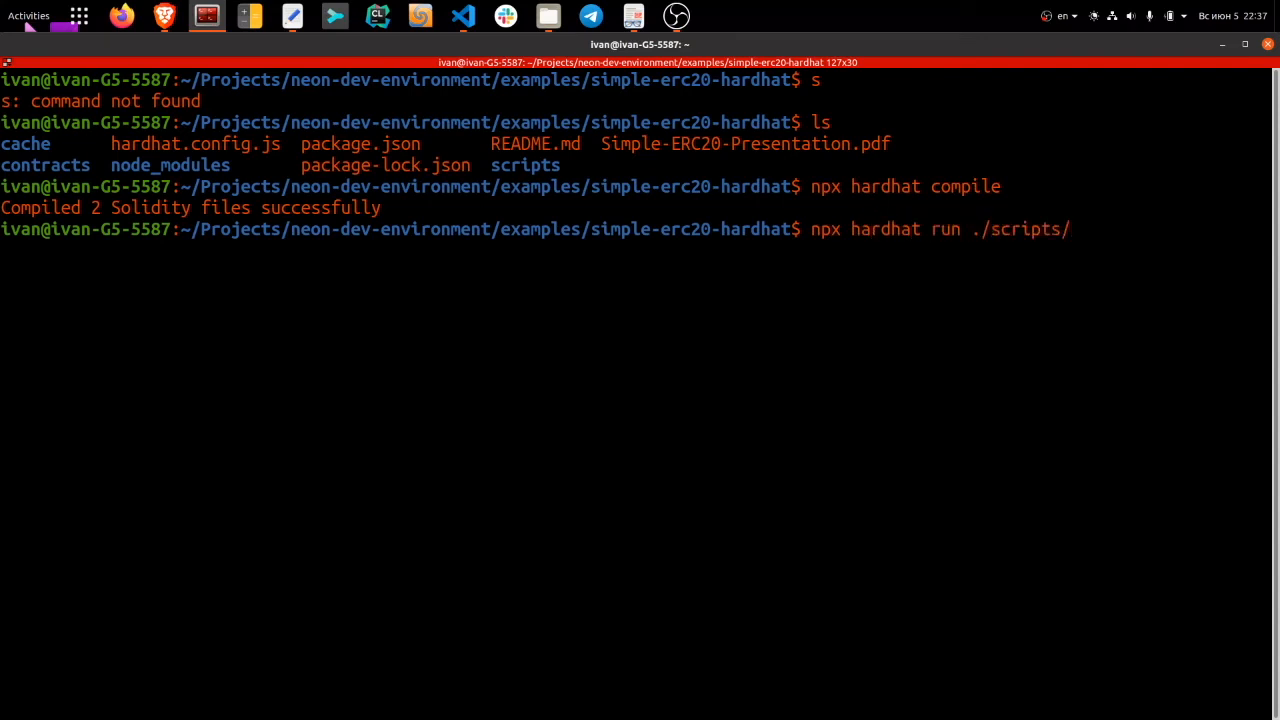
{"action": "type", "text": "deploy.js"}
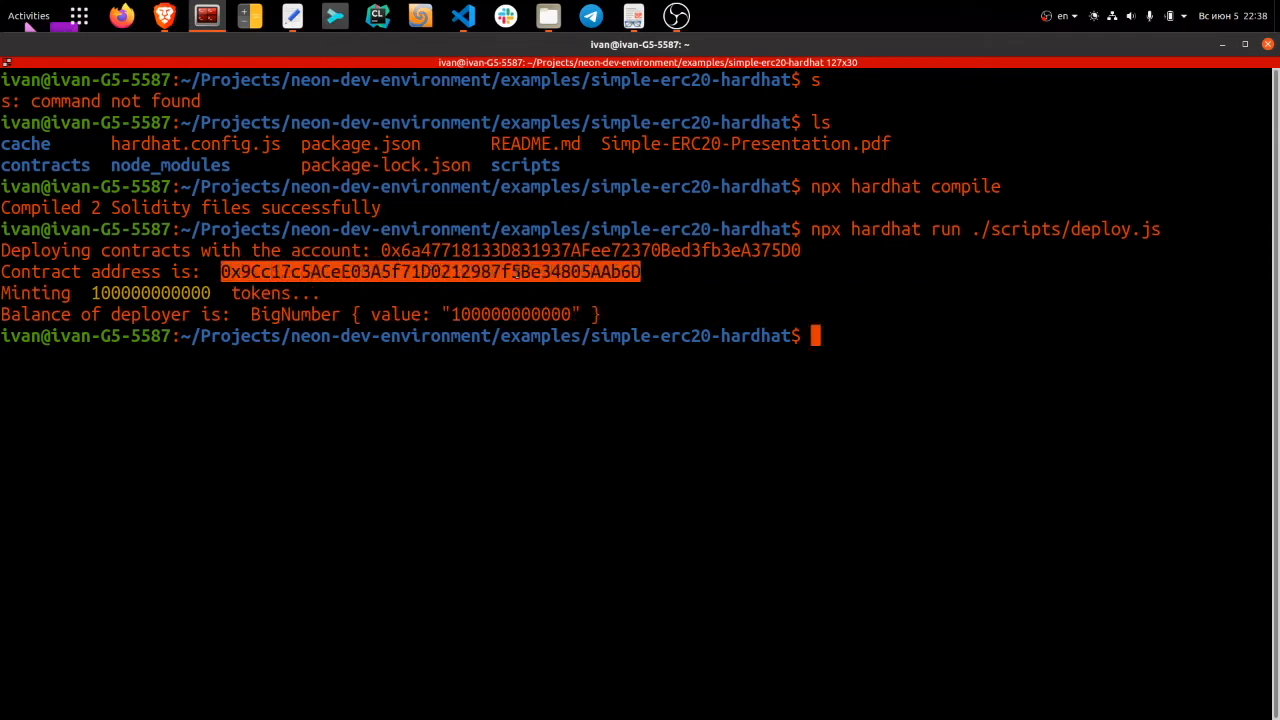
{"action": "right_click", "coordinate": [430, 272]}
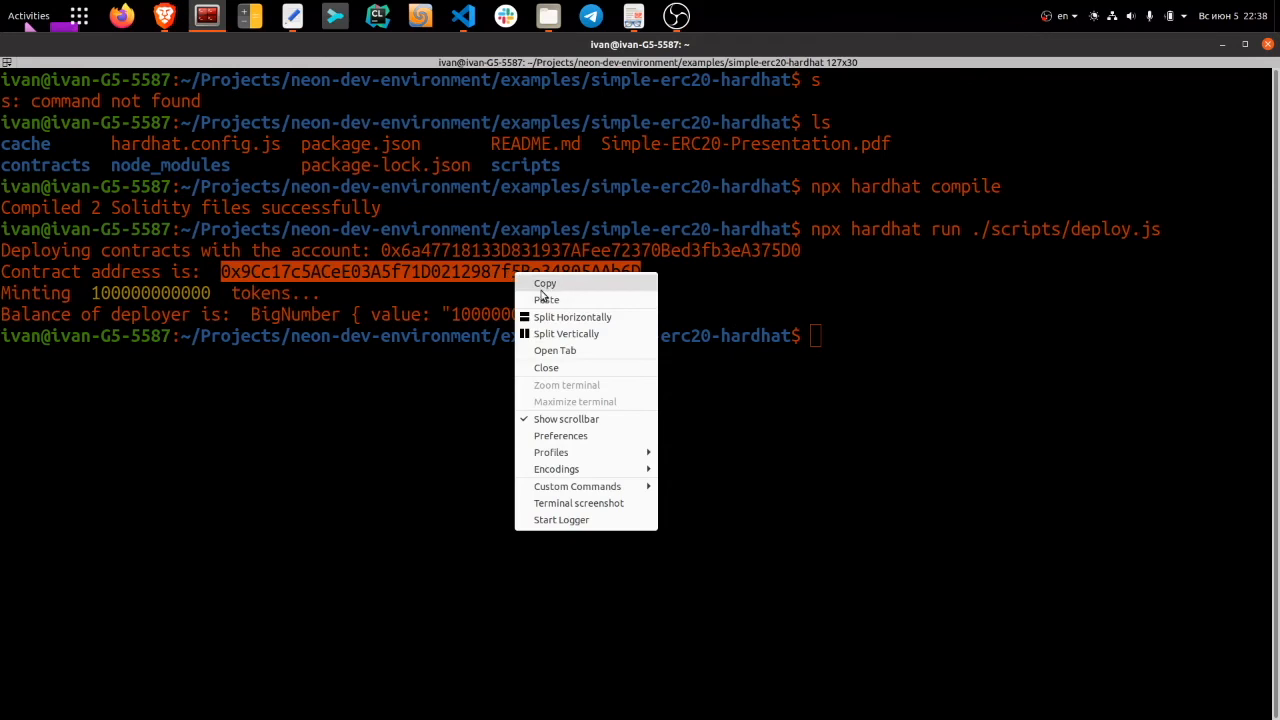
{"action": "left_click", "coordinate": [545, 283]}
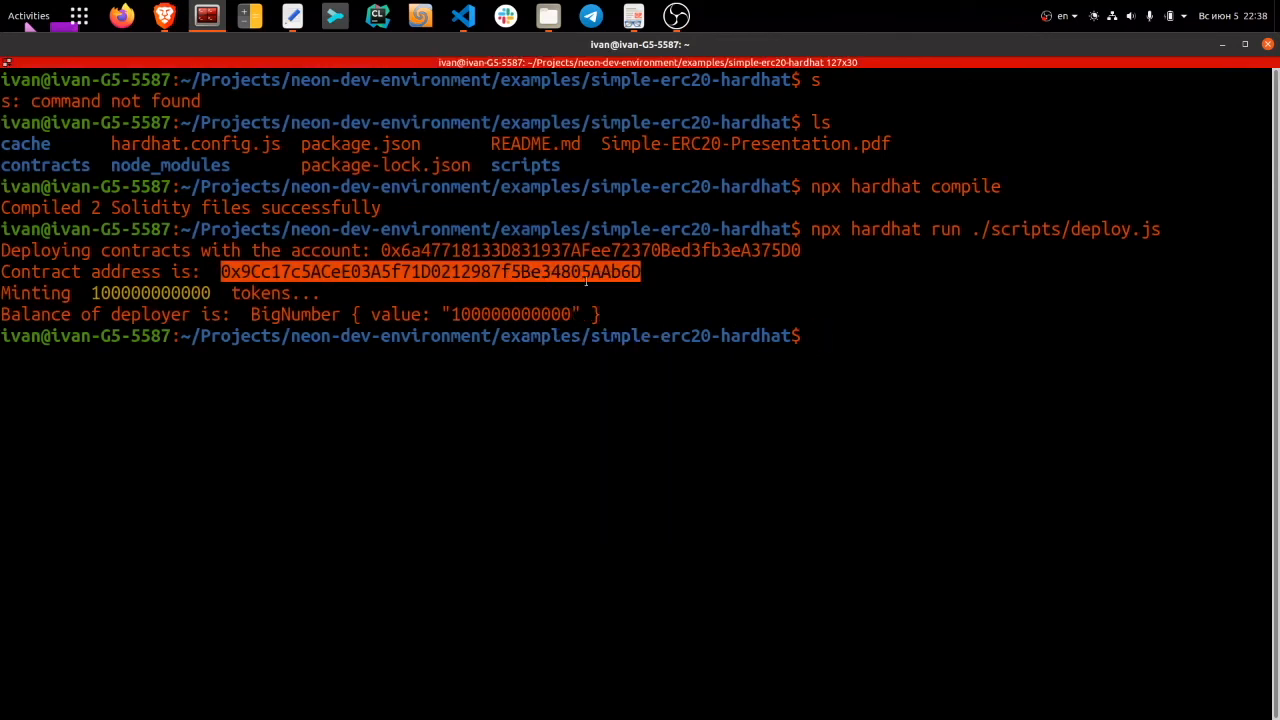
{"action": "left_click", "coordinate": [164, 15]}
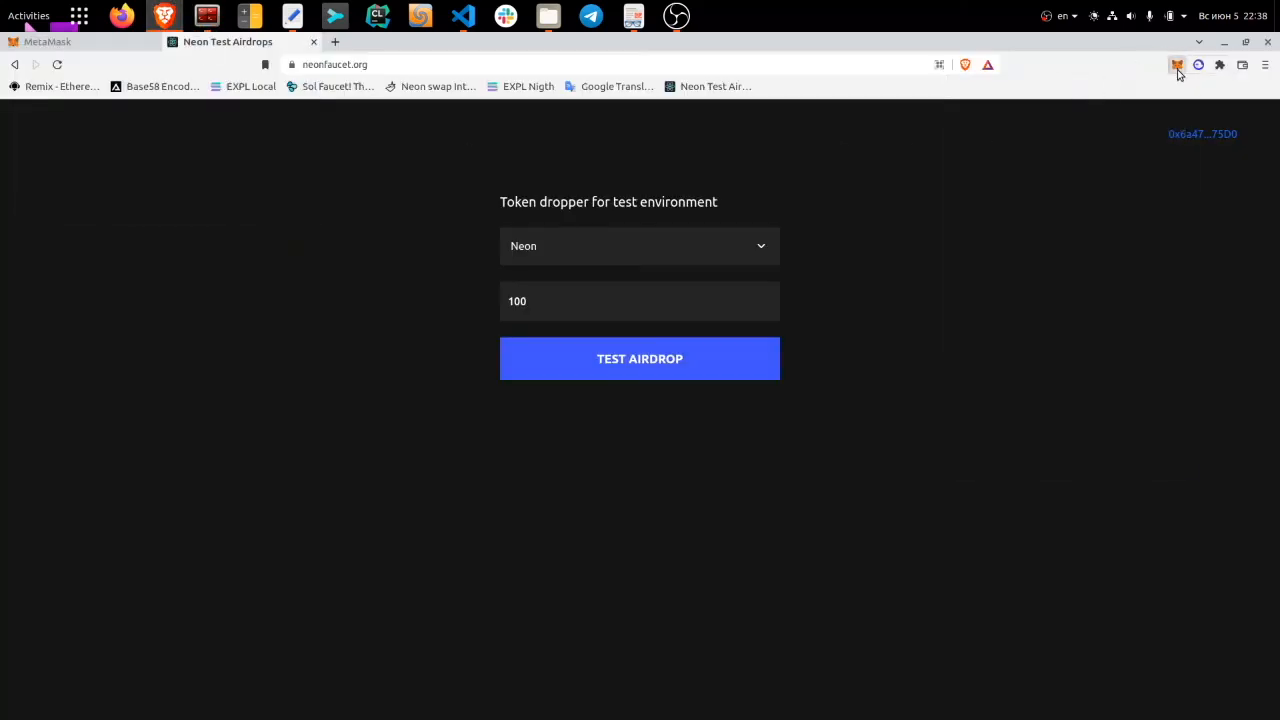
Import the TERC20 custom token by its contract address into WorkshopTest, showing 100 TERC20.
{"action": "left_click", "coordinate": [1177, 64]}
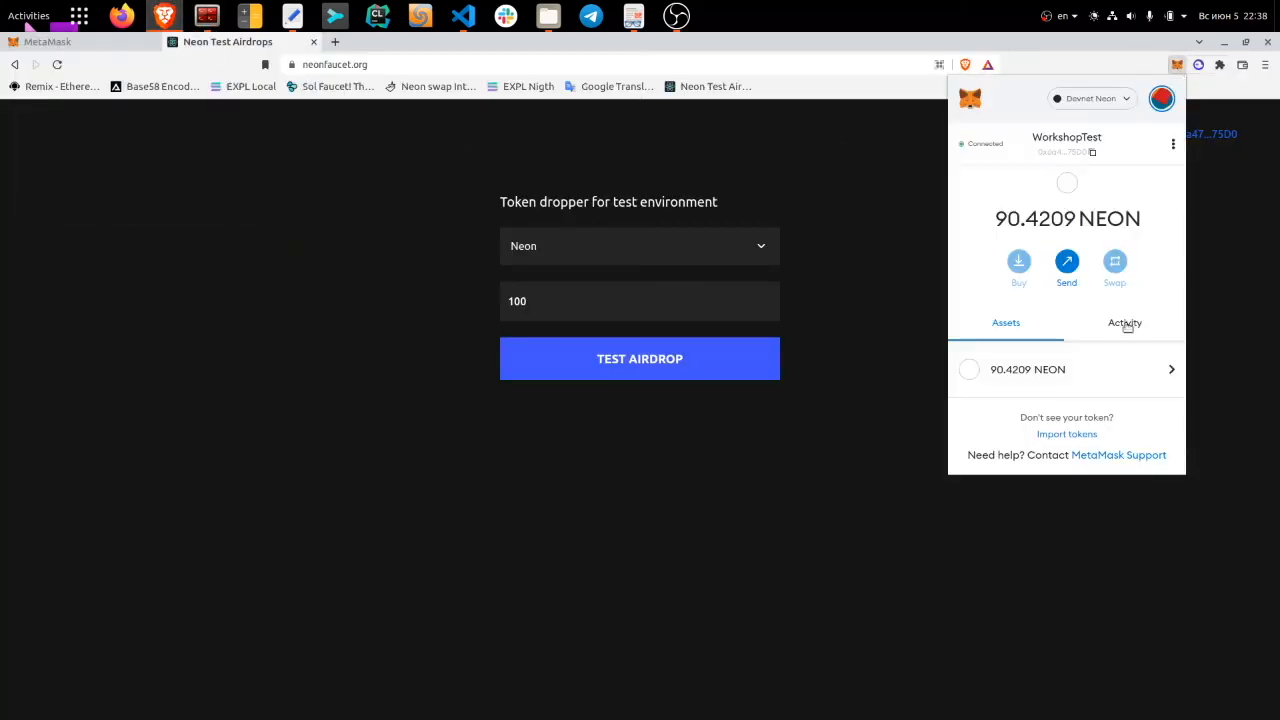
{"action": "left_click", "coordinate": [1066, 433]}
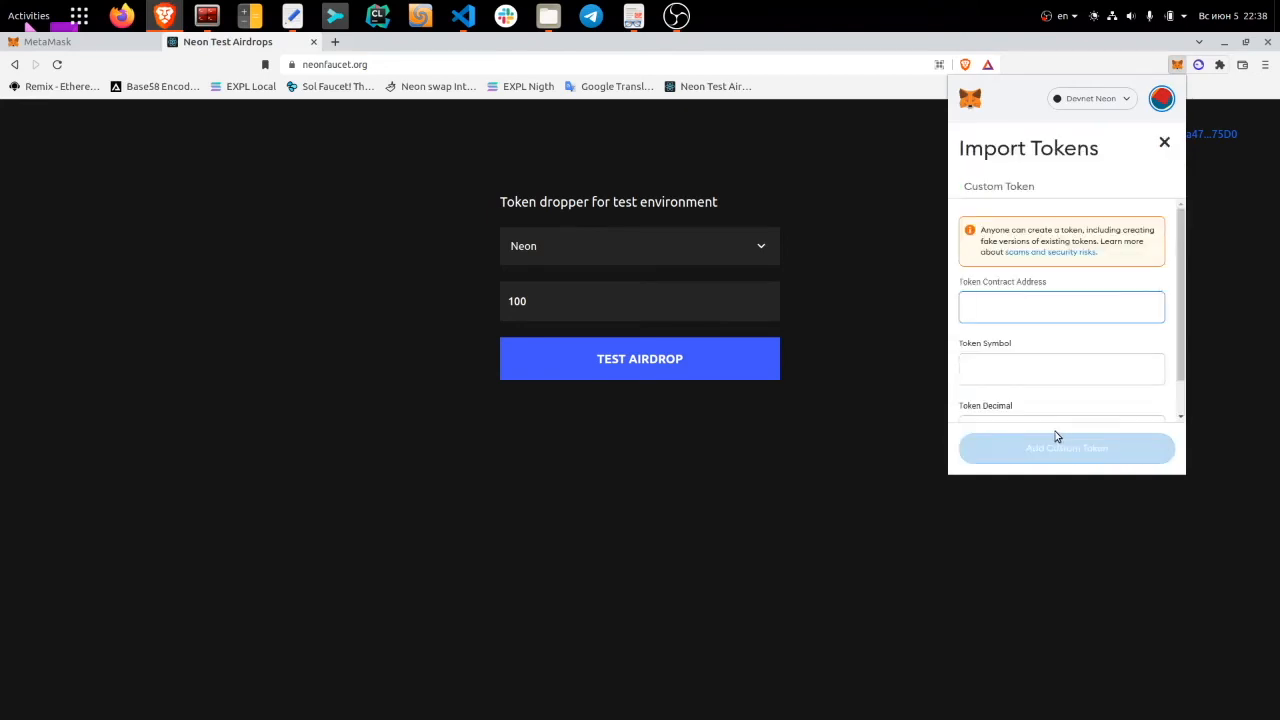
{"action": "left_click", "coordinate": [1164, 142]}
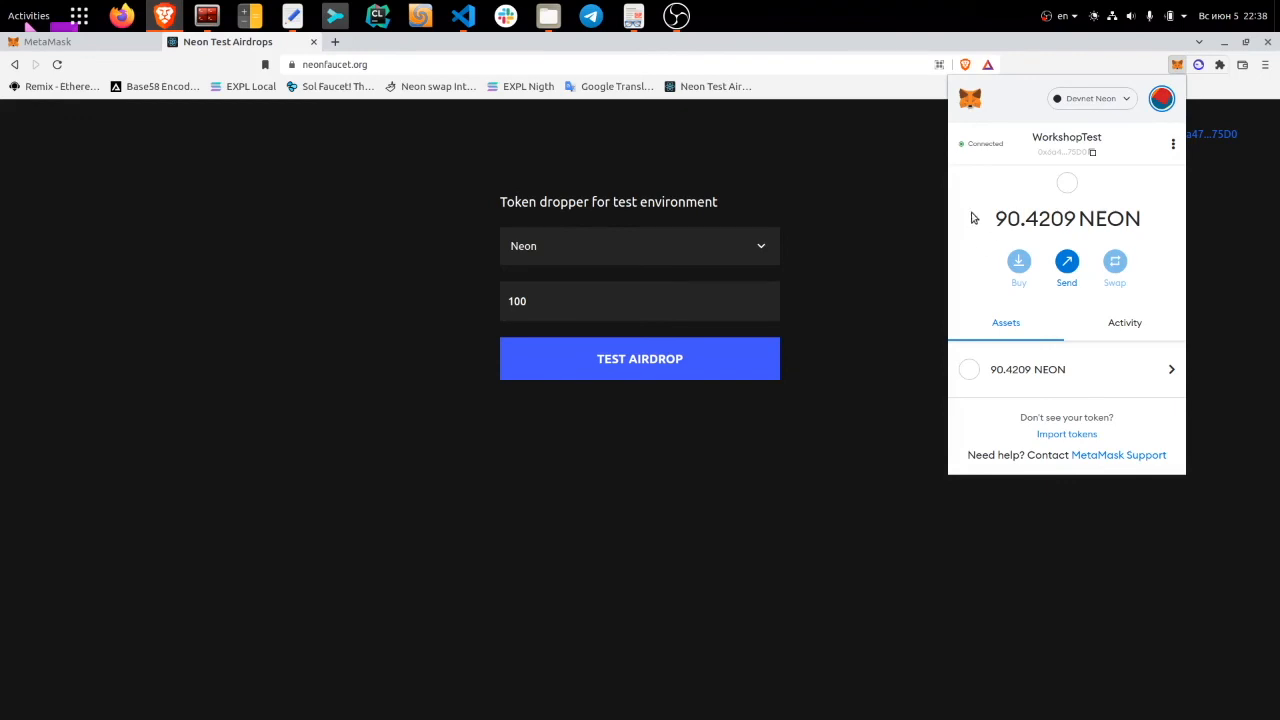
{"action": "mouse_move", "coordinate": [1143, 243]}
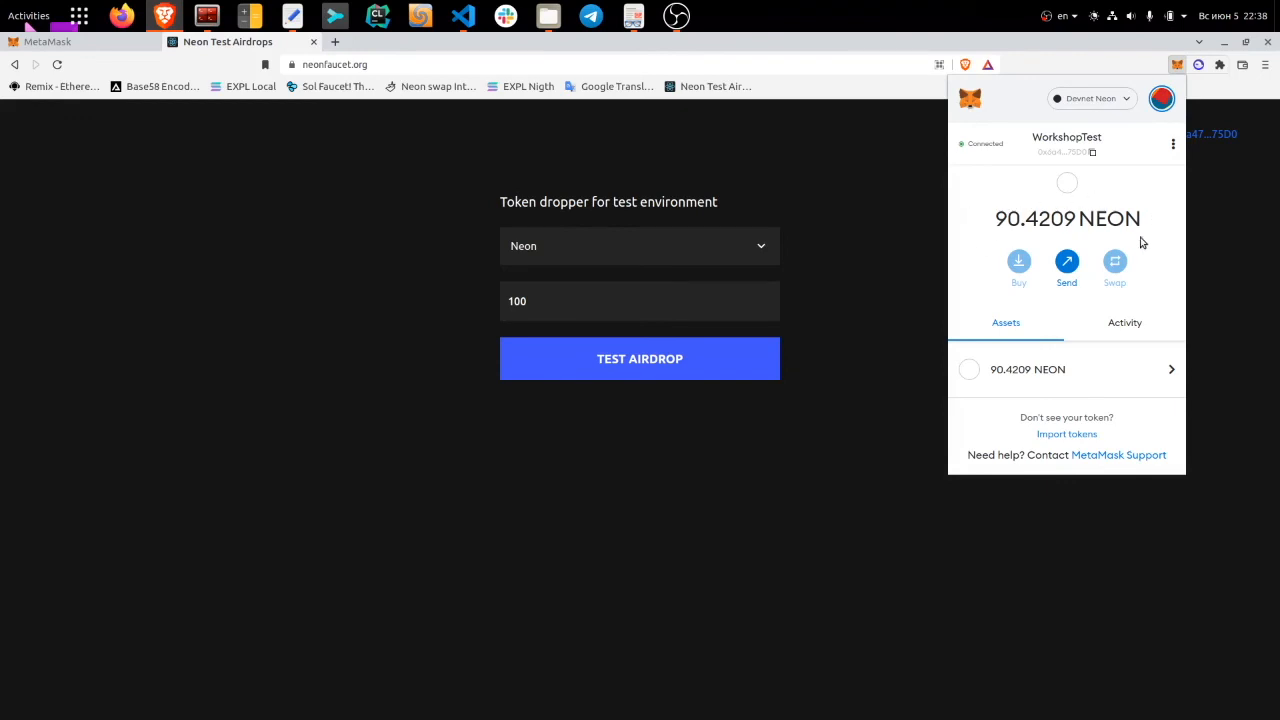
{"action": "mouse_move", "coordinate": [981, 249]}
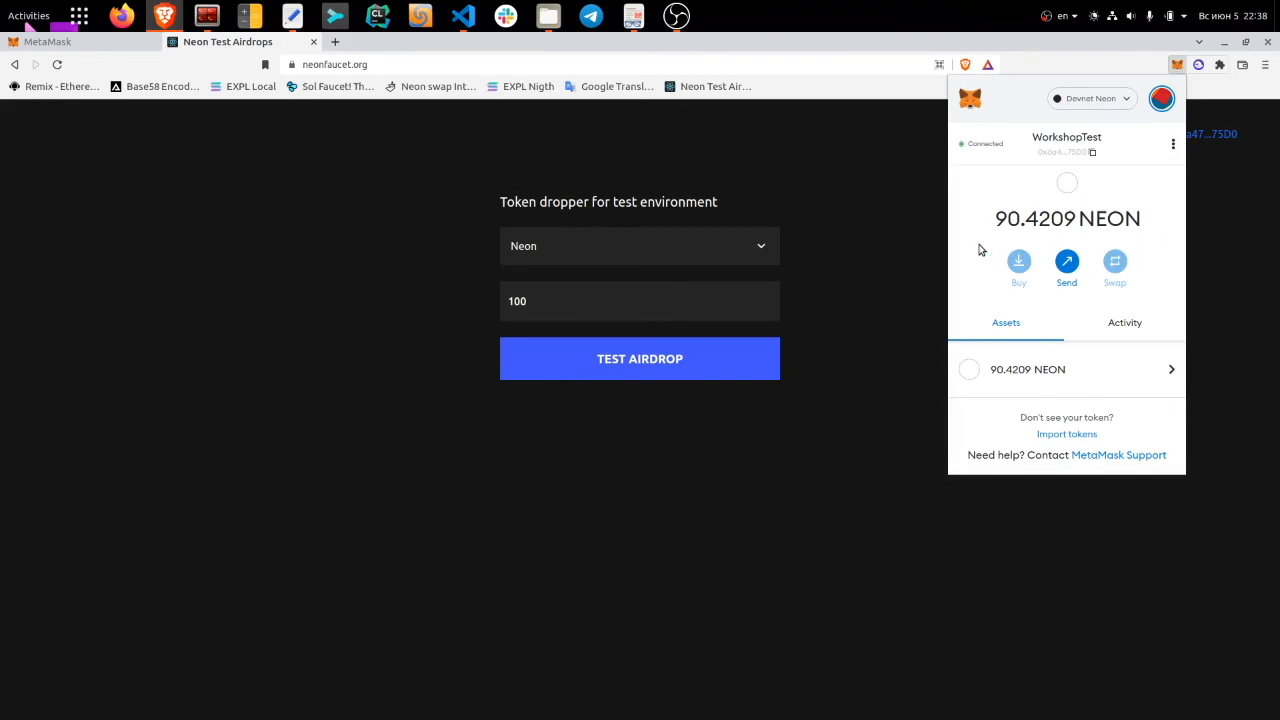
{"action": "mouse_move", "coordinate": [994, 240]}
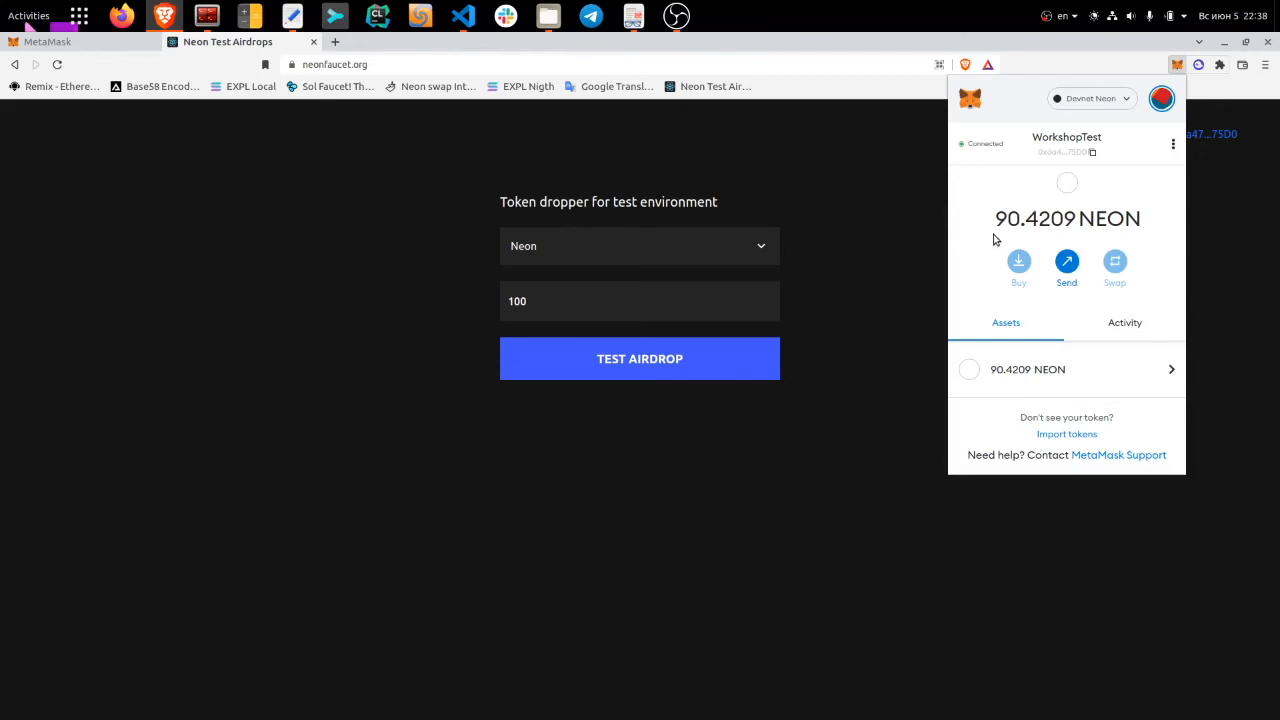
{"action": "mouse_move", "coordinate": [1066, 434]}
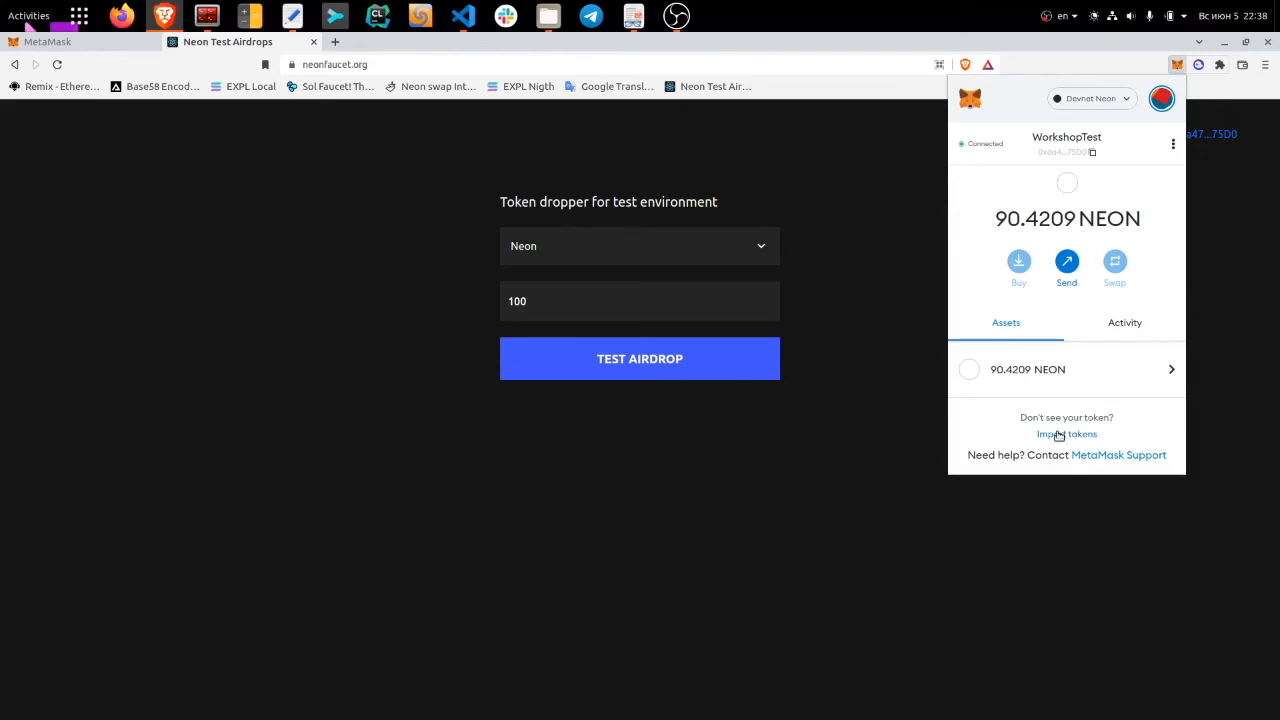
{"action": "left_click", "coordinate": [1066, 434]}
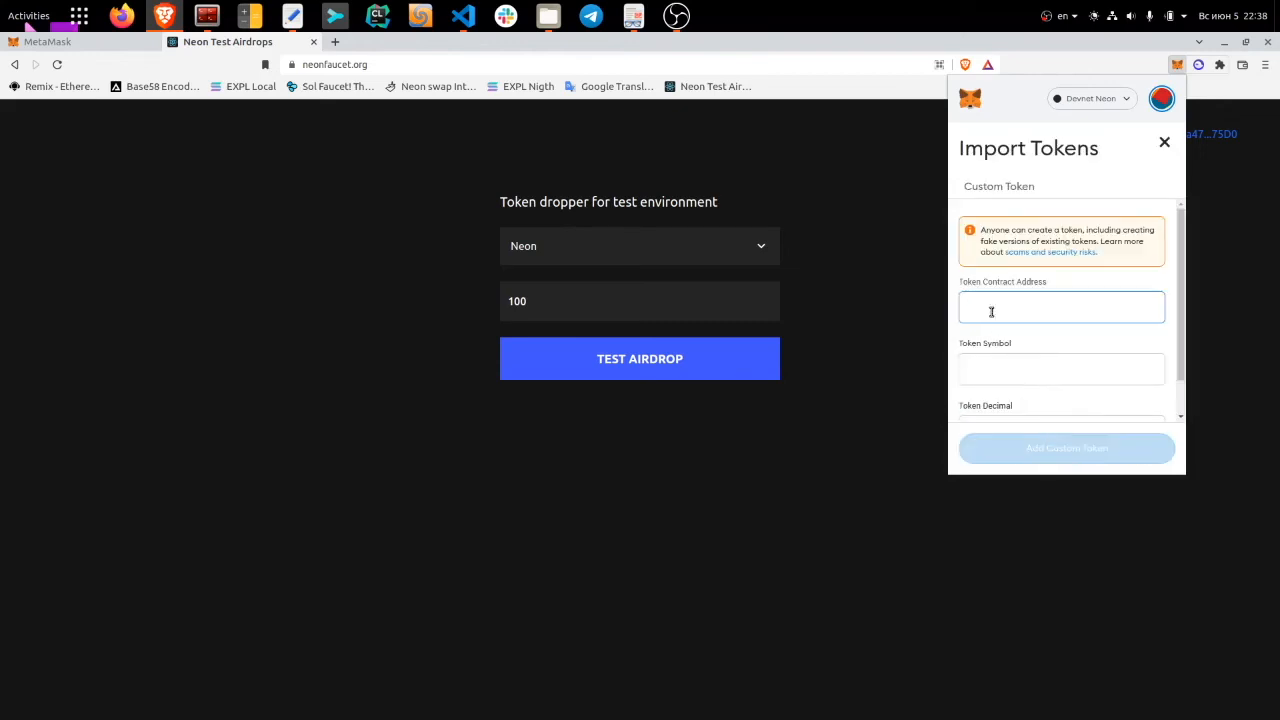
{"action": "left_click", "coordinate": [1061, 307]}
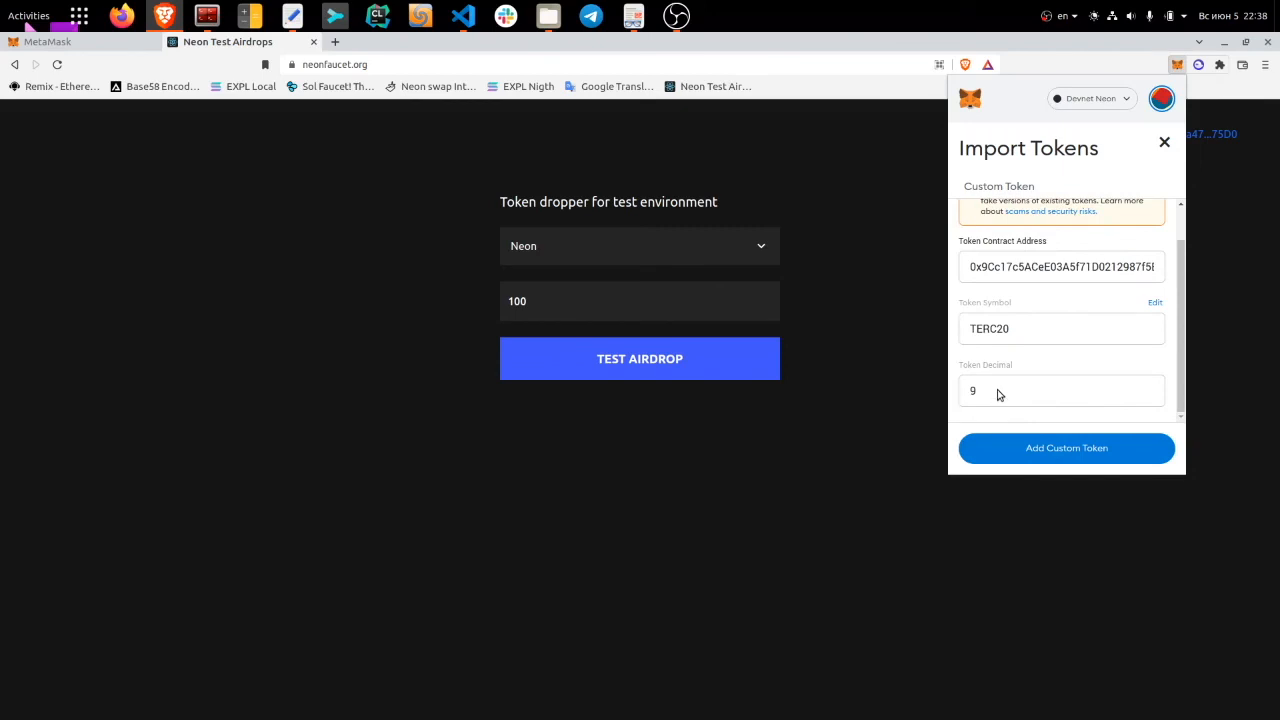
{"action": "left_click", "coordinate": [1066, 447]}
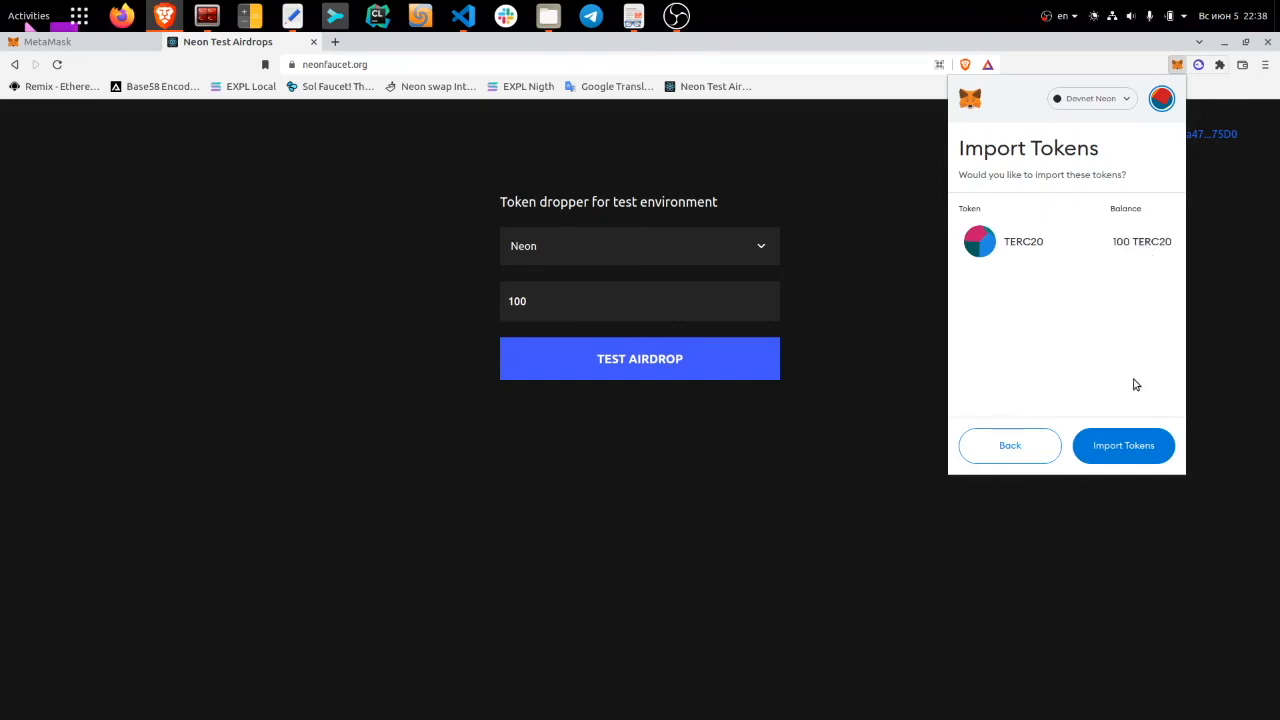
{"action": "left_click", "coordinate": [1123, 445]}
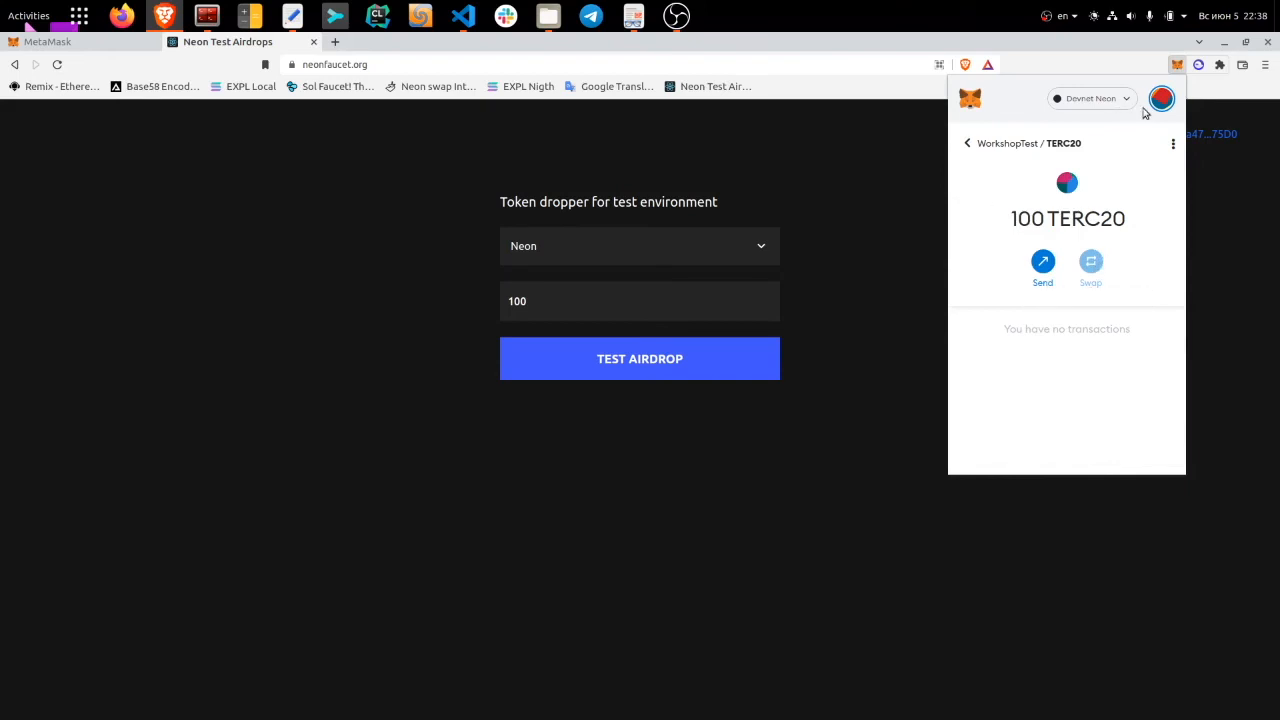
{"action": "mouse_move", "coordinate": [1140, 202]}
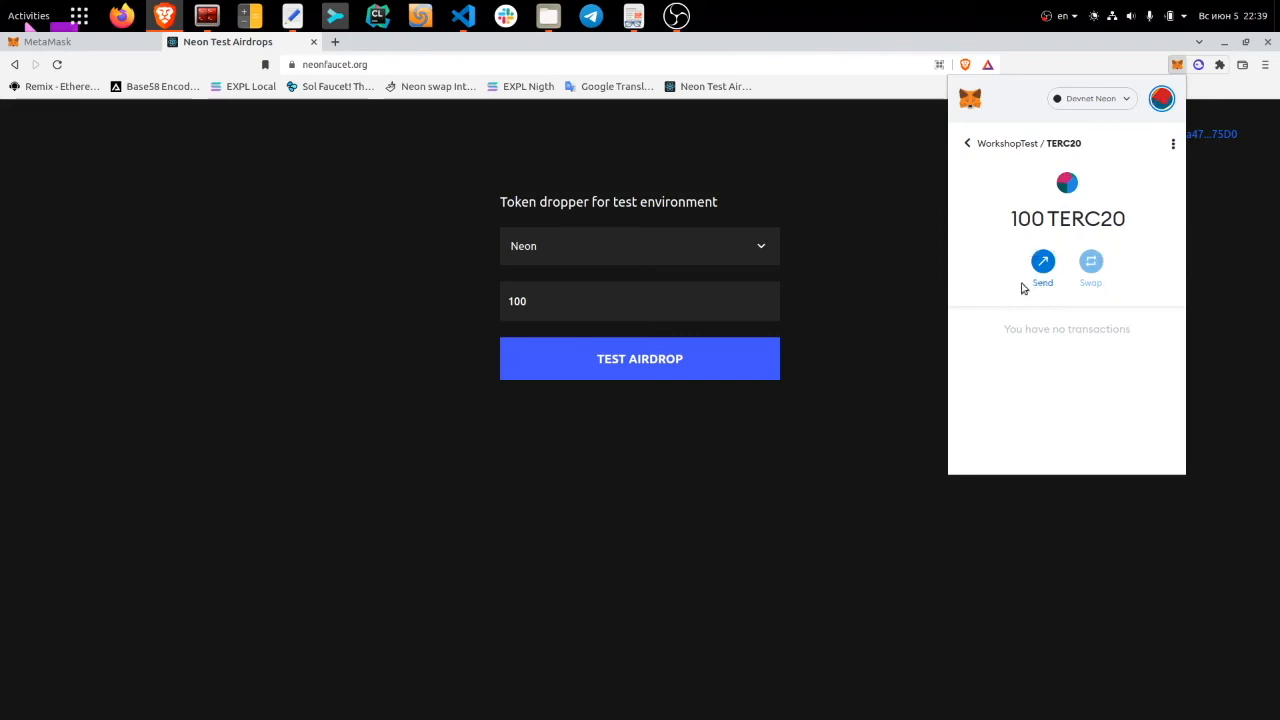
Create a second MetaMask account, keeping the suggested name WorkchopTest2.
{"action": "left_click", "coordinate": [1151, 98]}
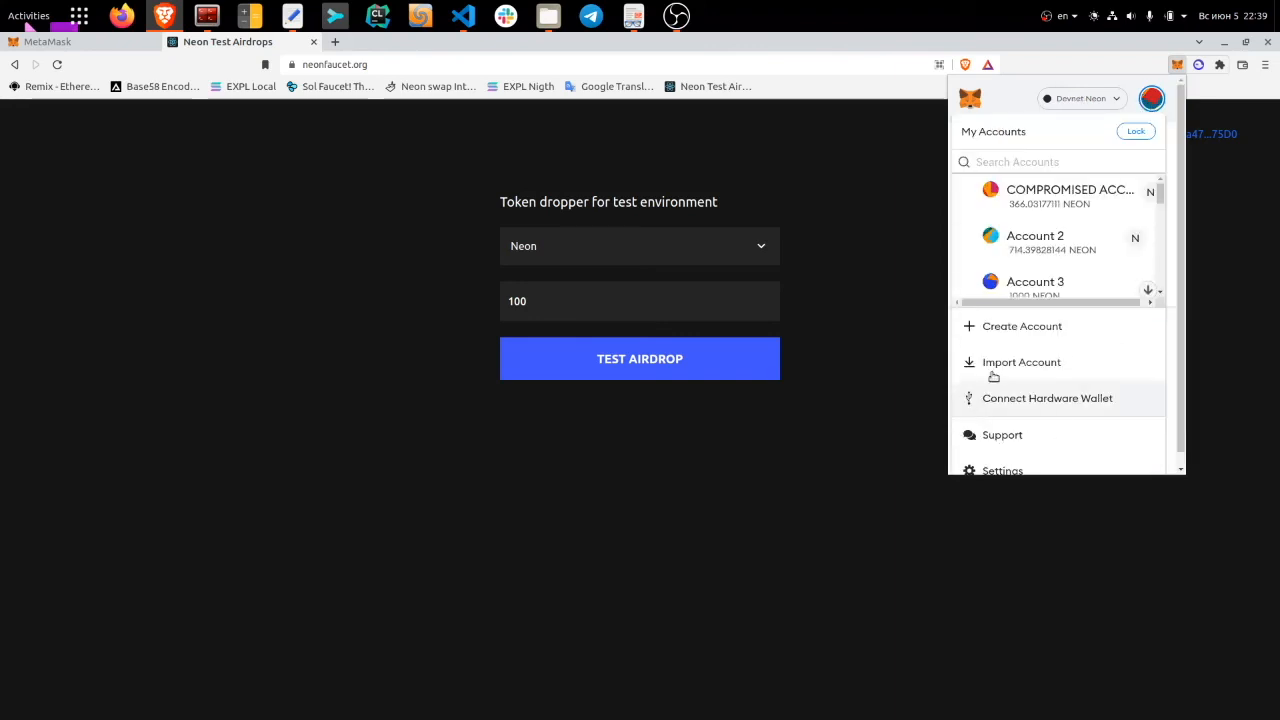
{"action": "left_click", "coordinate": [1022, 326]}
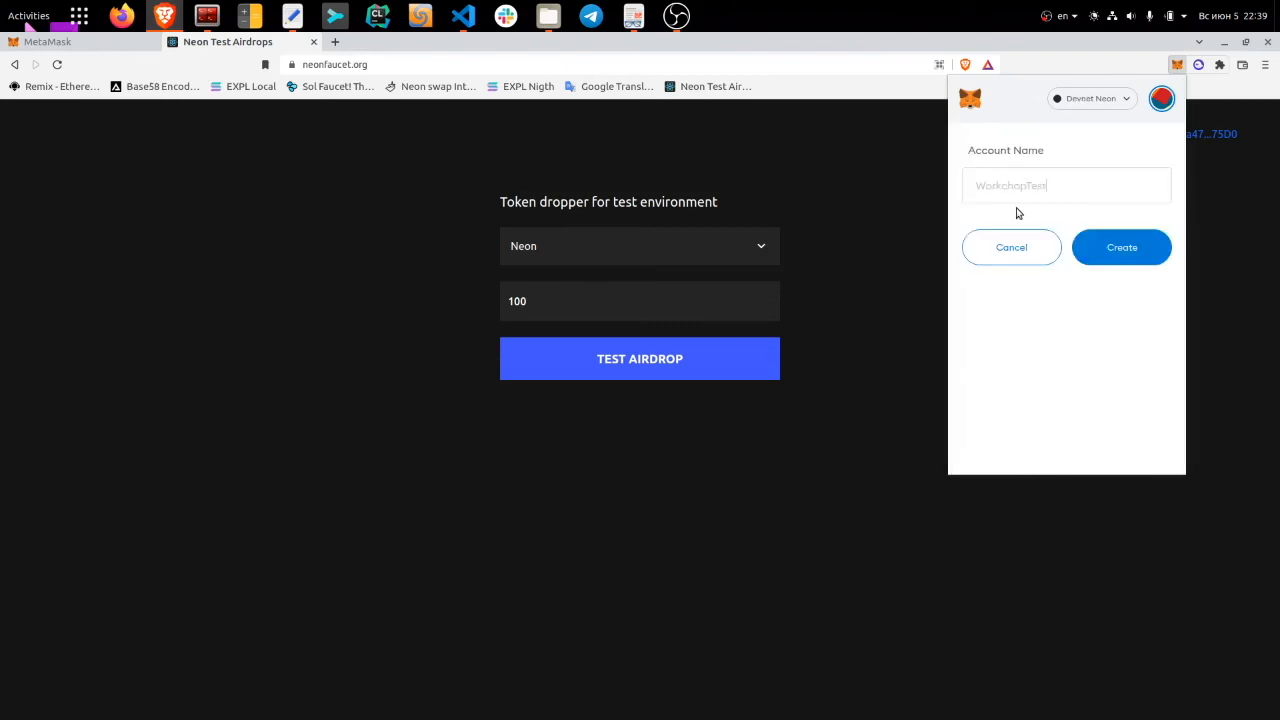
{"action": "left_click", "coordinate": [1121, 247]}
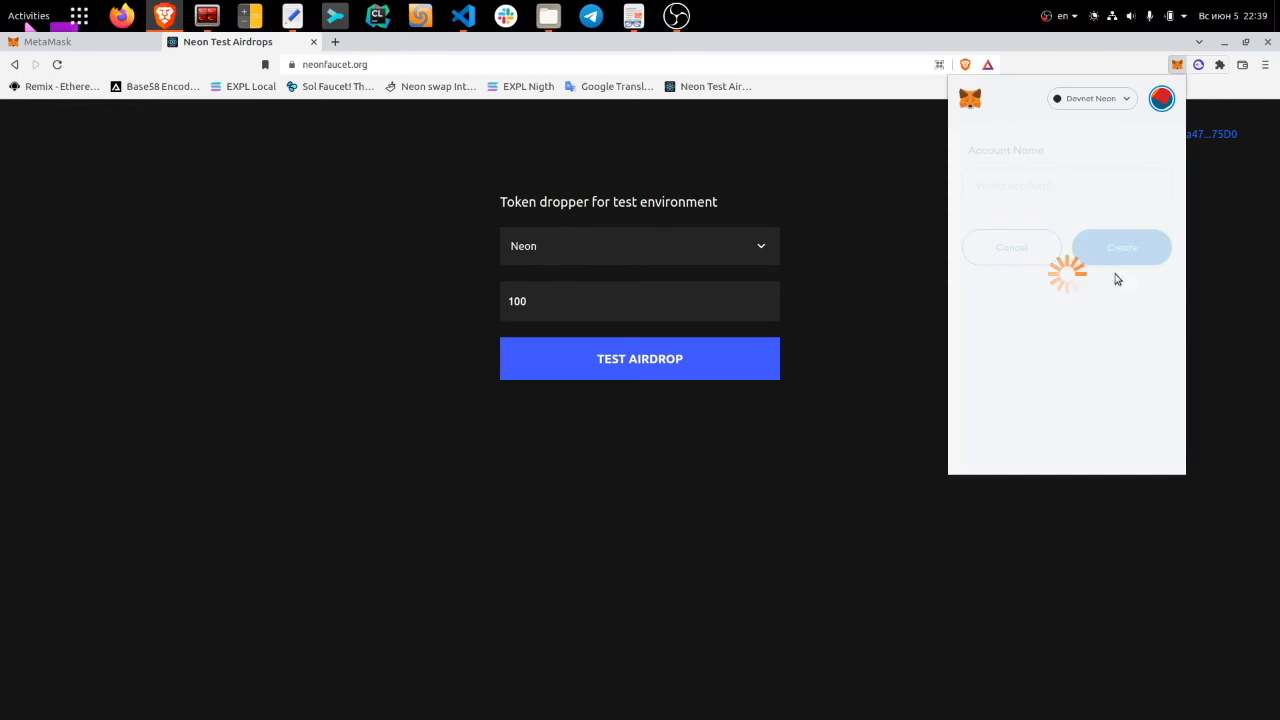
{"action": "mouse_move", "coordinate": [1079, 401]}
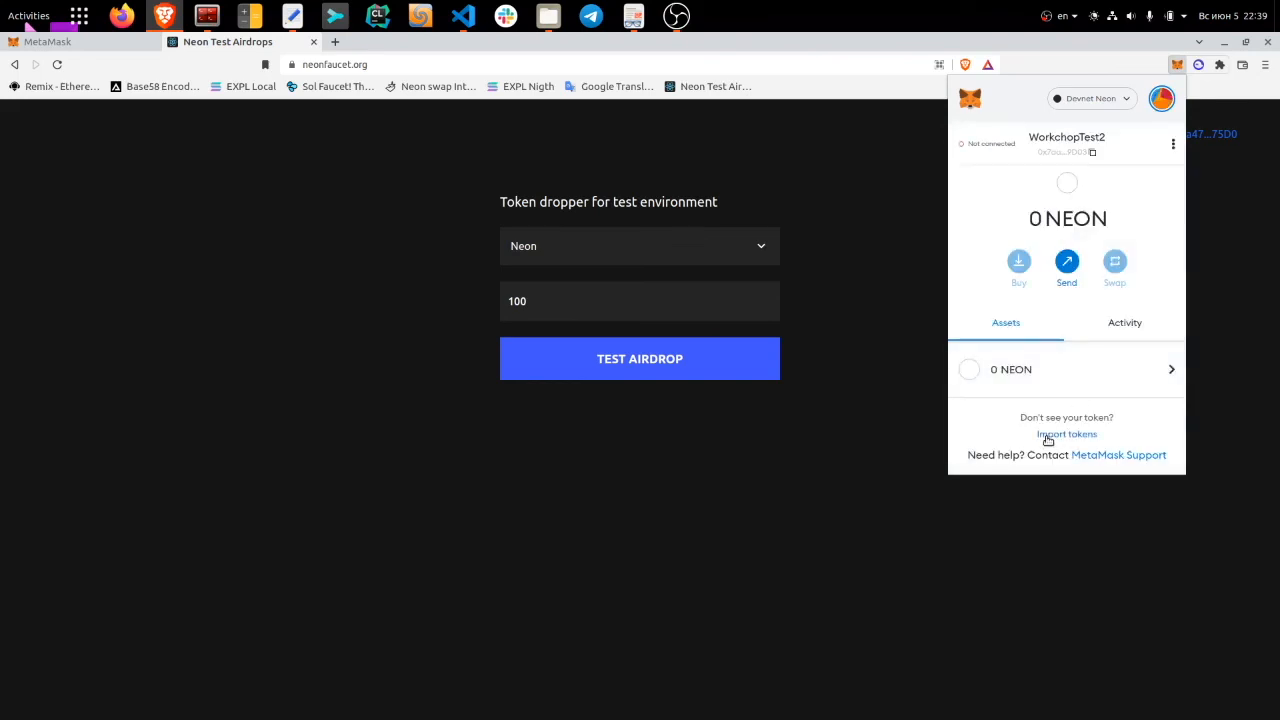
Import TERC20 into WorkchopTest2 using the pasted contract address, showing 0 TERC20.
{"action": "left_click", "coordinate": [1066, 434]}
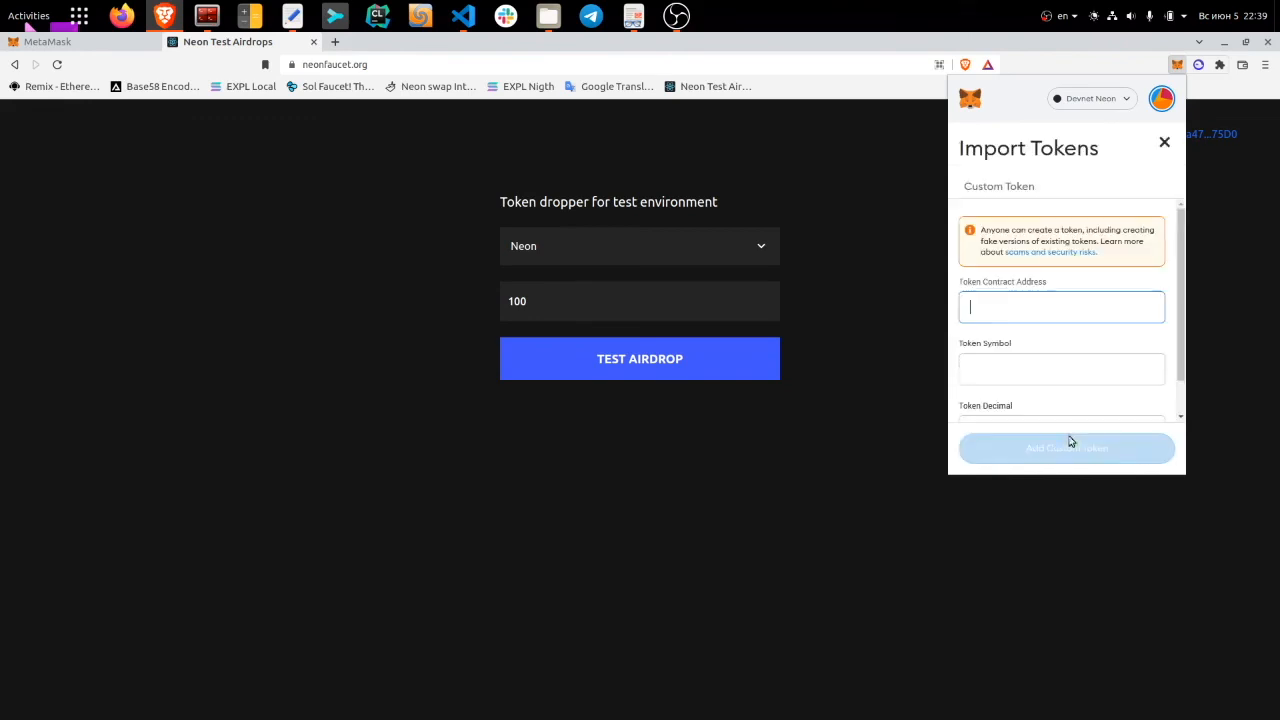
{"action": "type", "text": "E03A5f71D0212987f5Be34805AAb6D"}
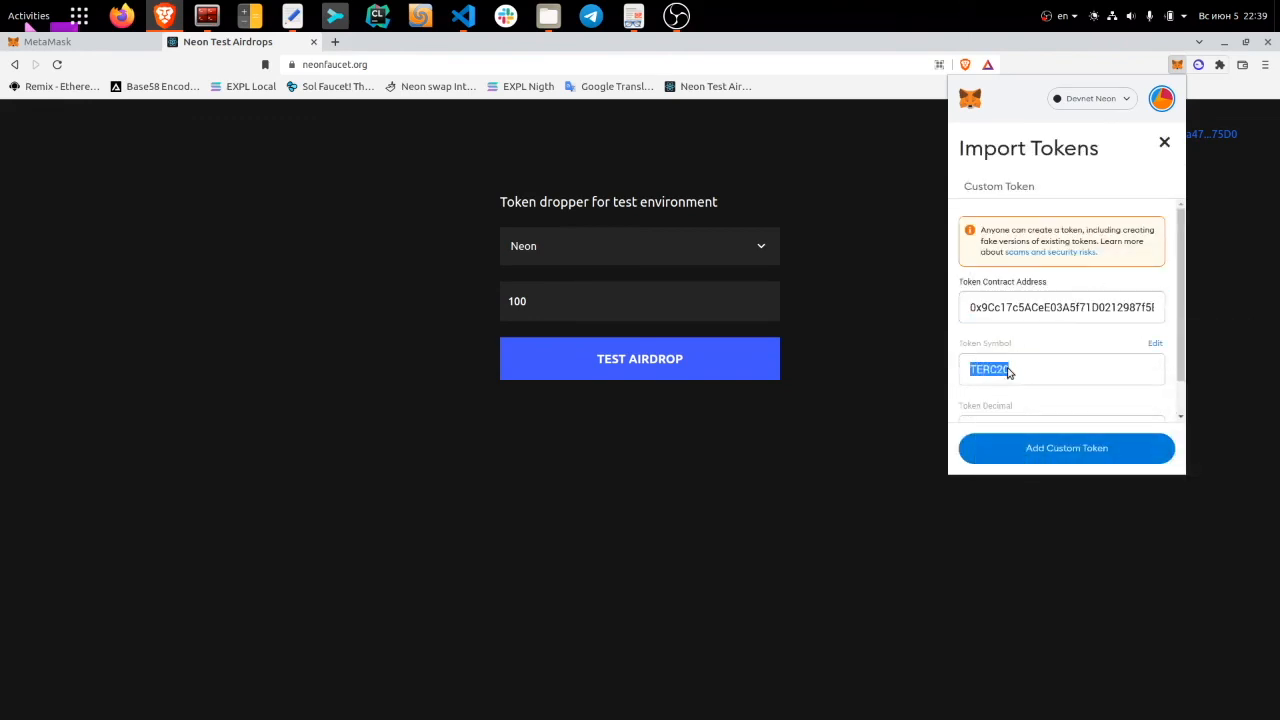
{"action": "left_click", "coordinate": [1066, 448]}
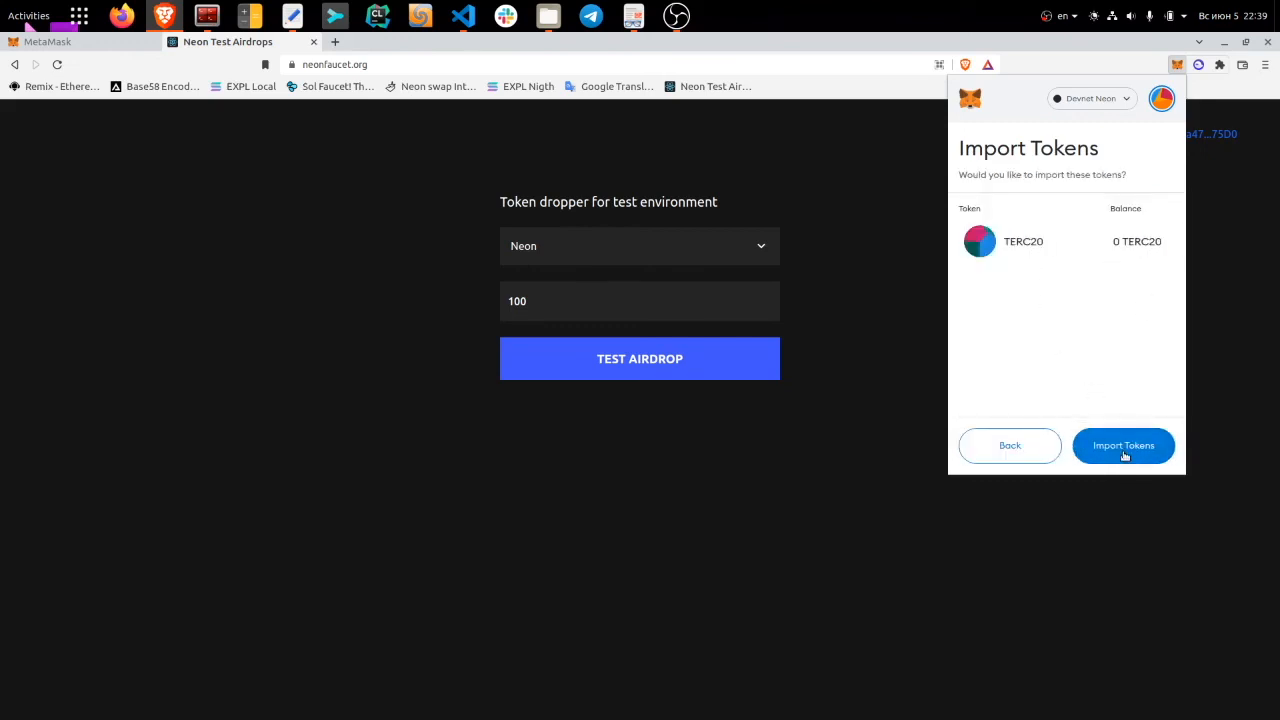
{"action": "left_click", "coordinate": [1123, 445]}
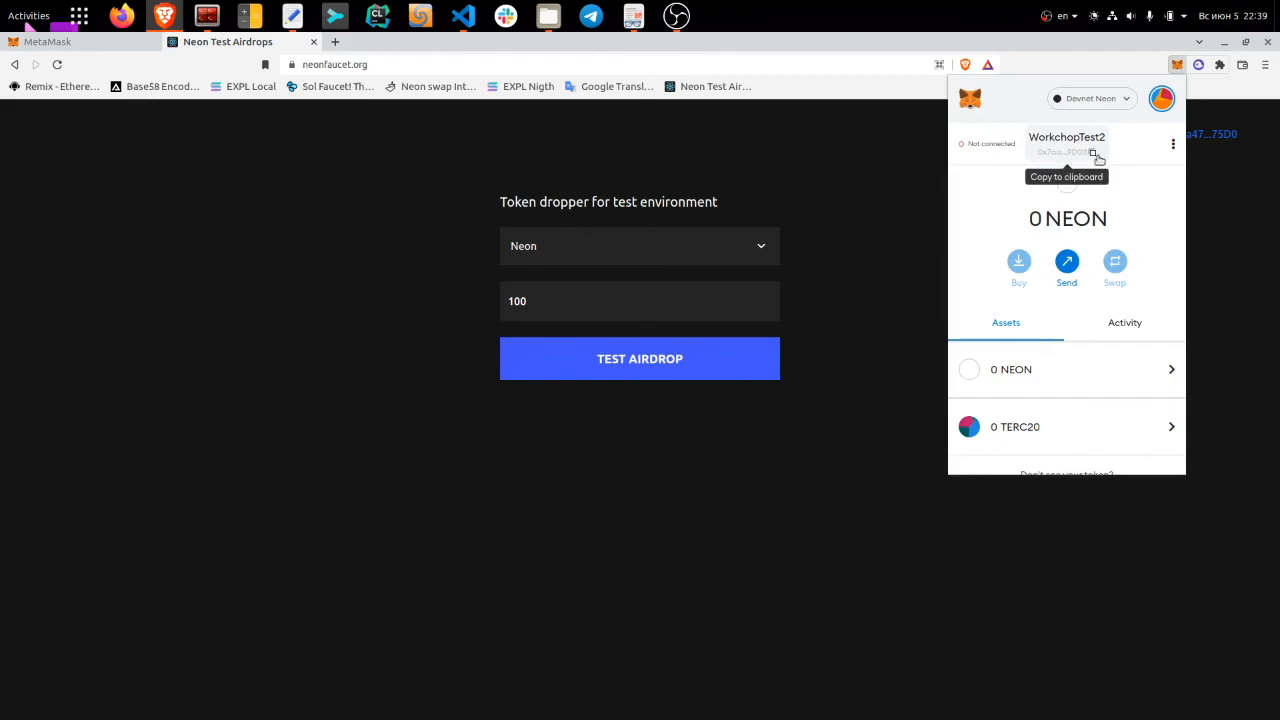
Copy WorkchopTest2's address and switch the active account back to WorkshopTest.
{"action": "left_click", "coordinate": [1065, 152]}
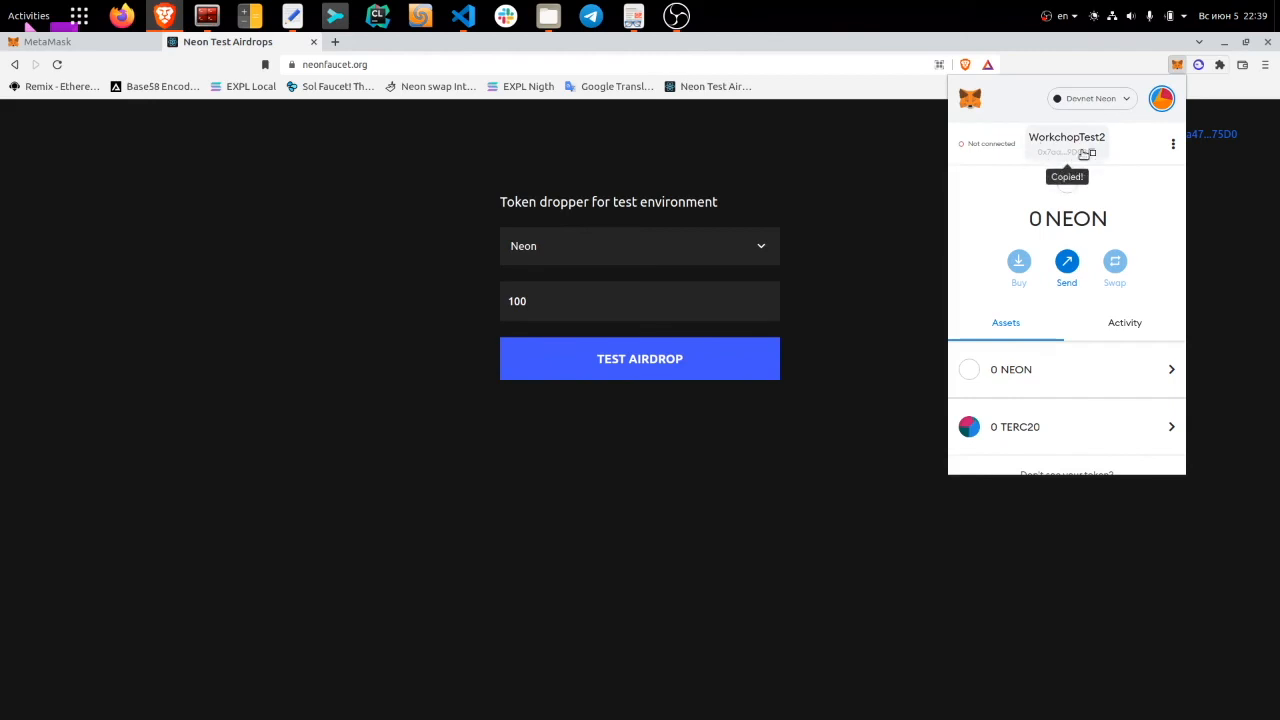
{"action": "left_click", "coordinate": [1161, 98]}
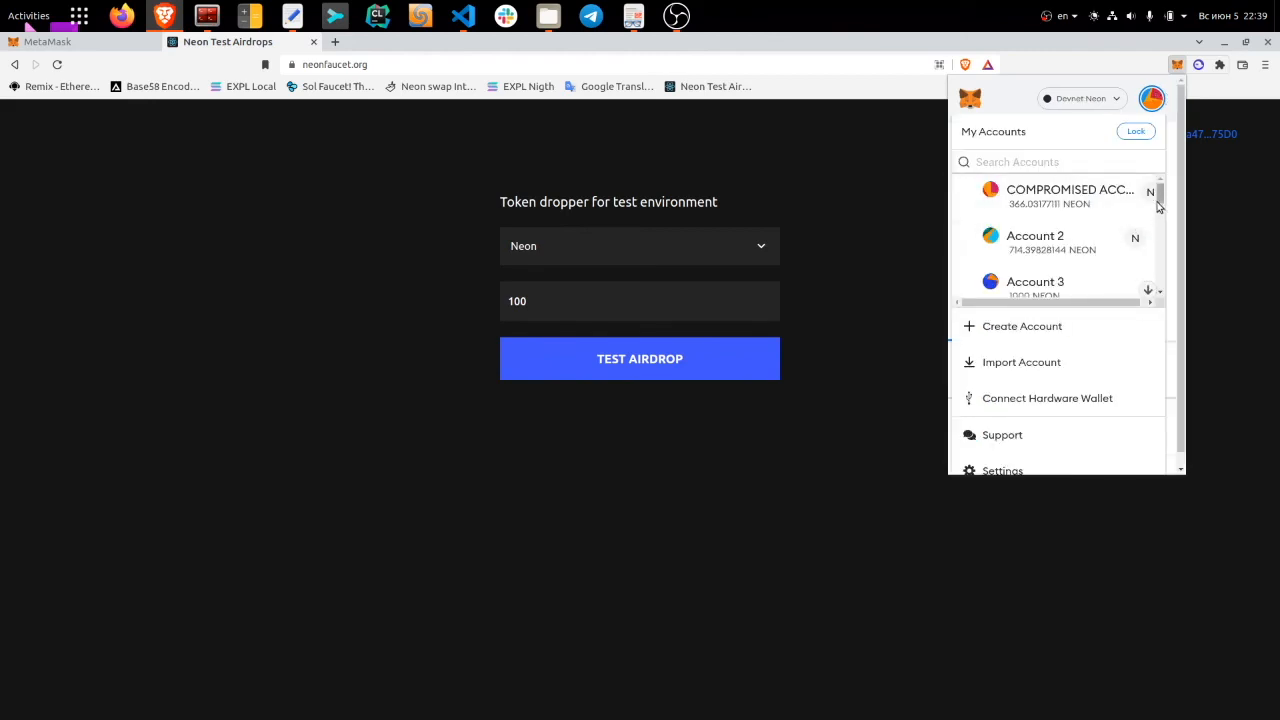
{"action": "scroll", "scroll_direction": "down", "scroll_amount": 3}
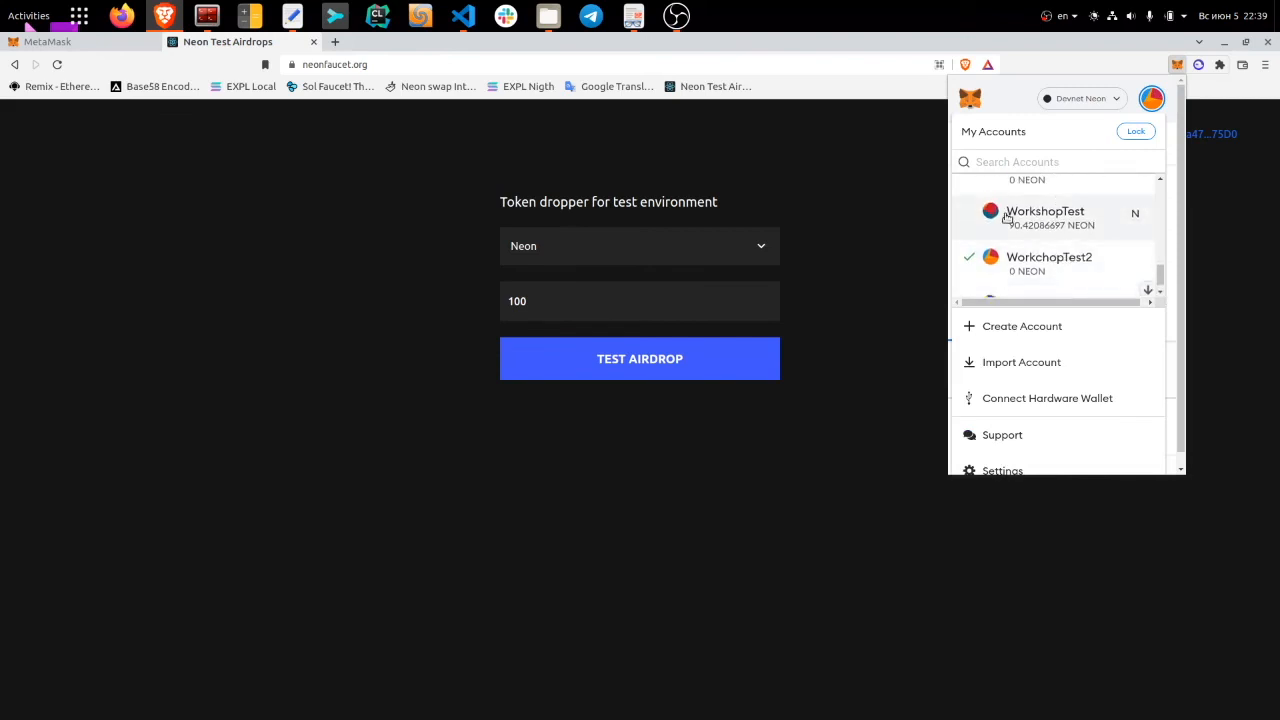
{"action": "left_click", "coordinate": [1045, 217]}
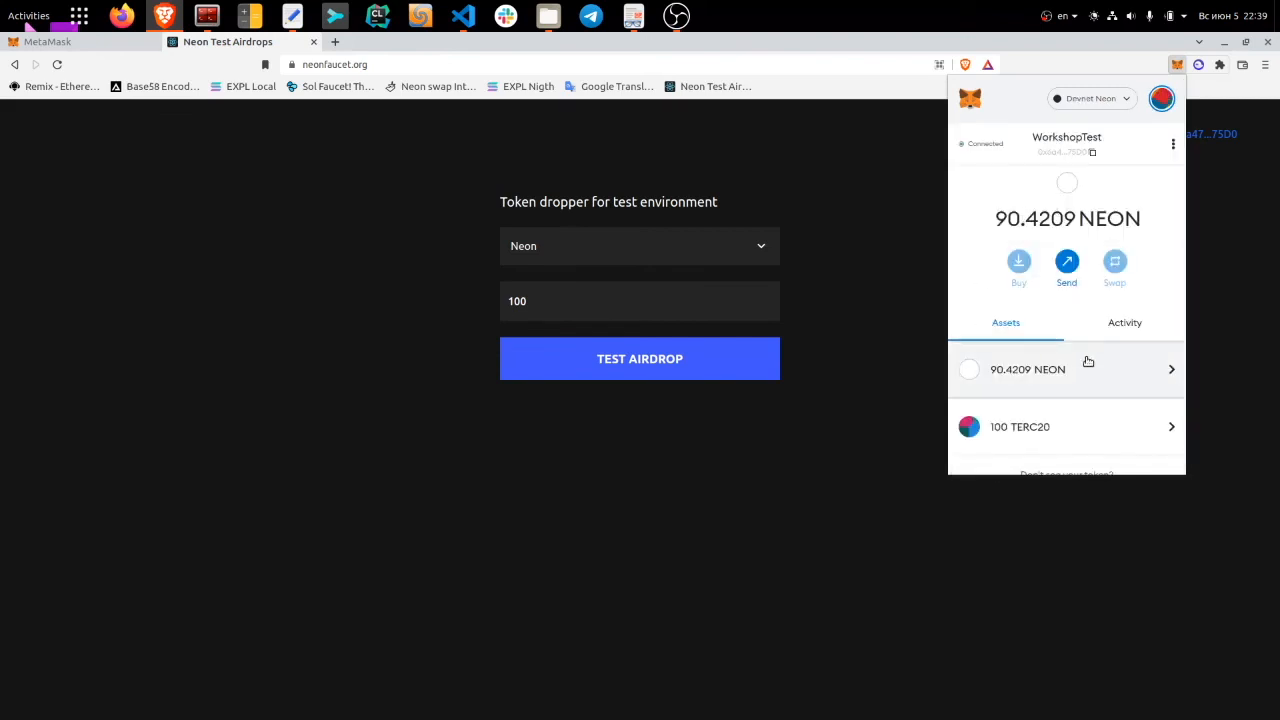
{"action": "left_click", "coordinate": [1065, 426]}
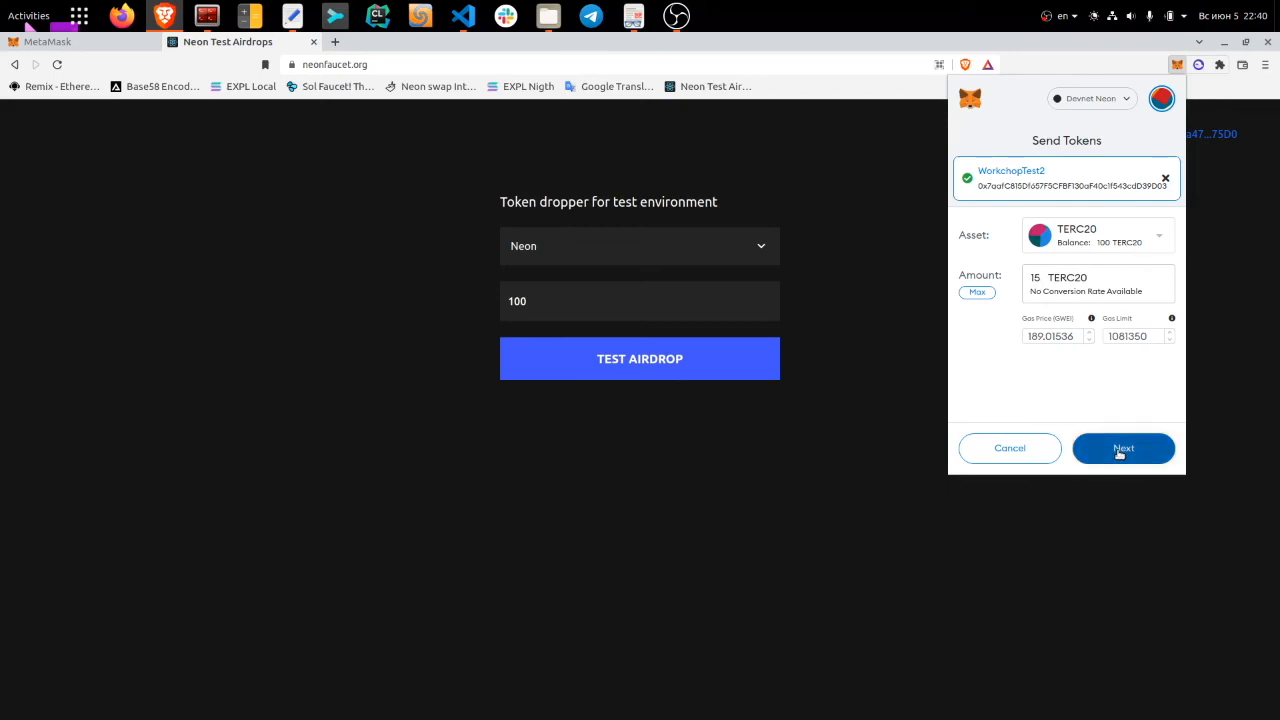
Review and confirm the 15 TERC20 transfer to WorkchopTest2.
{"action": "left_click", "coordinate": [1123, 448]}
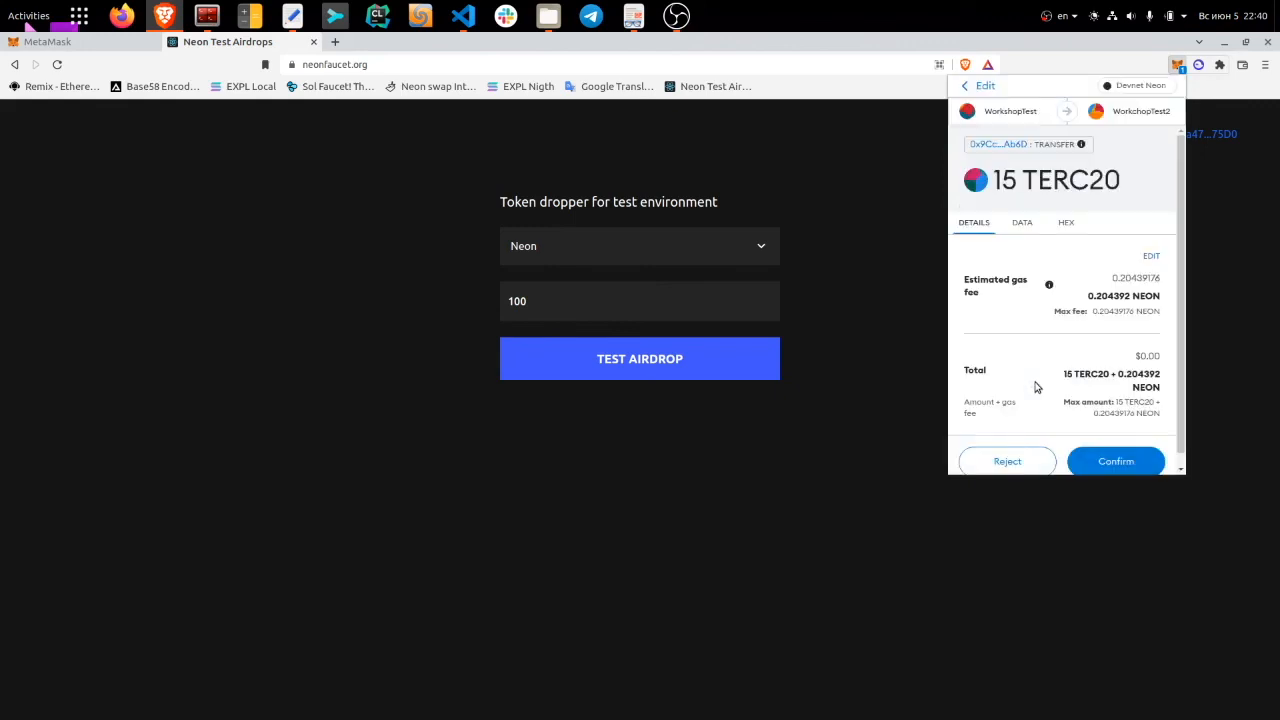
{"action": "left_click", "coordinate": [1115, 461]}
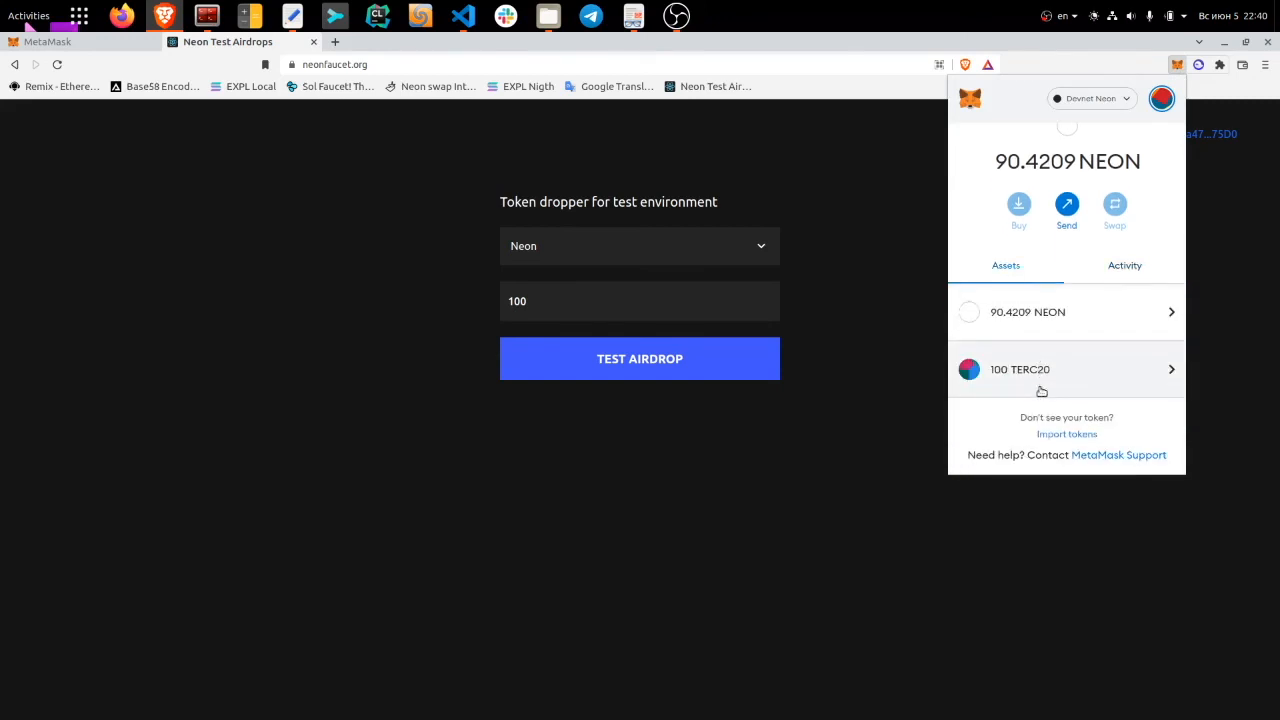
{"action": "mouse_move", "coordinate": [1028, 383]}
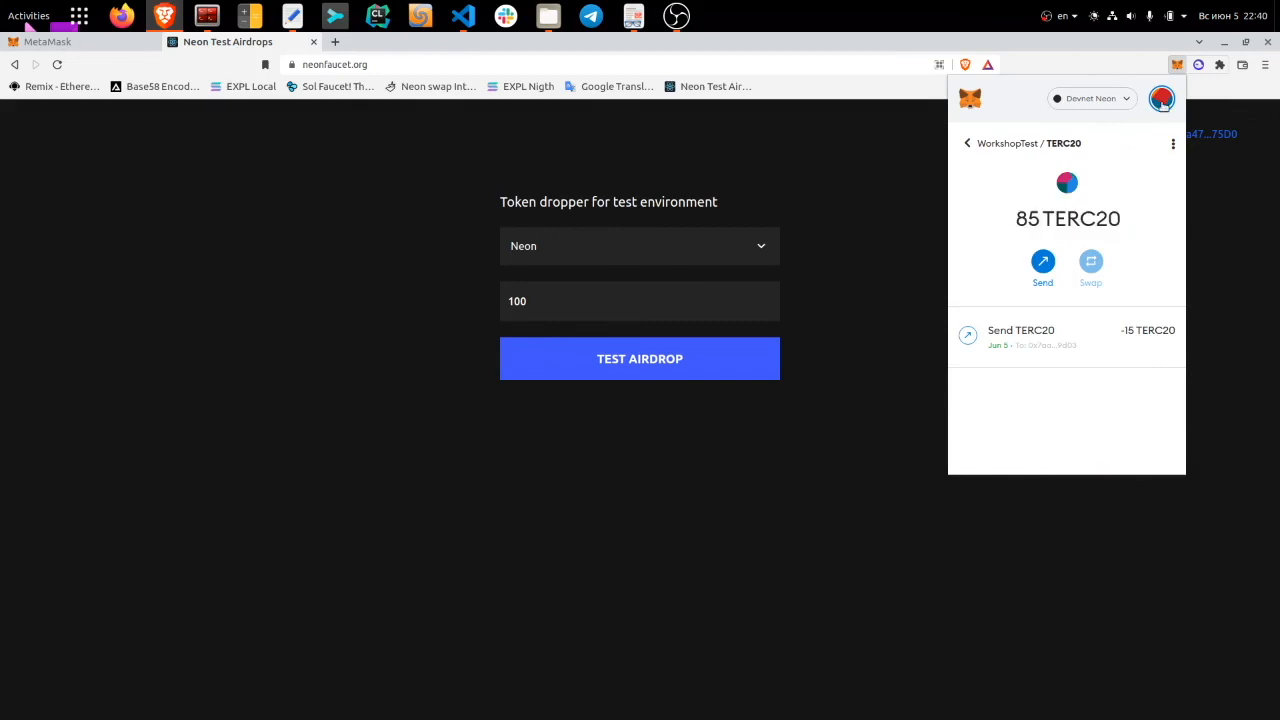
Switch the active account to WorkchopTest2 to view its 15 TERC20 balance.
{"action": "left_click", "coordinate": [1161, 98]}
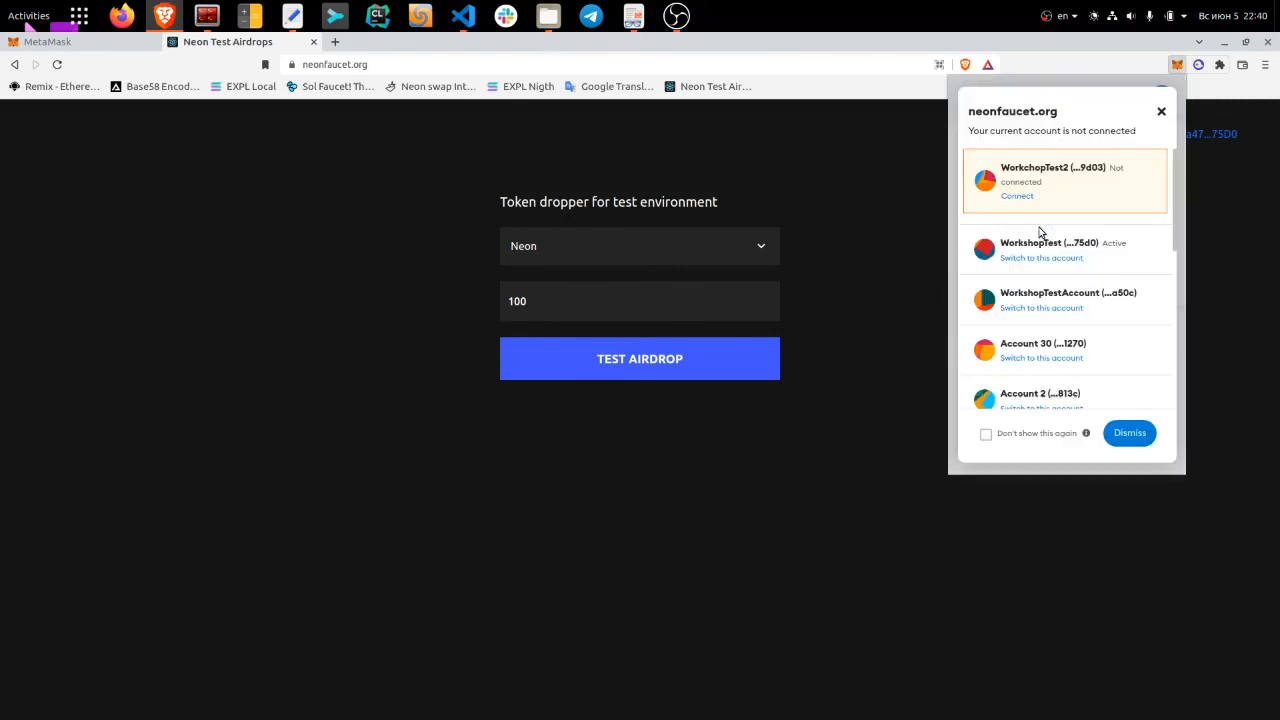
{"action": "mouse_move", "coordinate": [1080, 332]}
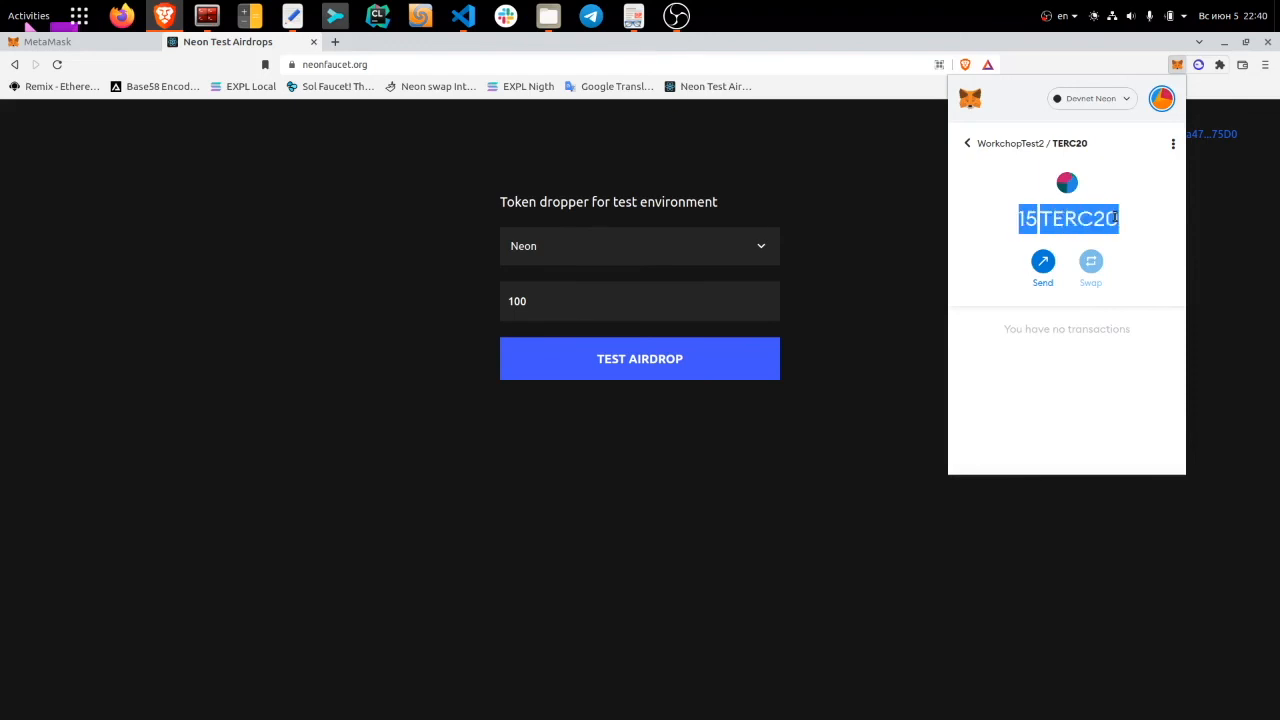
{"action": "left_click", "coordinate": [1120, 225]}
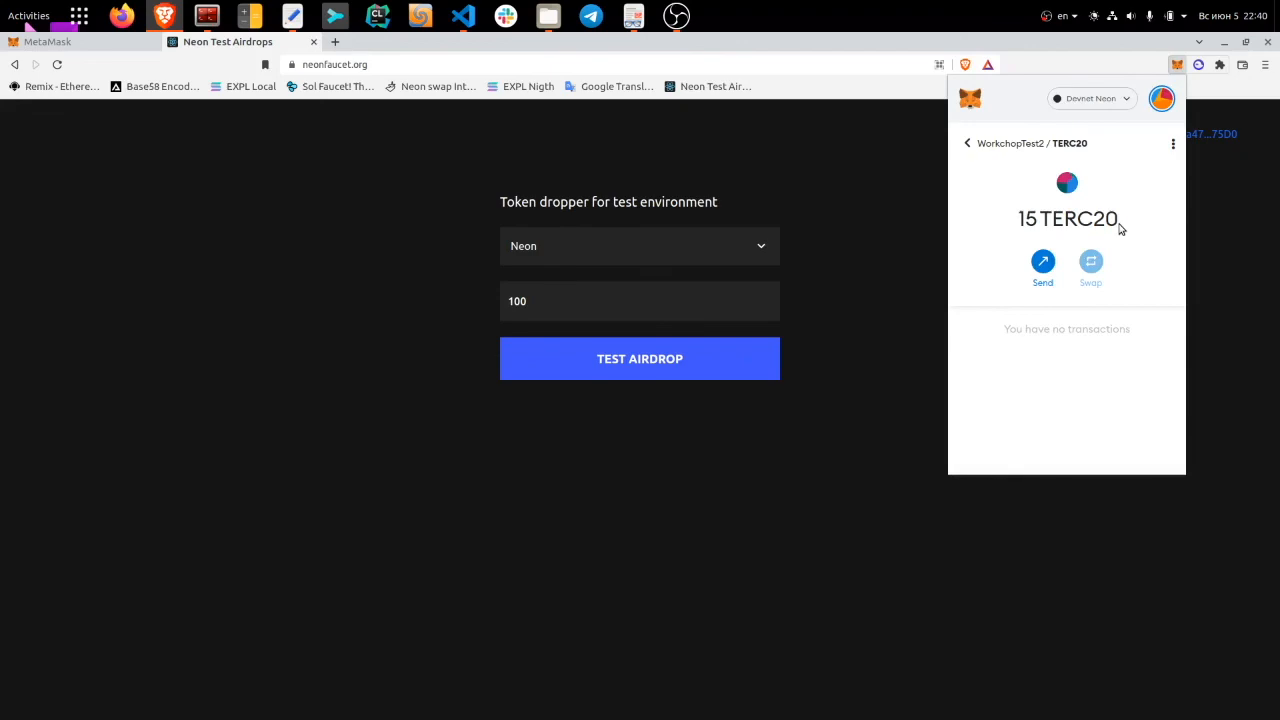
{"action": "mouse_move", "coordinate": [1240, 213]}
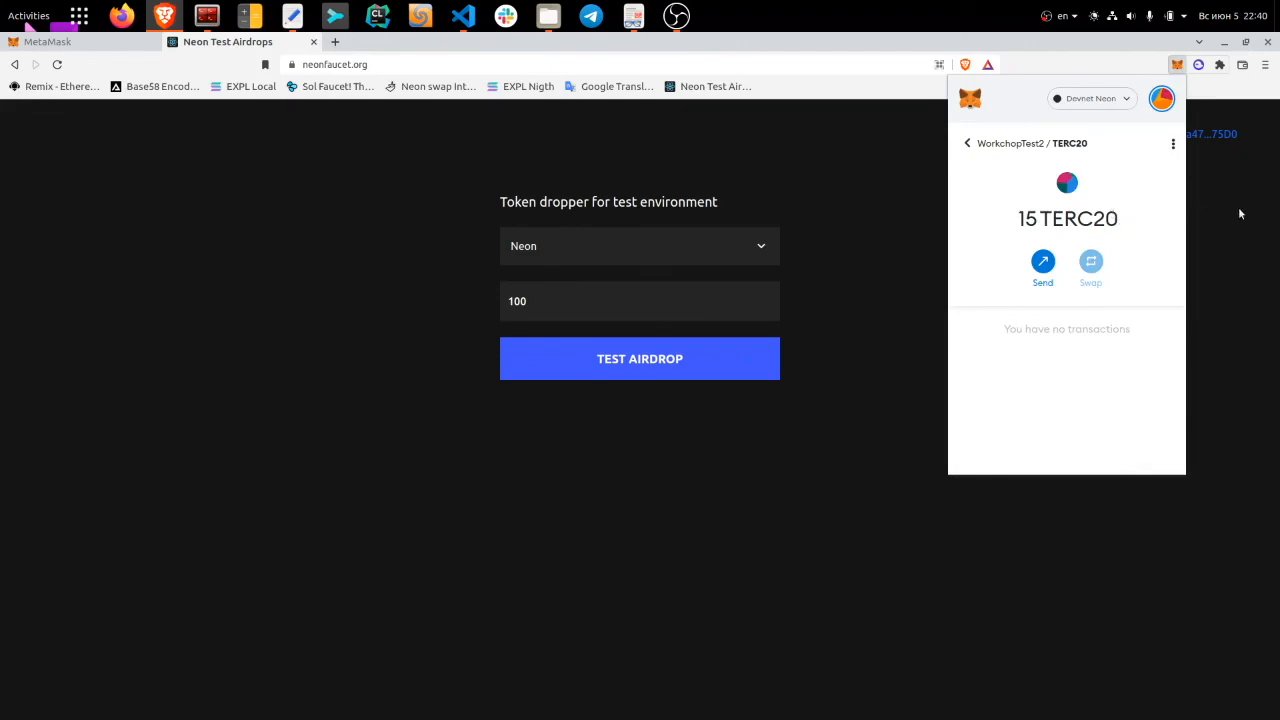